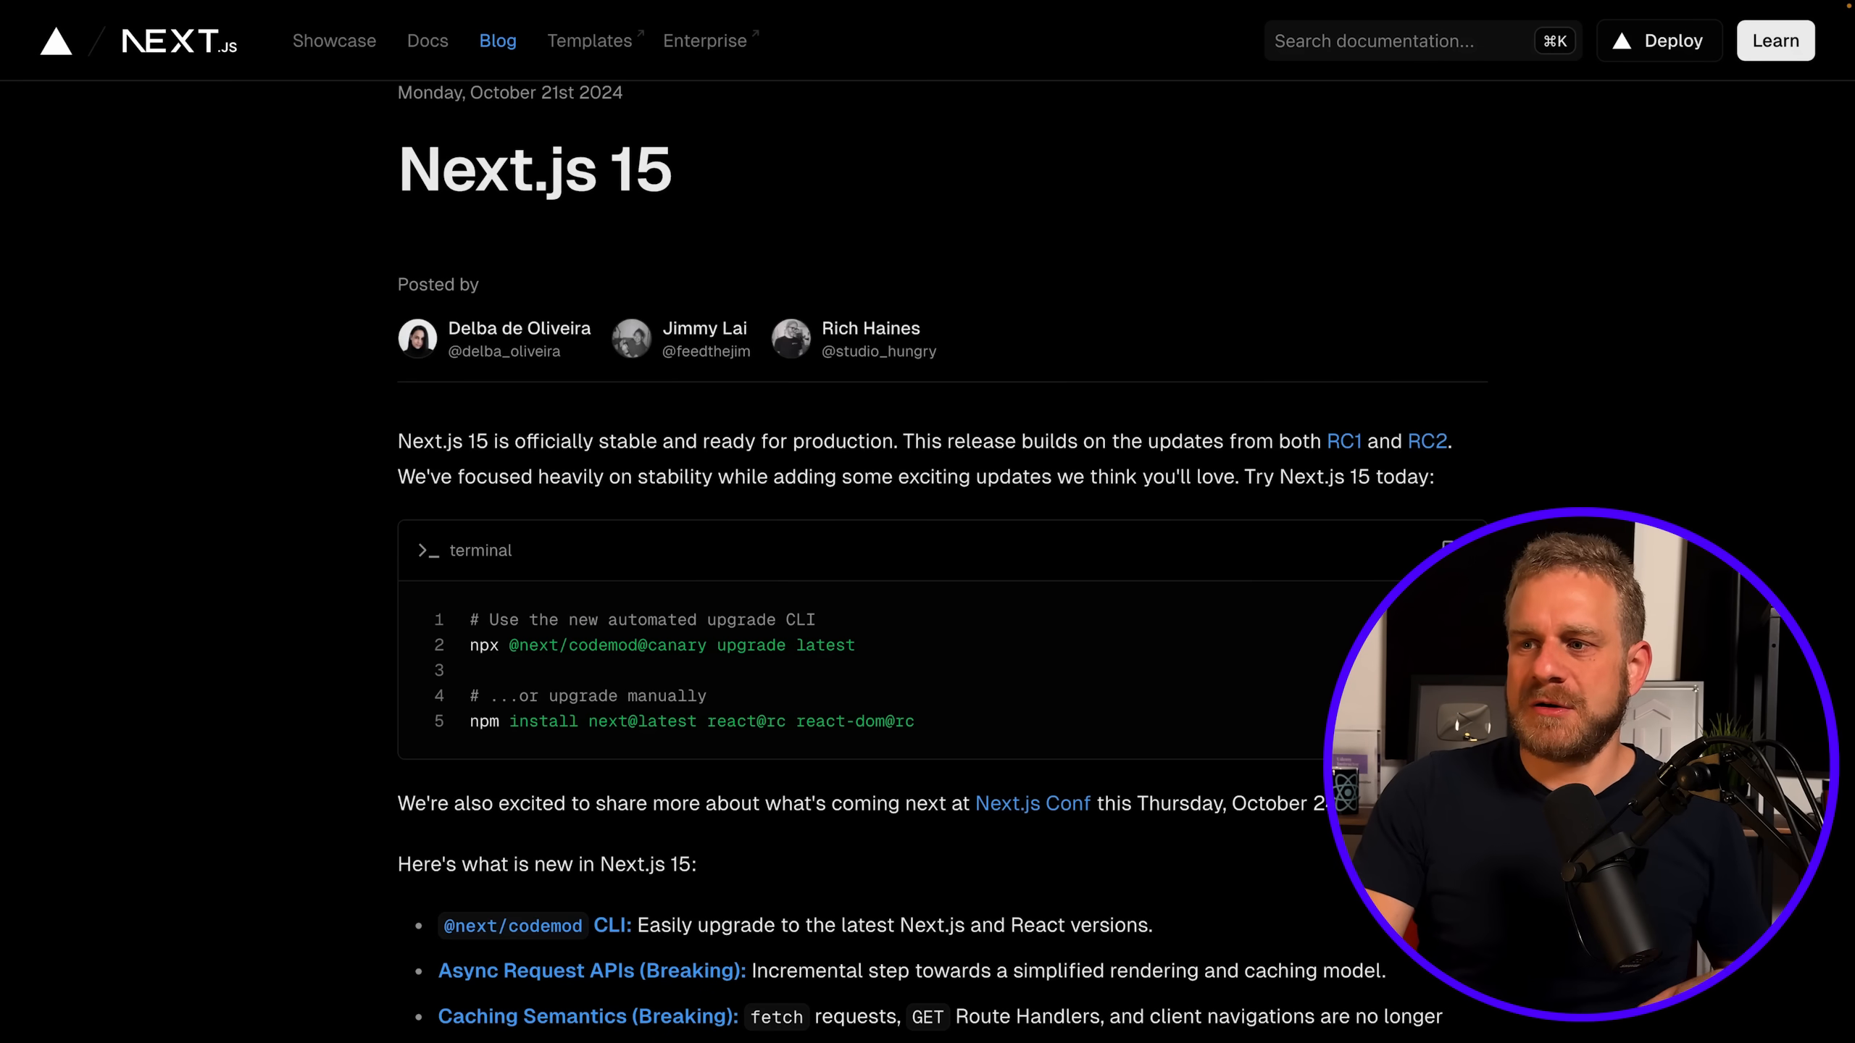
{"action": "scroll", "scroll_direction": "down", "scroll_amount": 3}
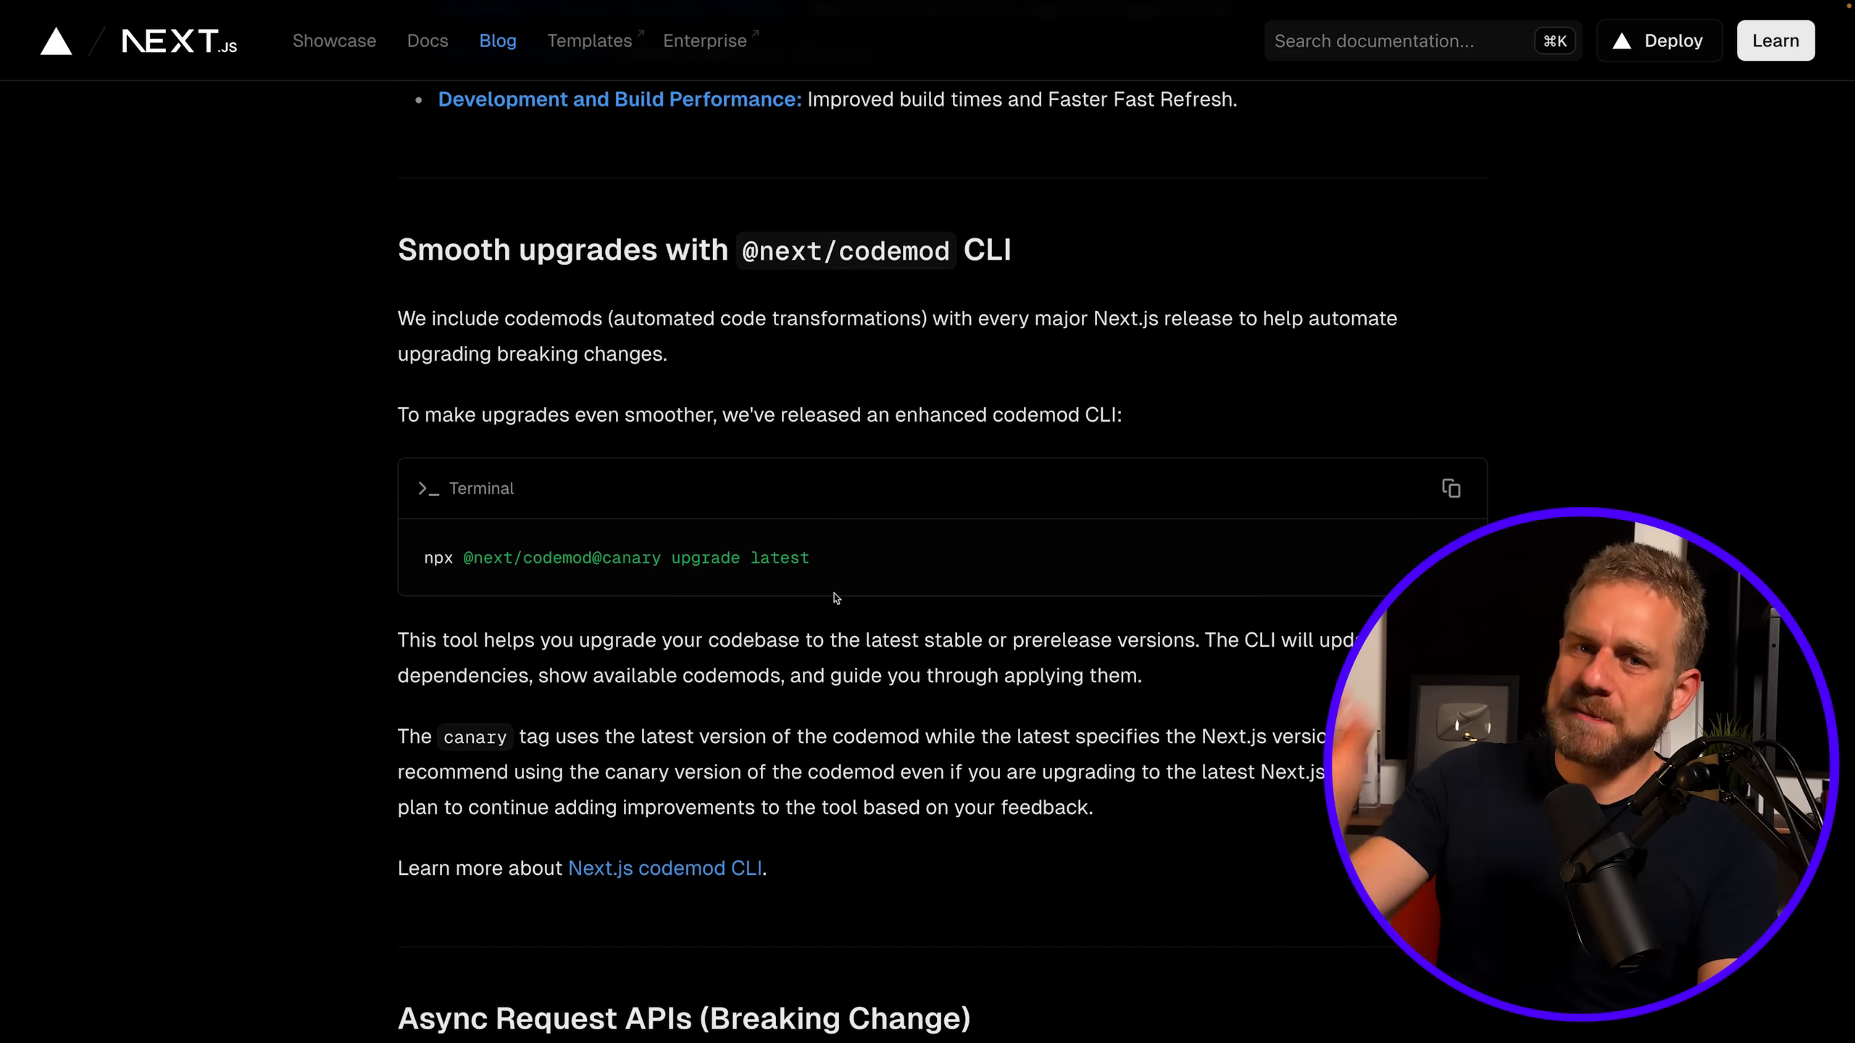
Scroll to Async Request APIs (Breaking Change), then back up to the async cookies AdminPanel example.
{"action": "scroll", "scroll_direction": "down", "scroll_amount": 3}
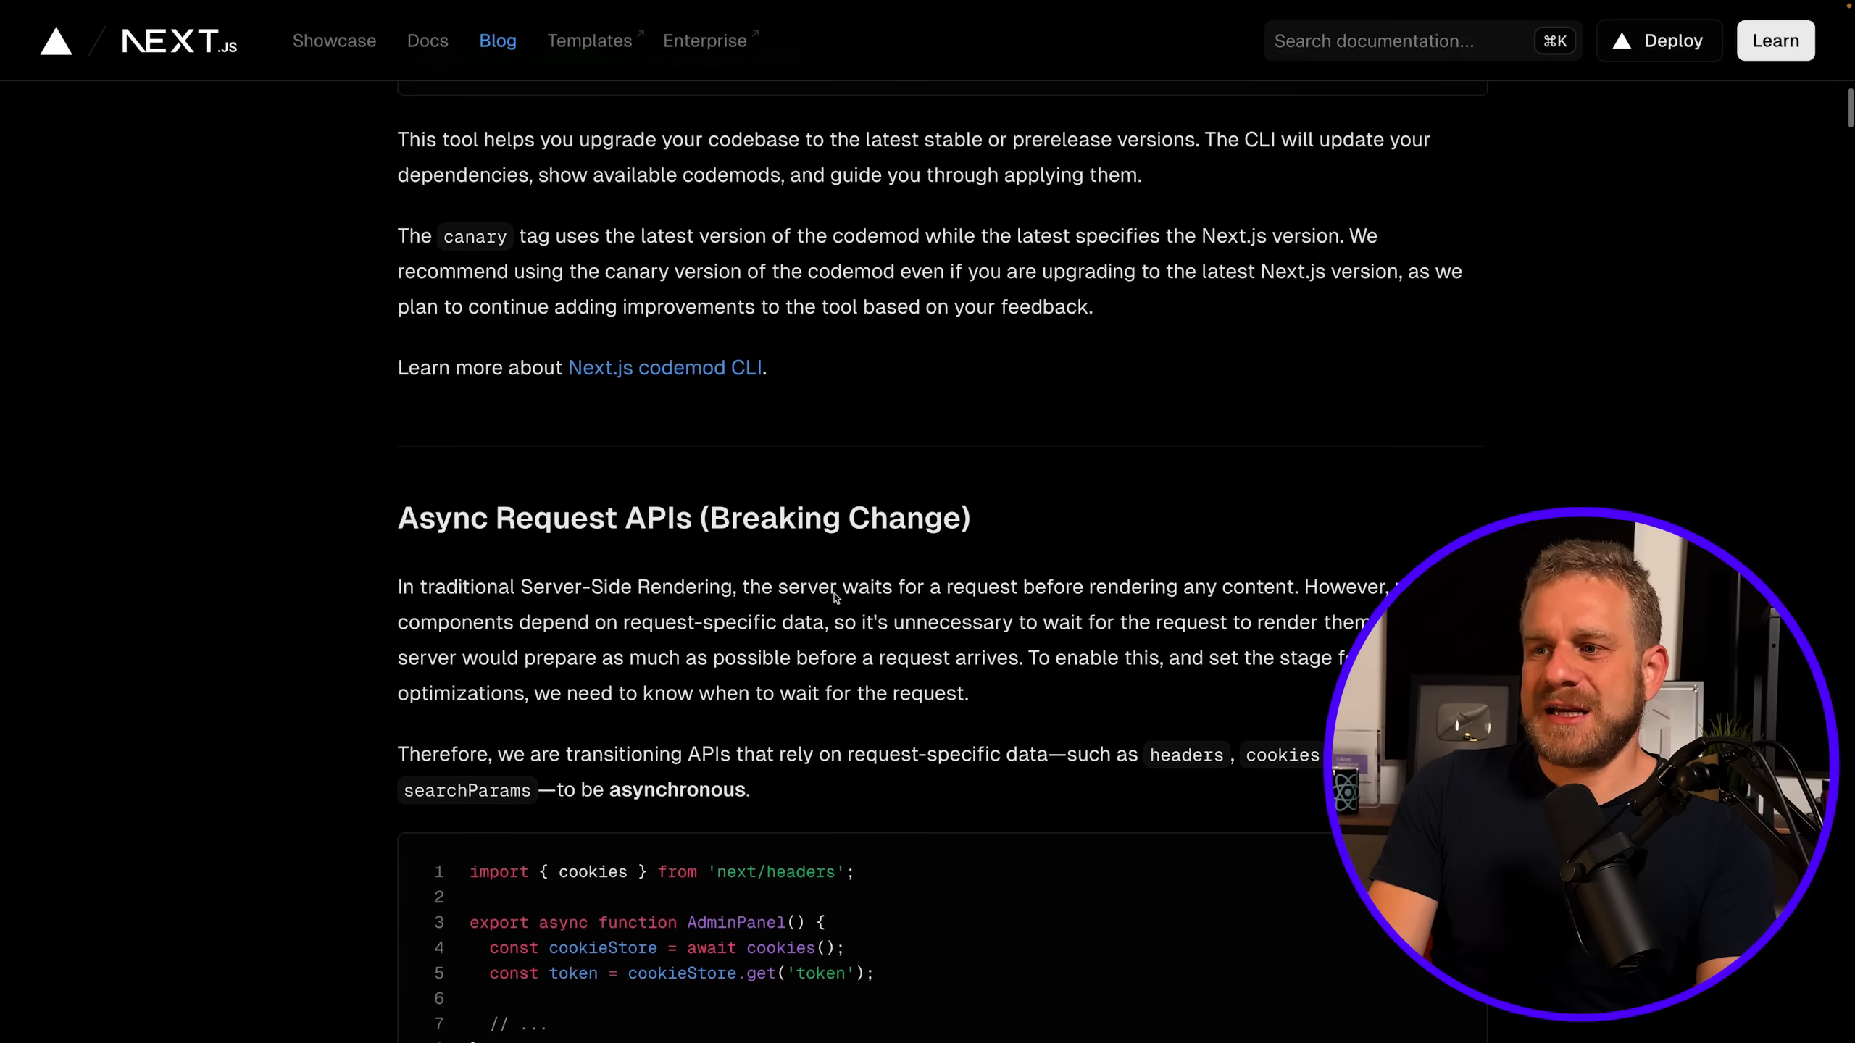
{"action": "scroll", "scroll_direction": "down", "scroll_amount": 3}
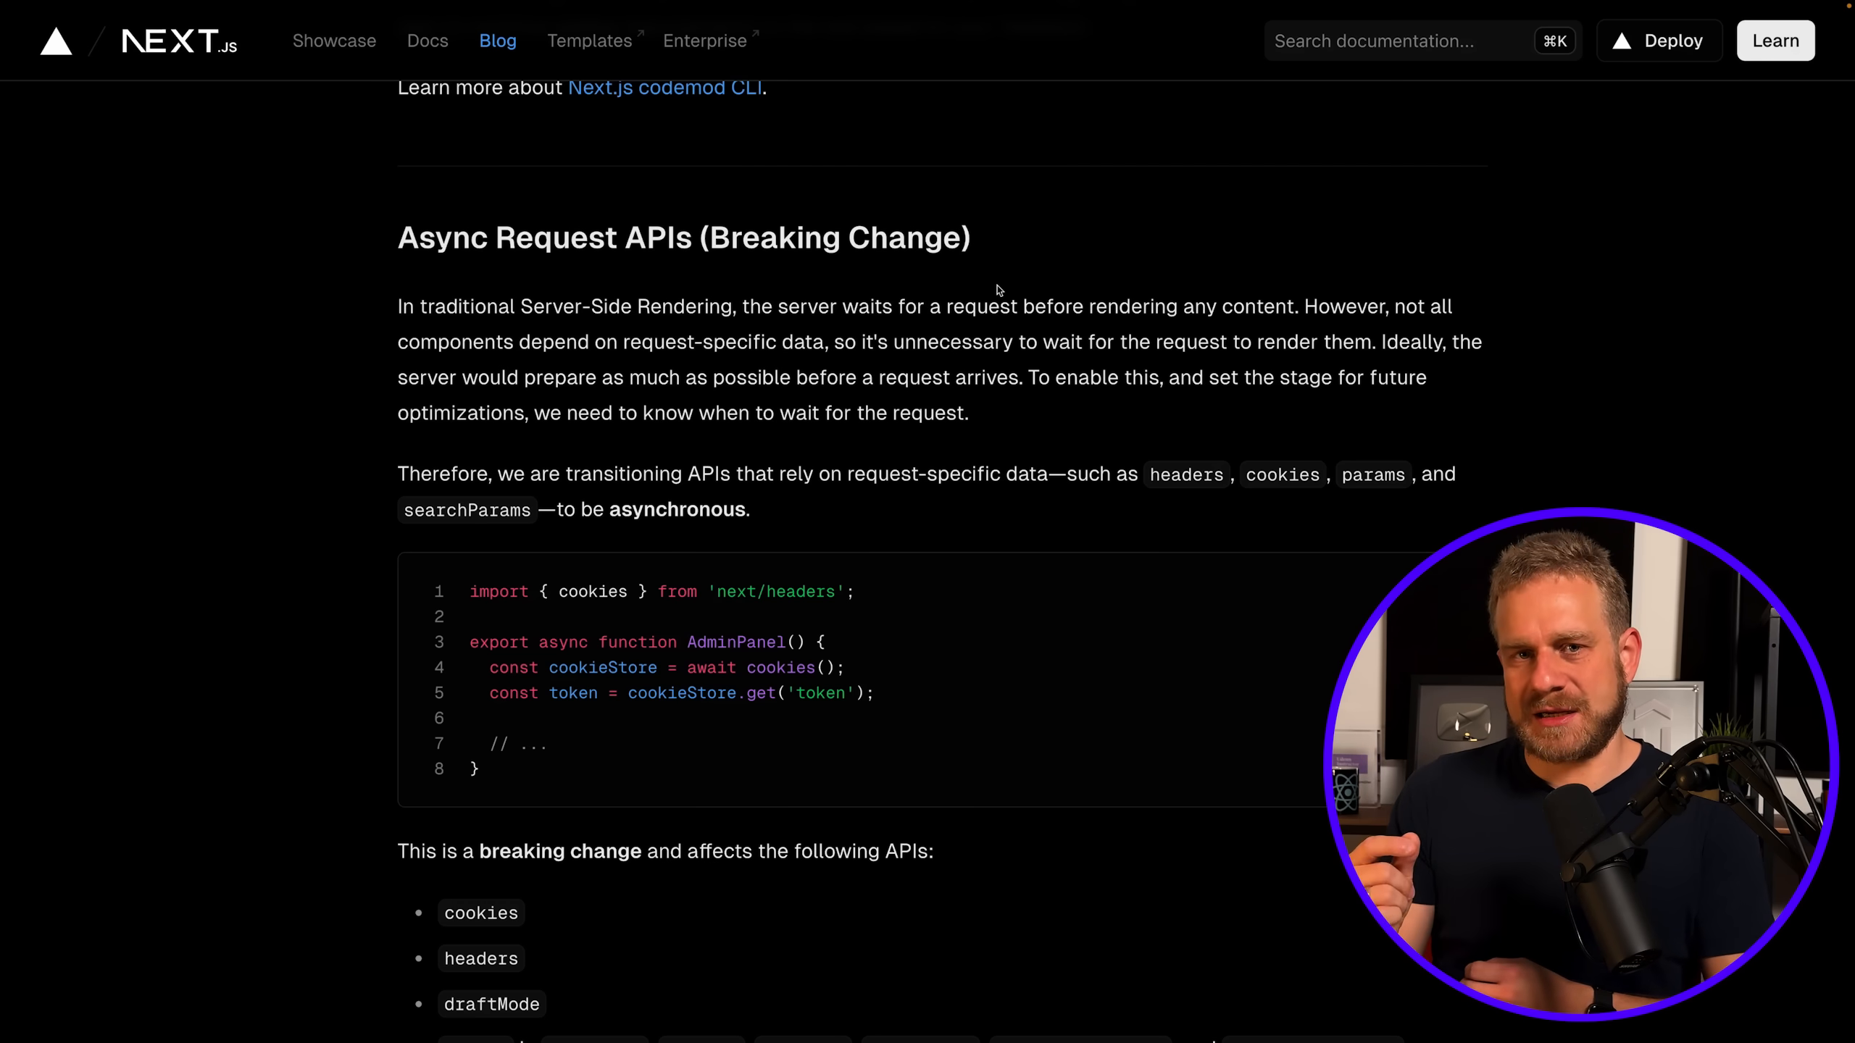
{"action": "scroll", "scroll_direction": "down", "scroll_amount": 3}
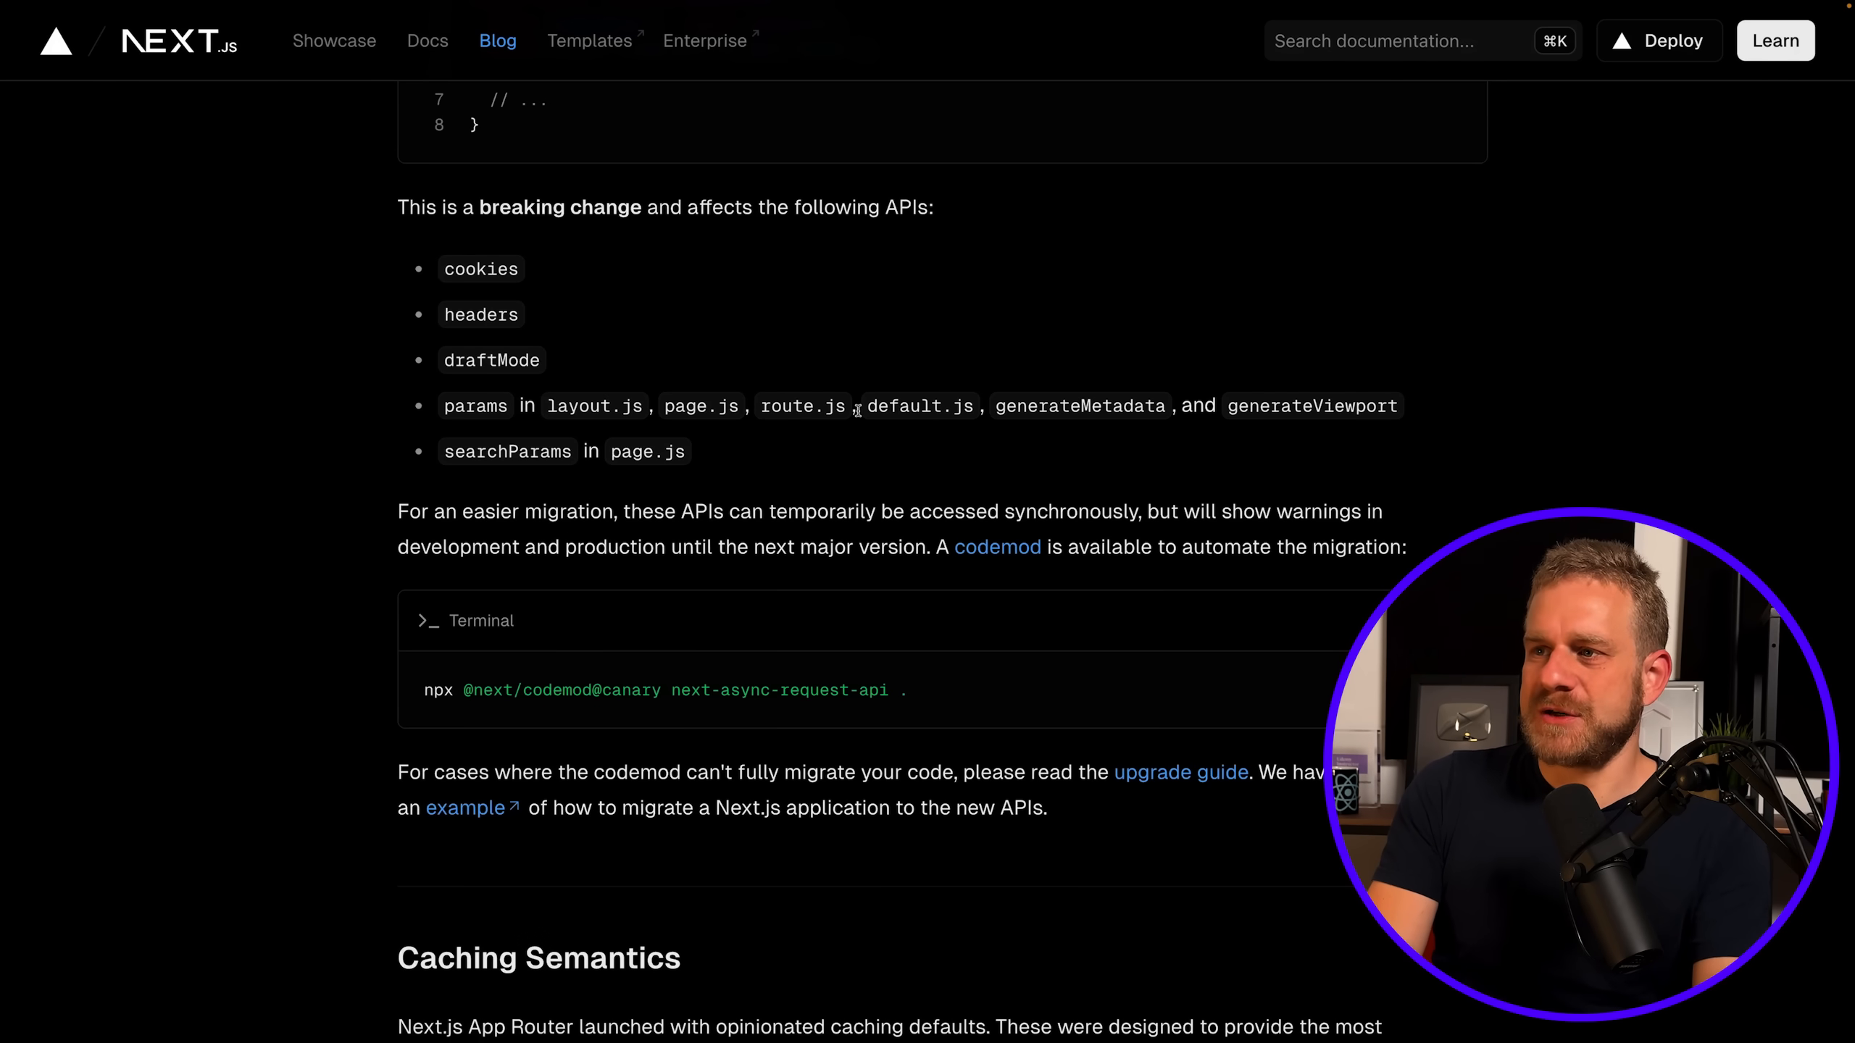
{"action": "left_click_drag", "start_coordinate": [669, 546], "coordinate": [1407, 547]}
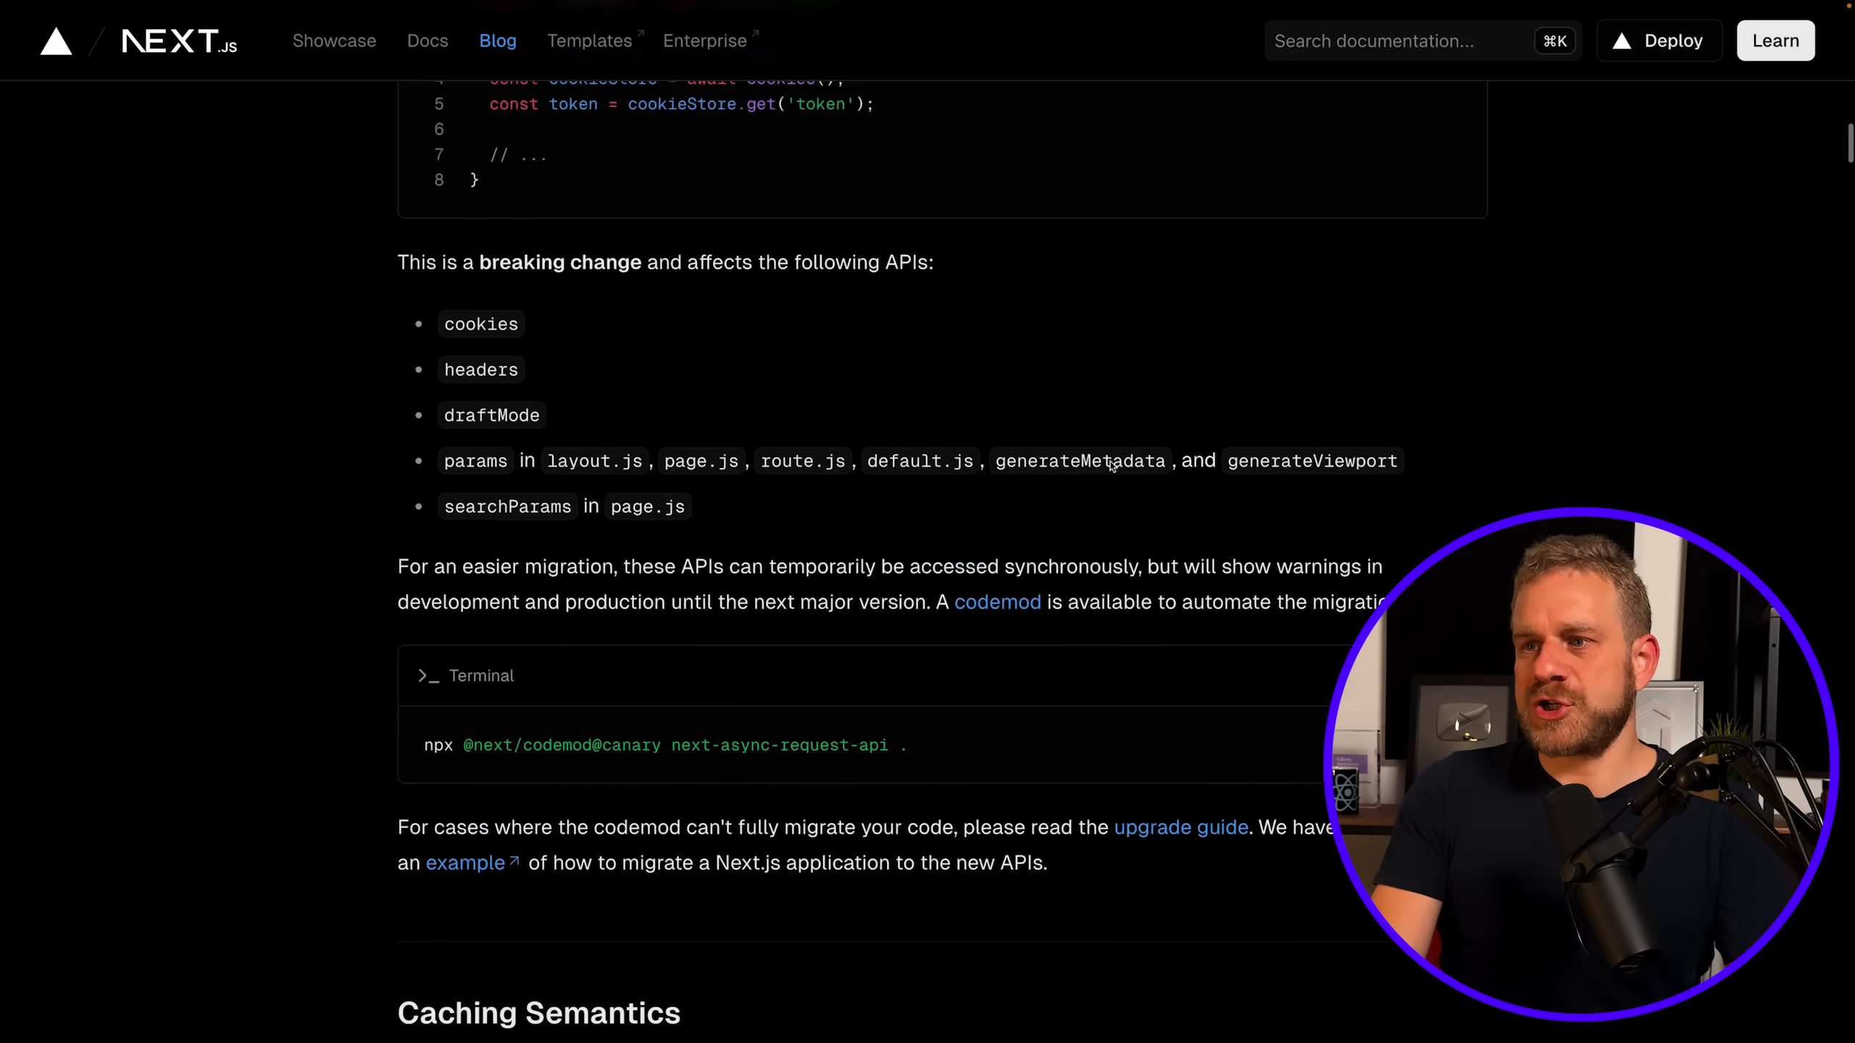
{"action": "scroll", "scroll_direction": "up", "scroll_amount": 3}
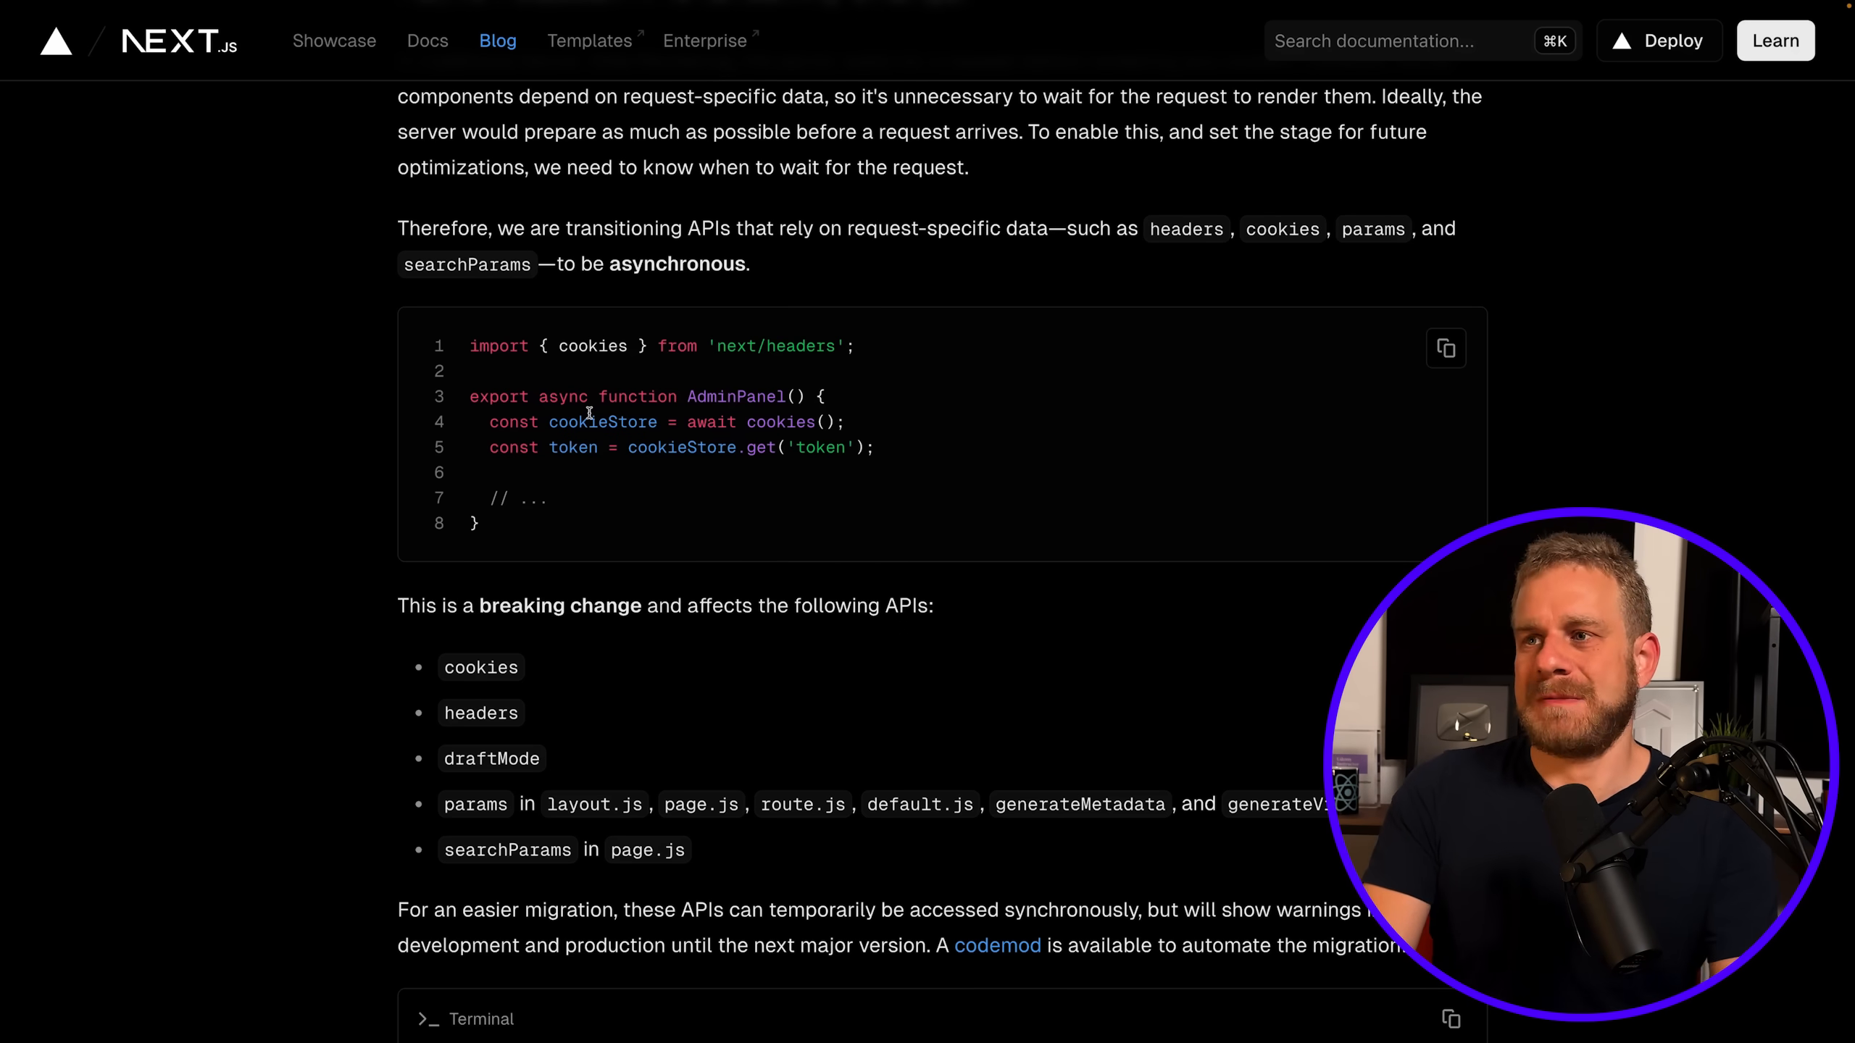
{"action": "mouse_move", "coordinate": [594, 572]}
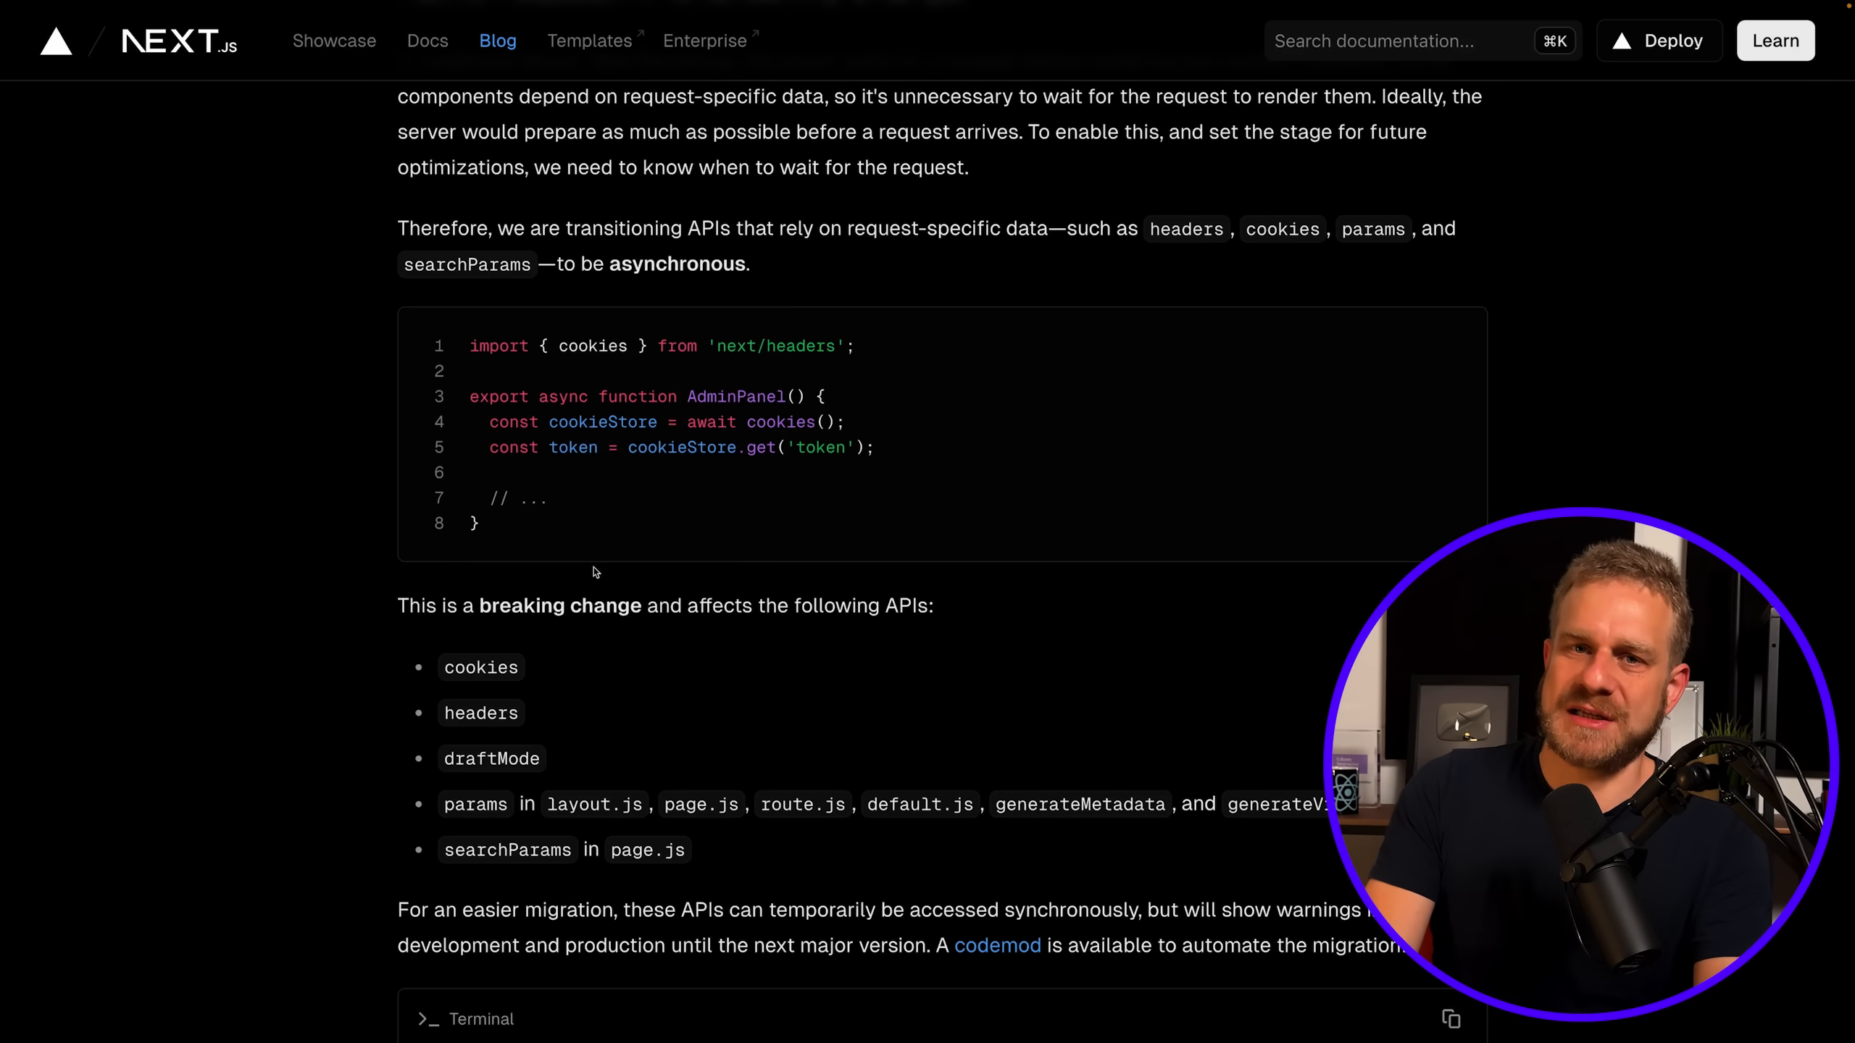
Move from the blog post to the Udemy 'Next.js 15 & React - The Complete Guide' page.
{"action": "scroll", "scroll_direction": "down", "scroll_amount": 3}
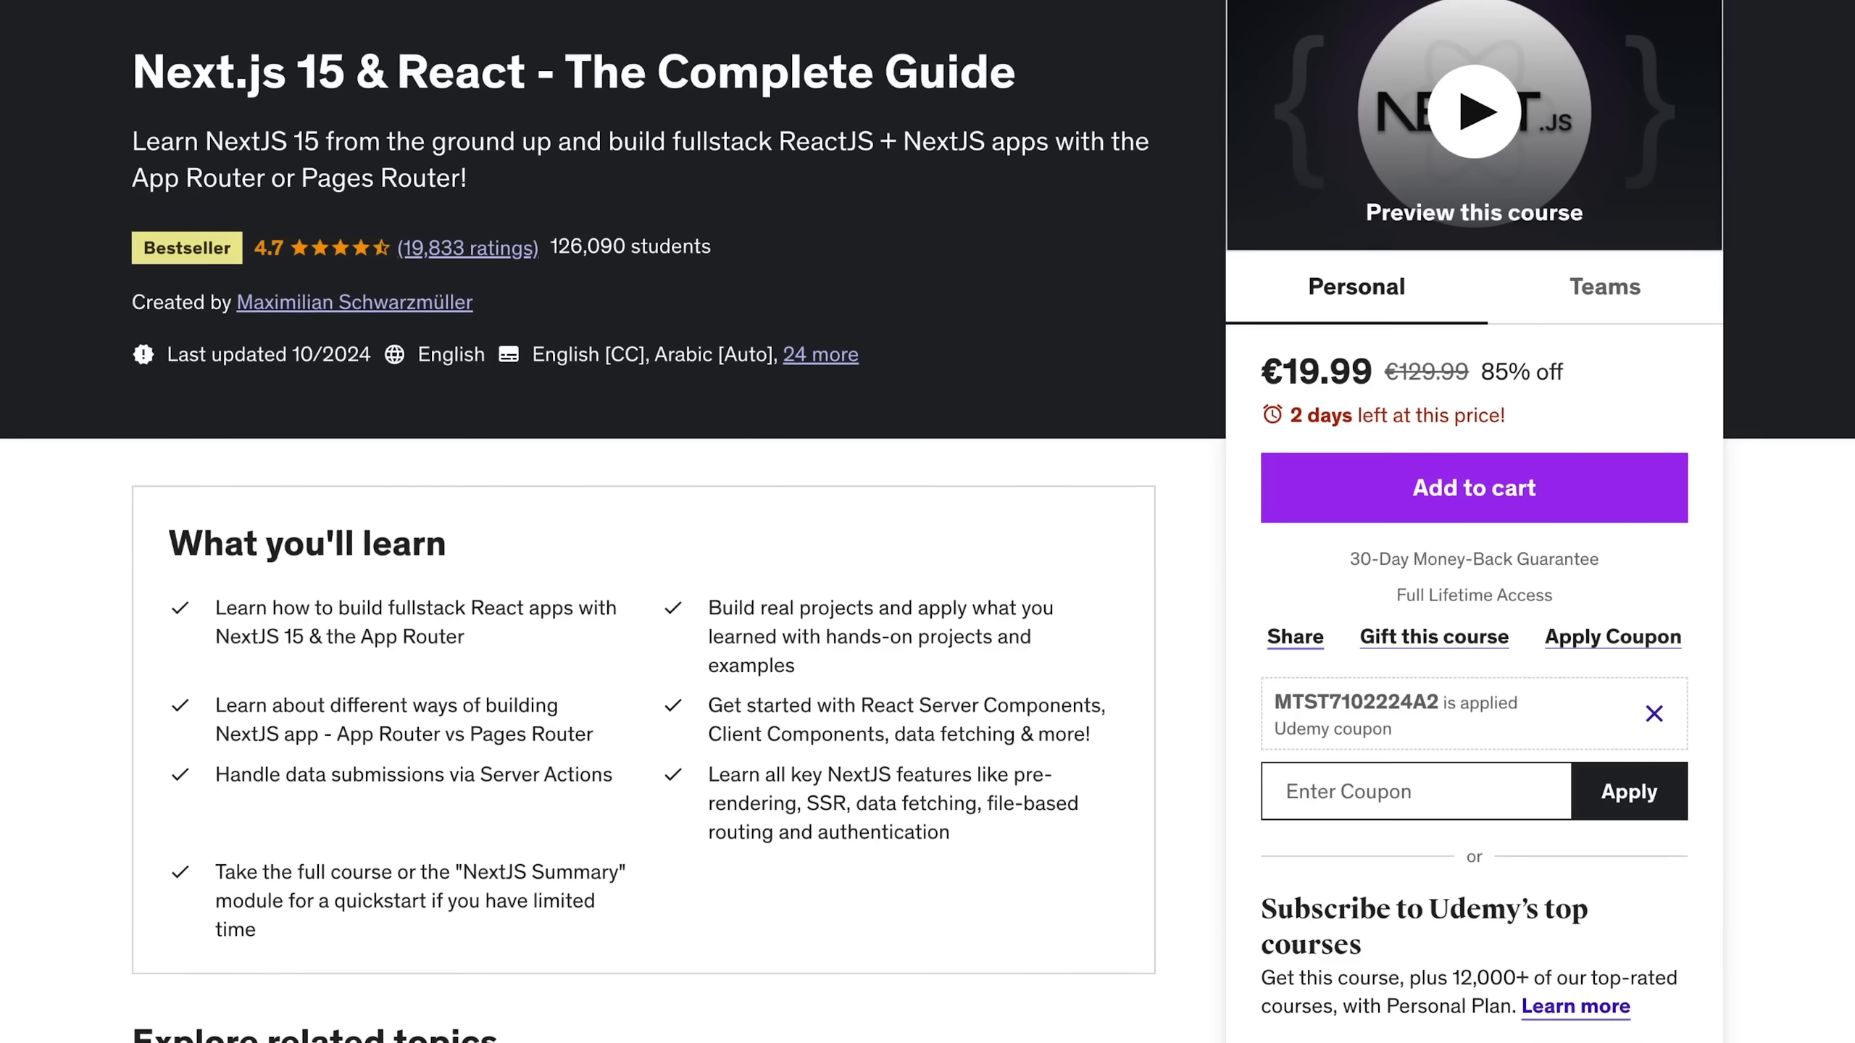
Return to the Next.js 15 post and scroll to the Caching Semantics heading.
{"action": "scroll", "scroll_direction": "down", "scroll_amount": 3}
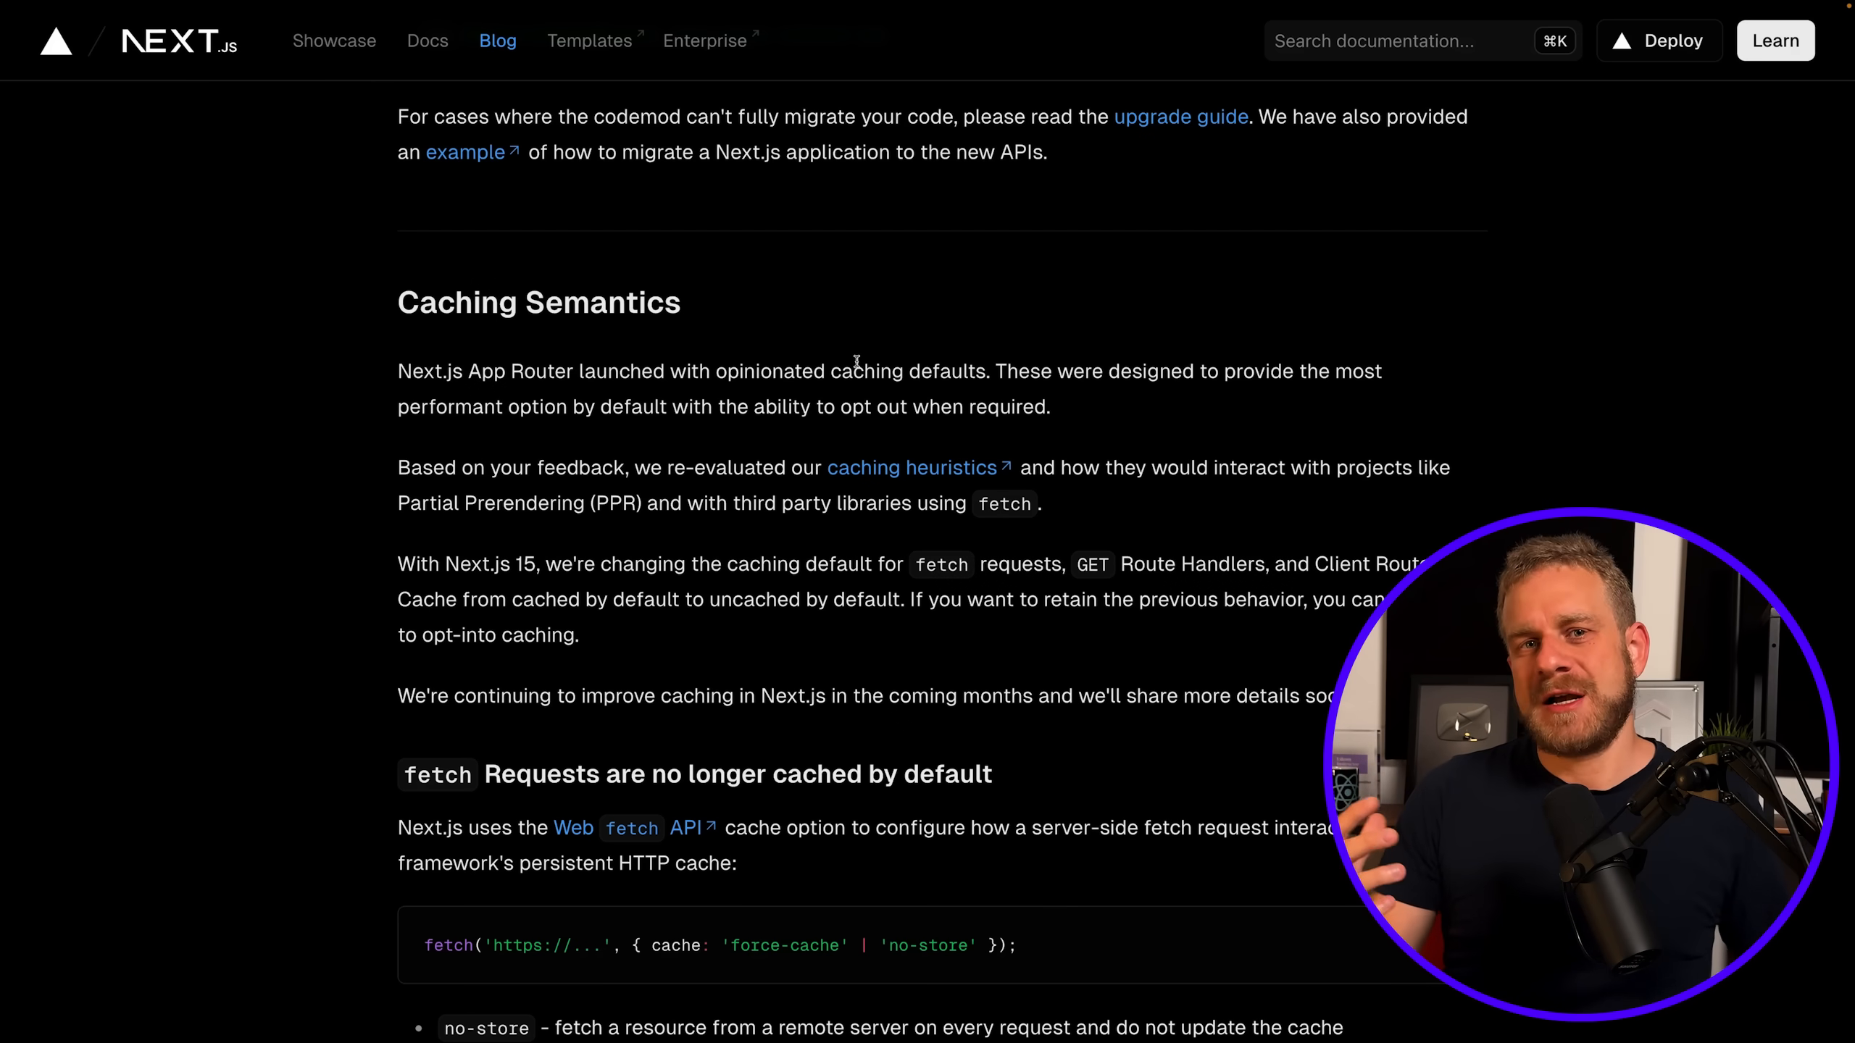
Scroll through Caching Semantics to the subsection on fetch requests no longer being cached.
{"action": "scroll", "scroll_direction": "down", "scroll_amount": 3}
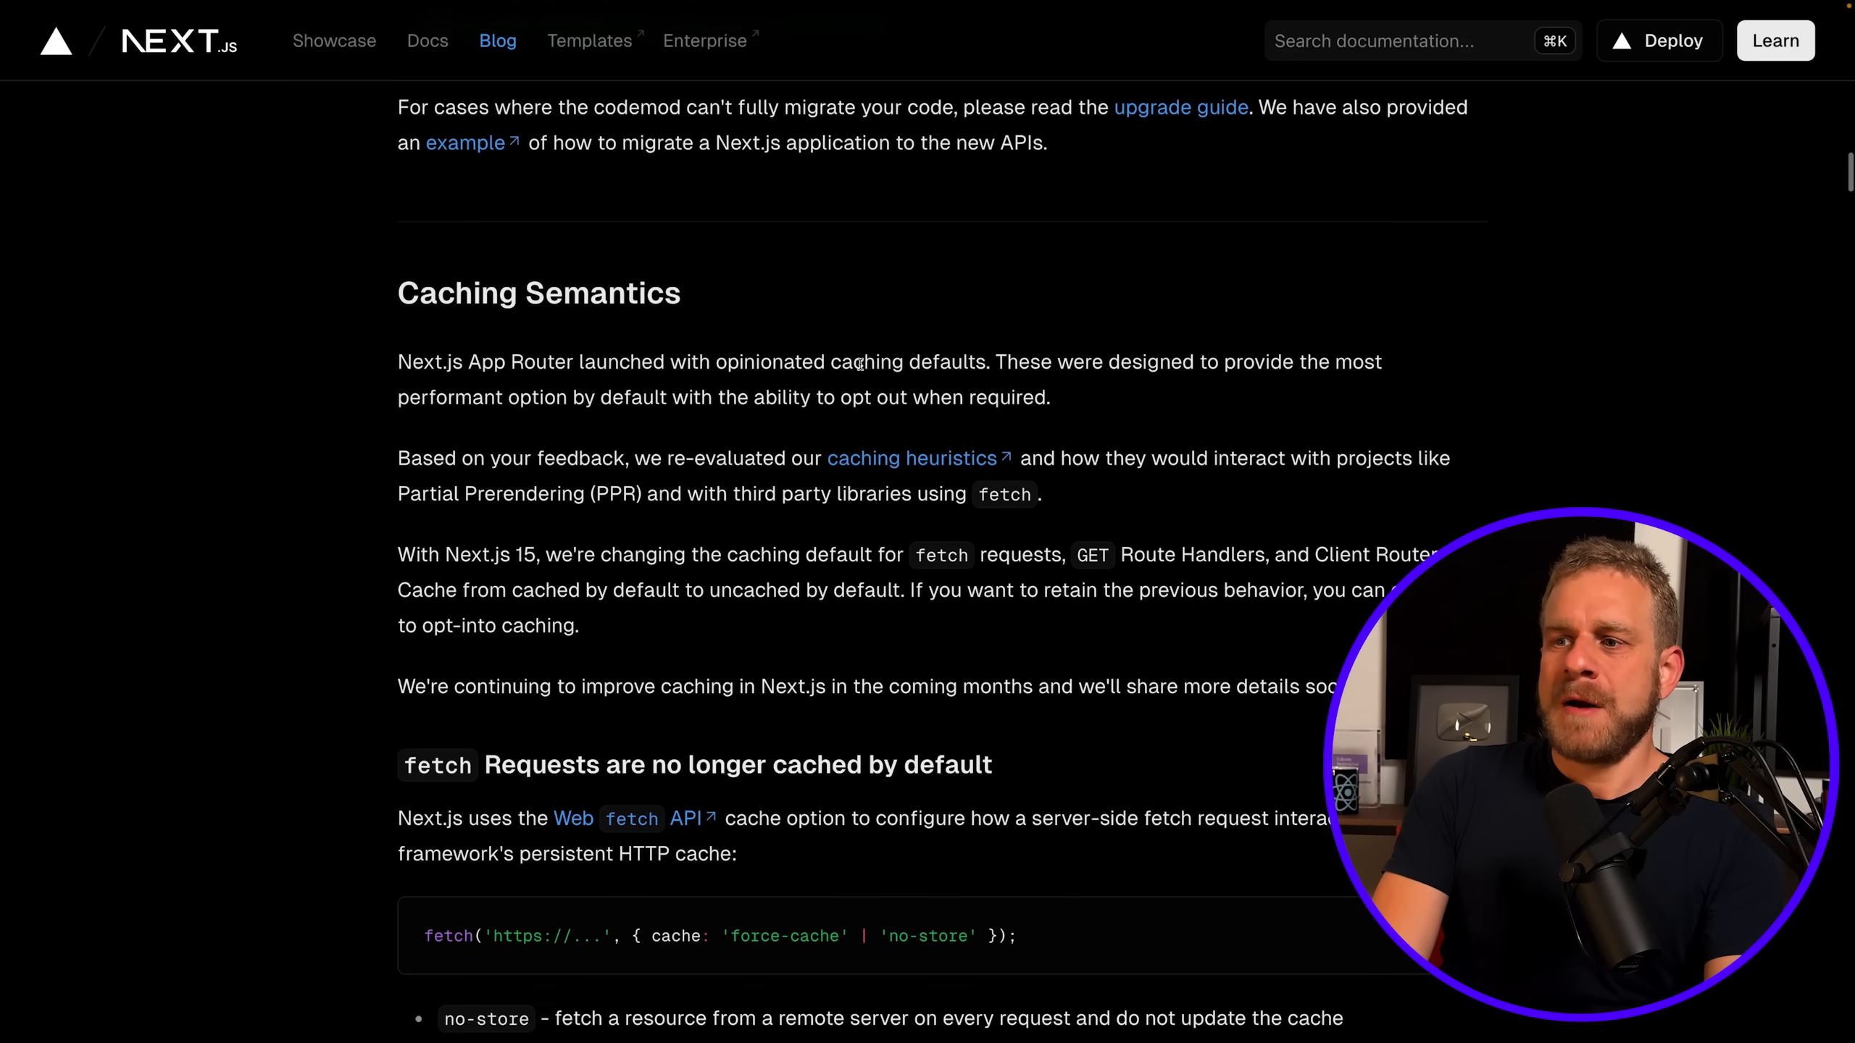
{"action": "scroll", "scroll_direction": "down", "scroll_amount": 3}
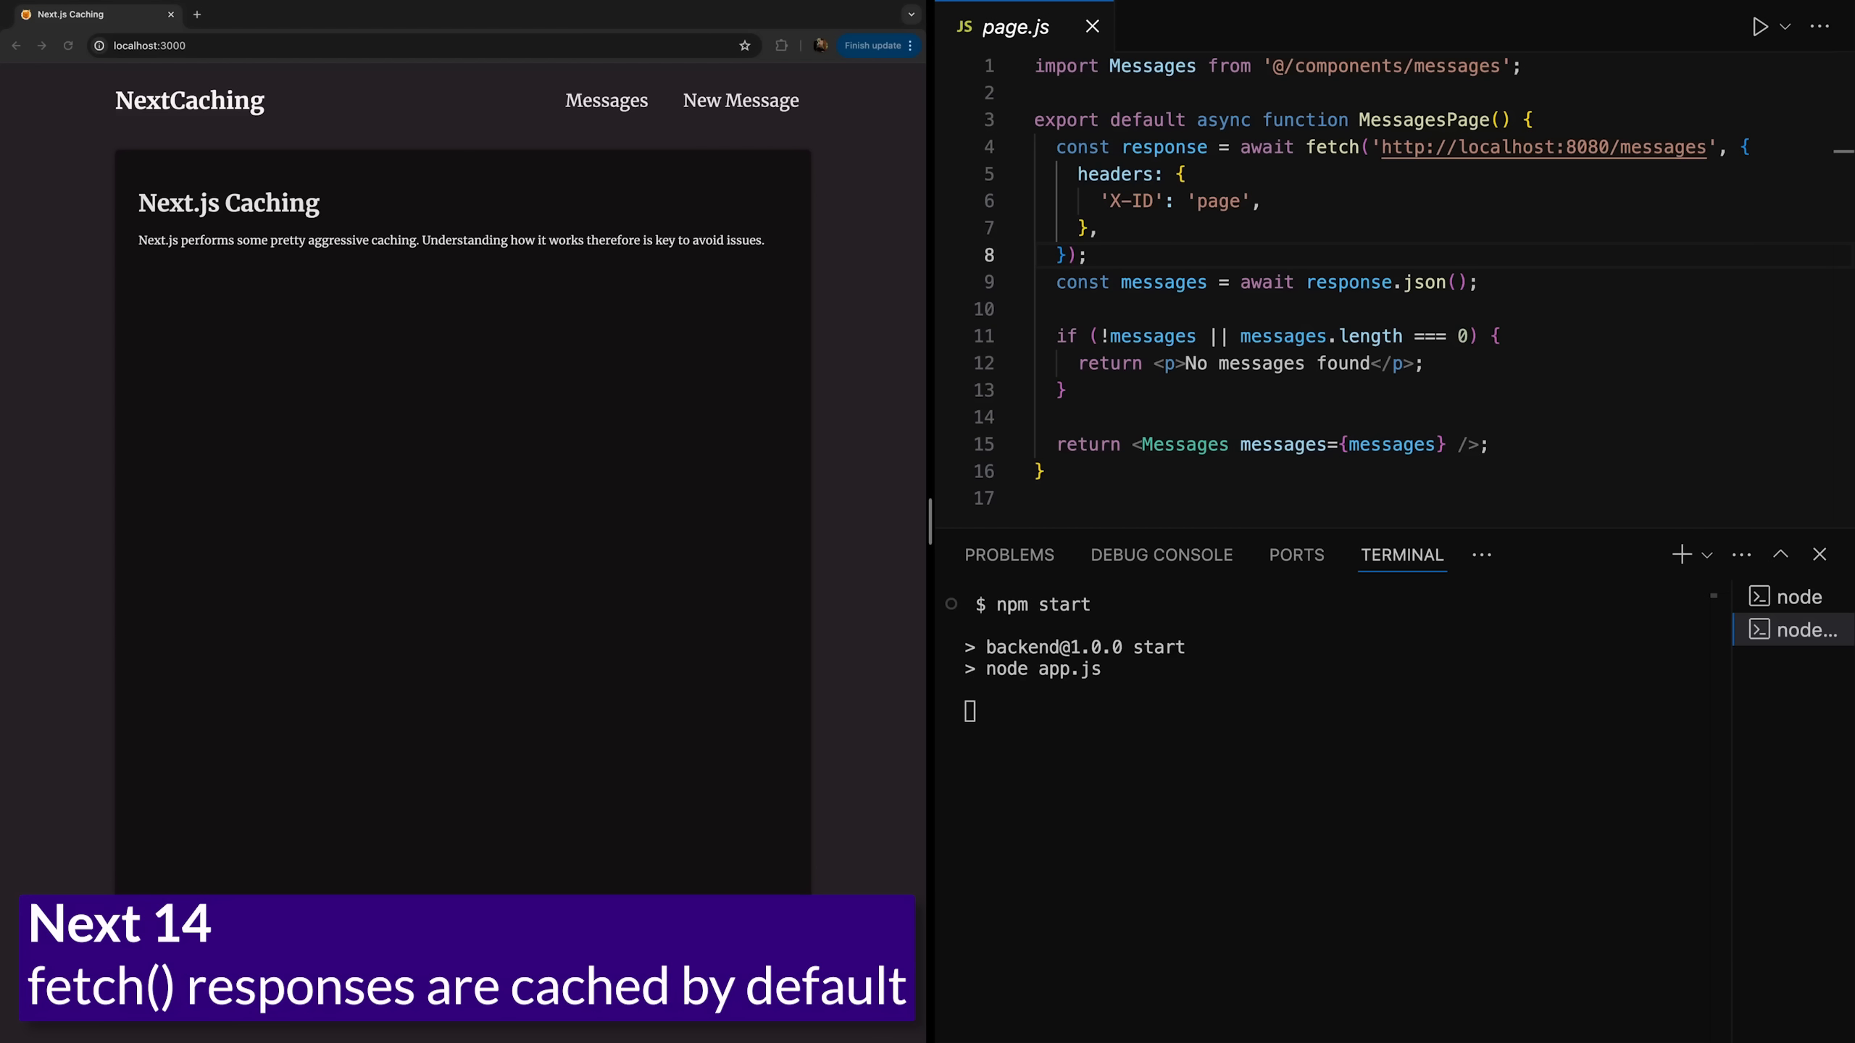
{"action": "mouse_move", "coordinate": [568, 281]}
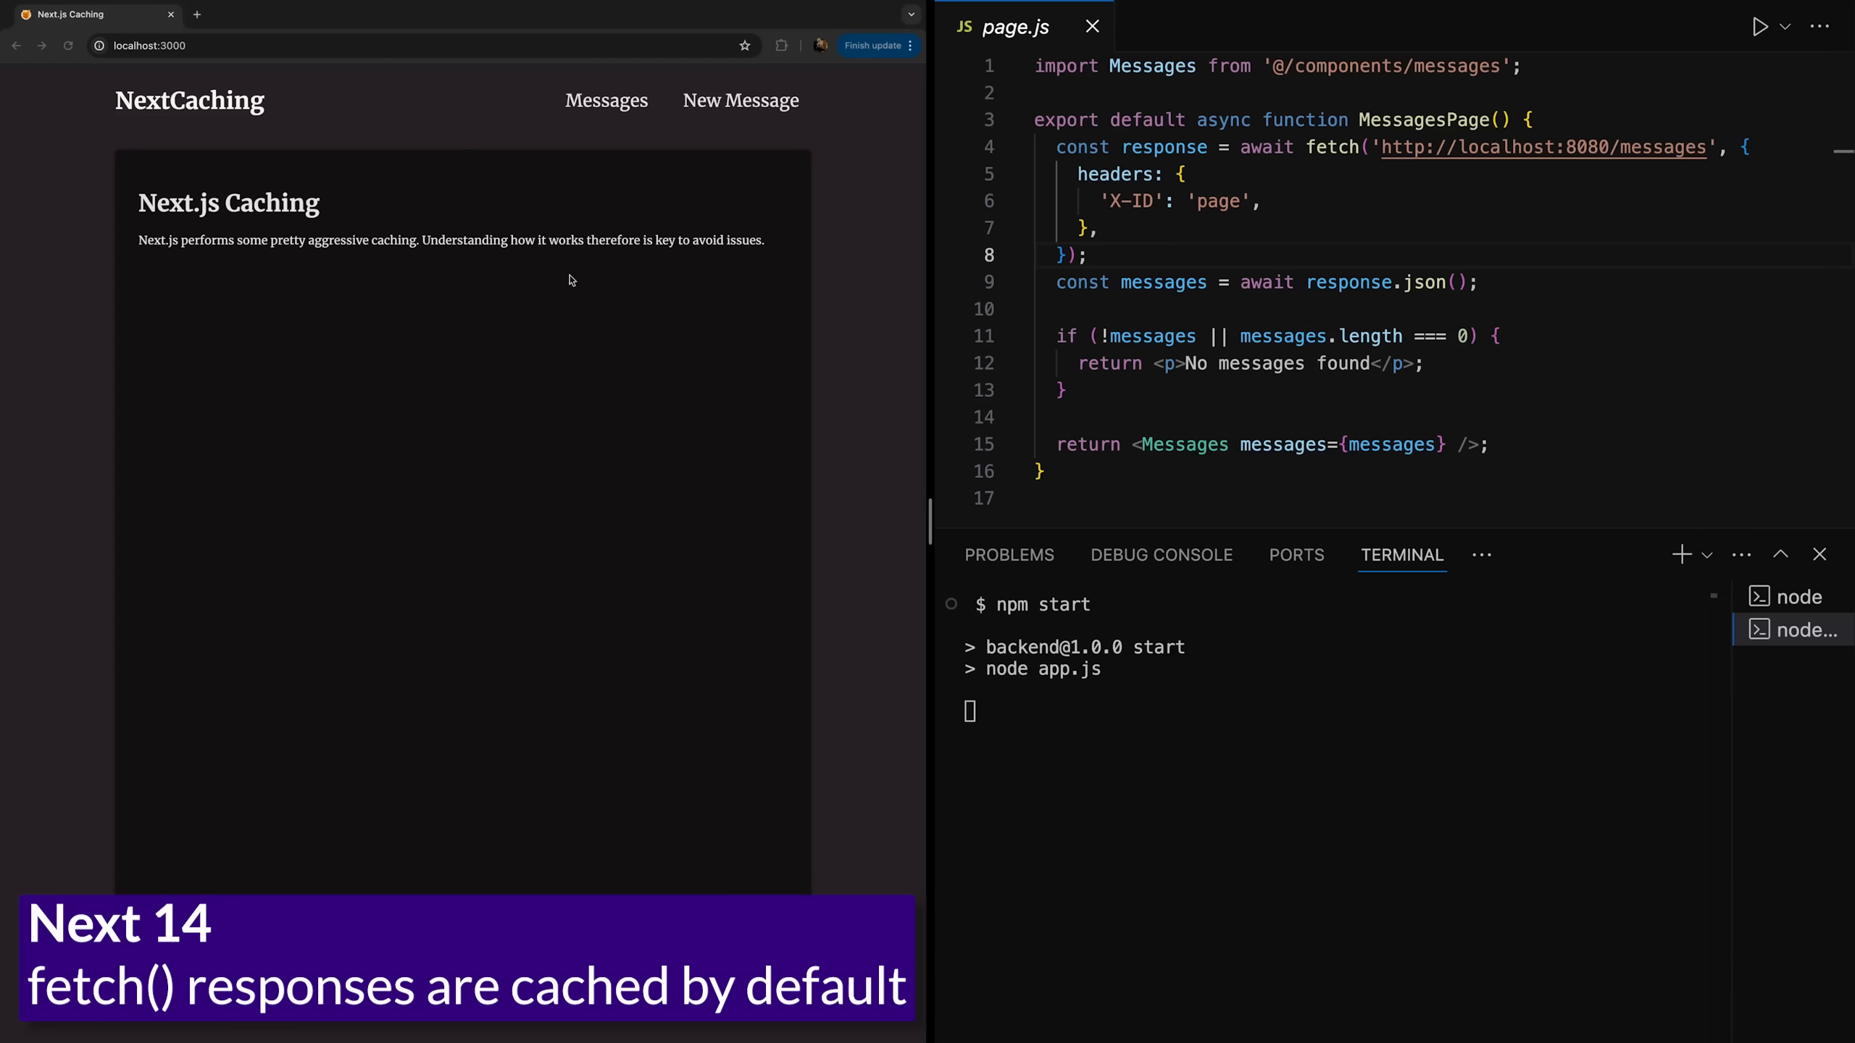
In the demo app, visit Messages, New Message, then Messages again to log backend requests.
{"action": "left_click", "coordinate": [606, 99]}
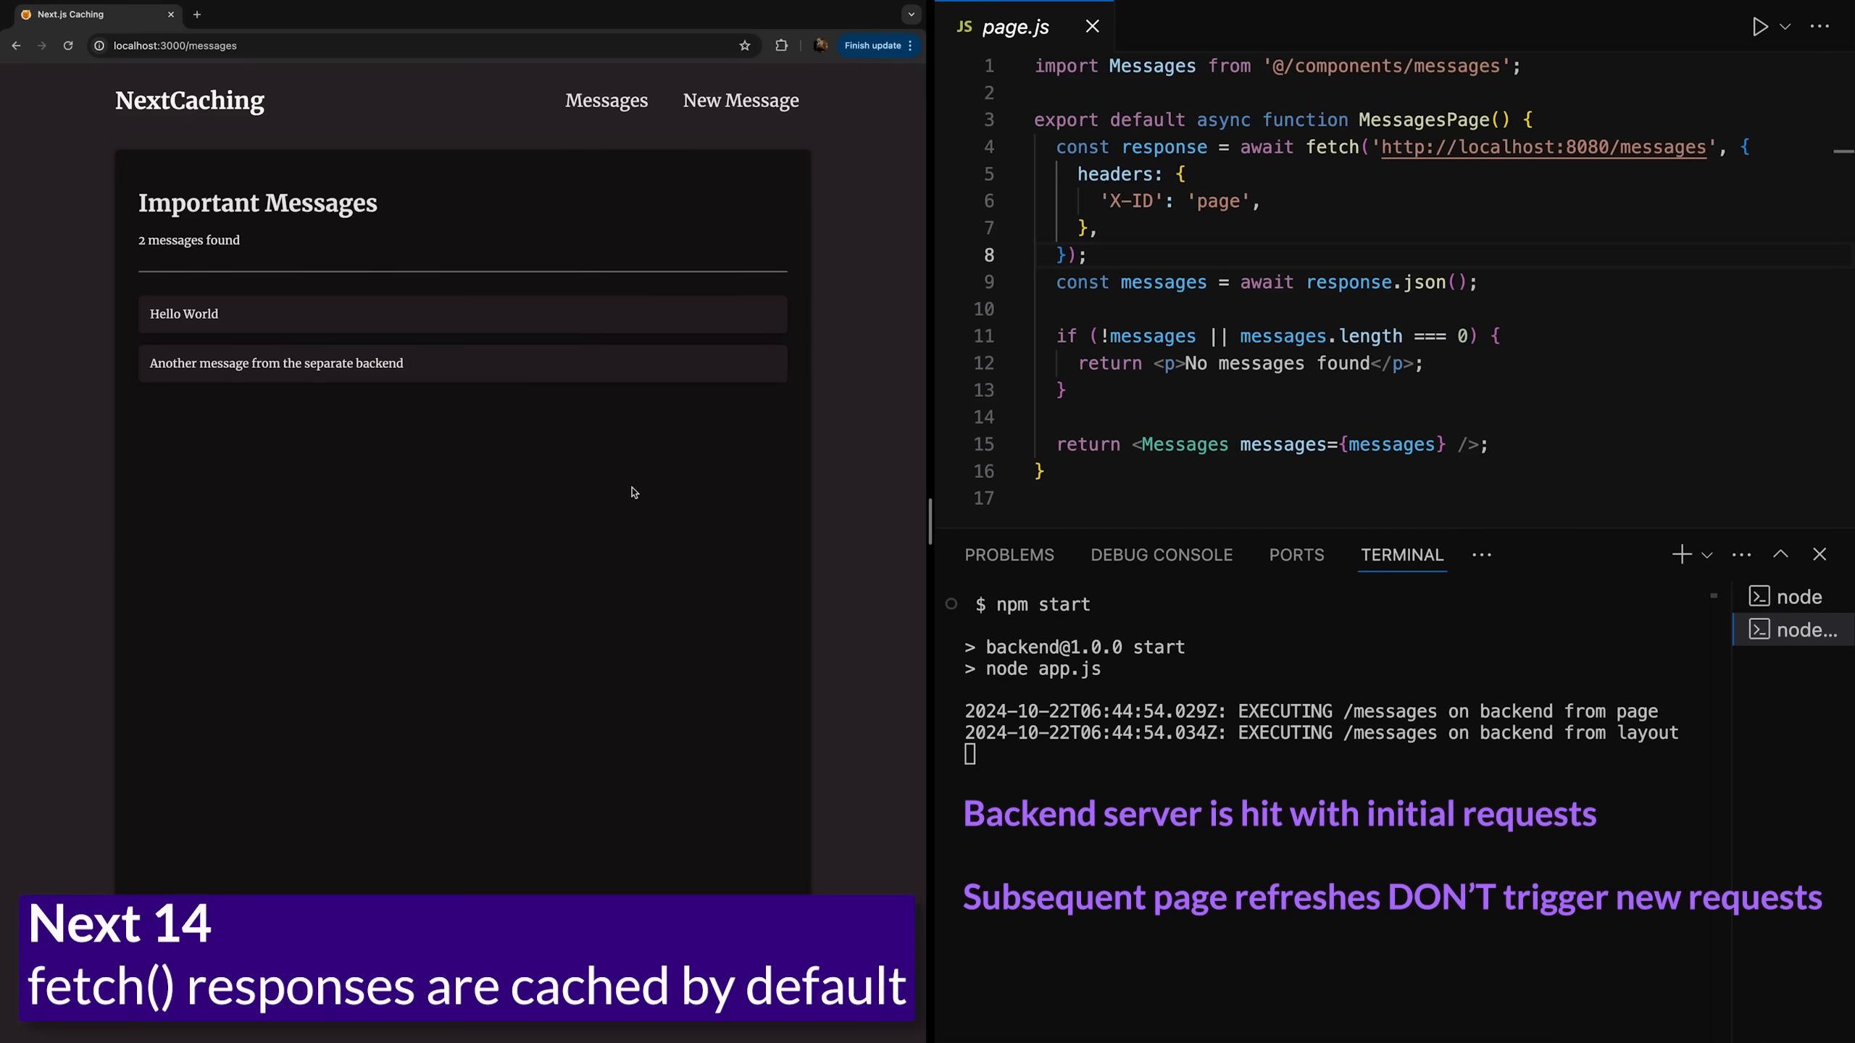
{"action": "left_click", "coordinate": [741, 99]}
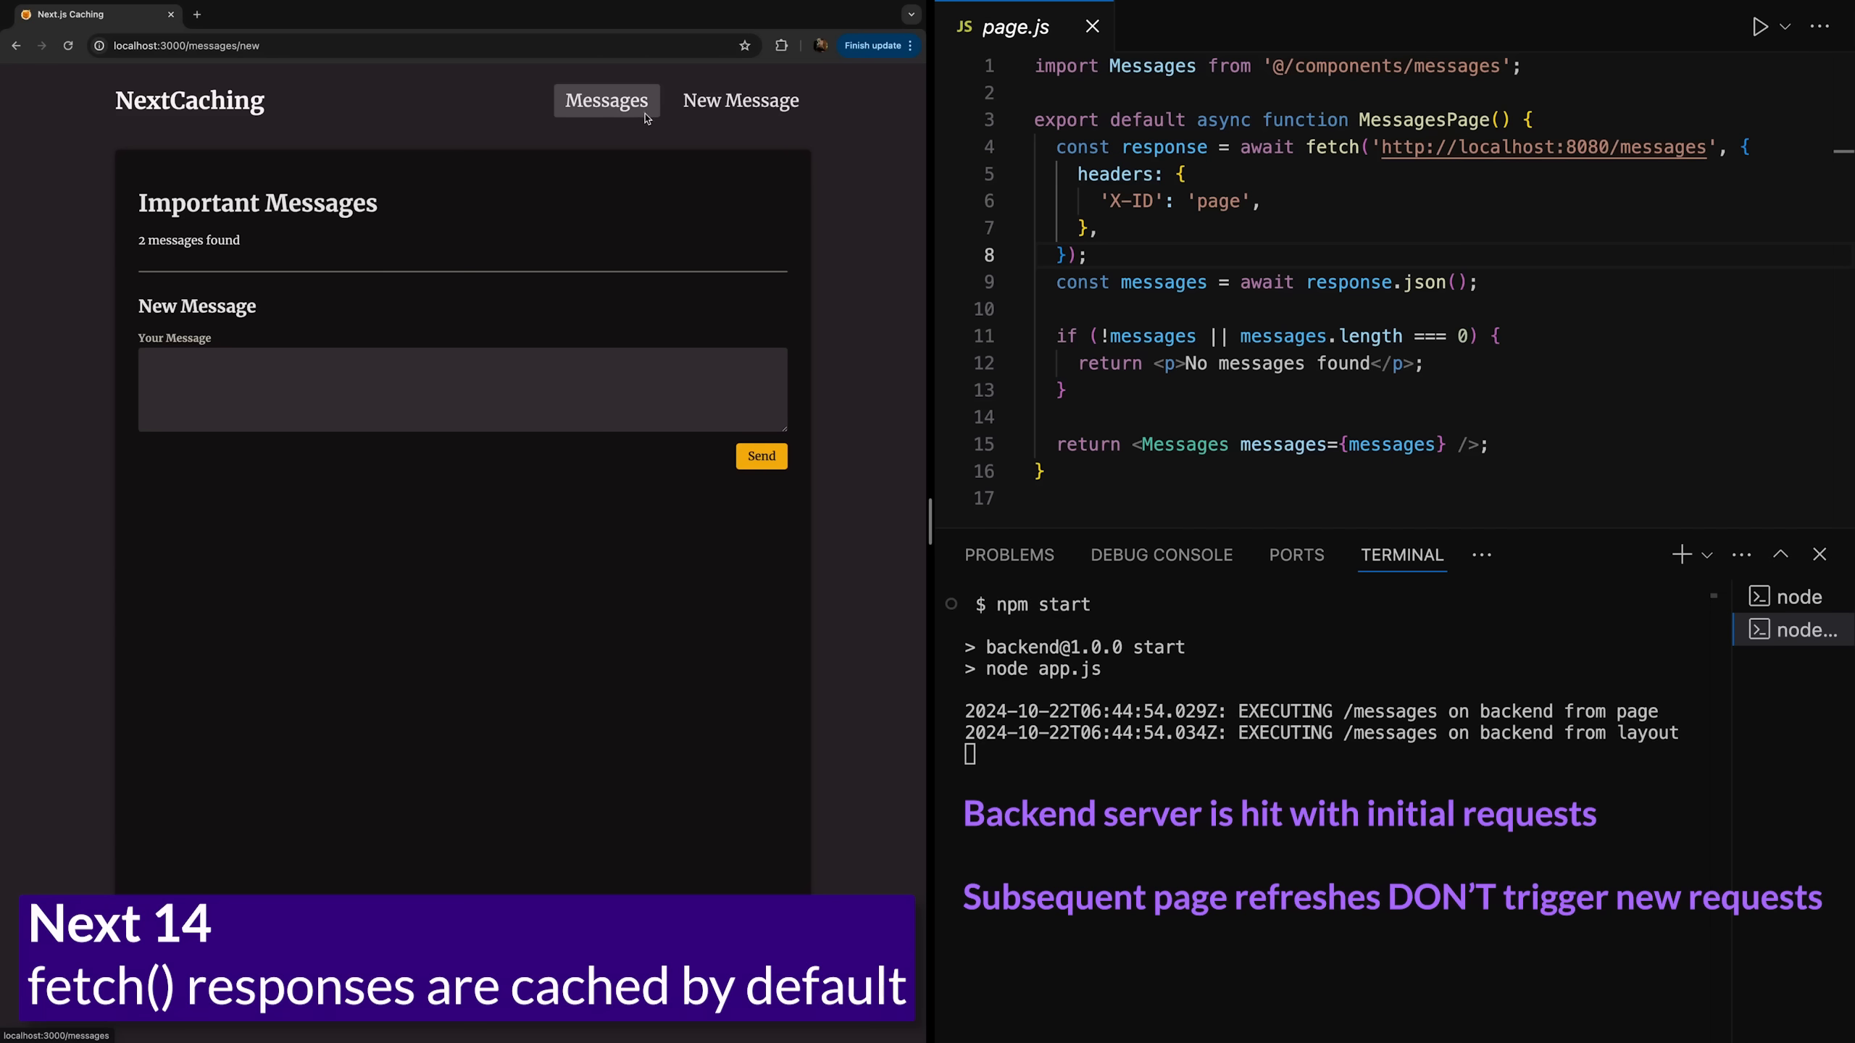
{"action": "left_click", "coordinate": [605, 101]}
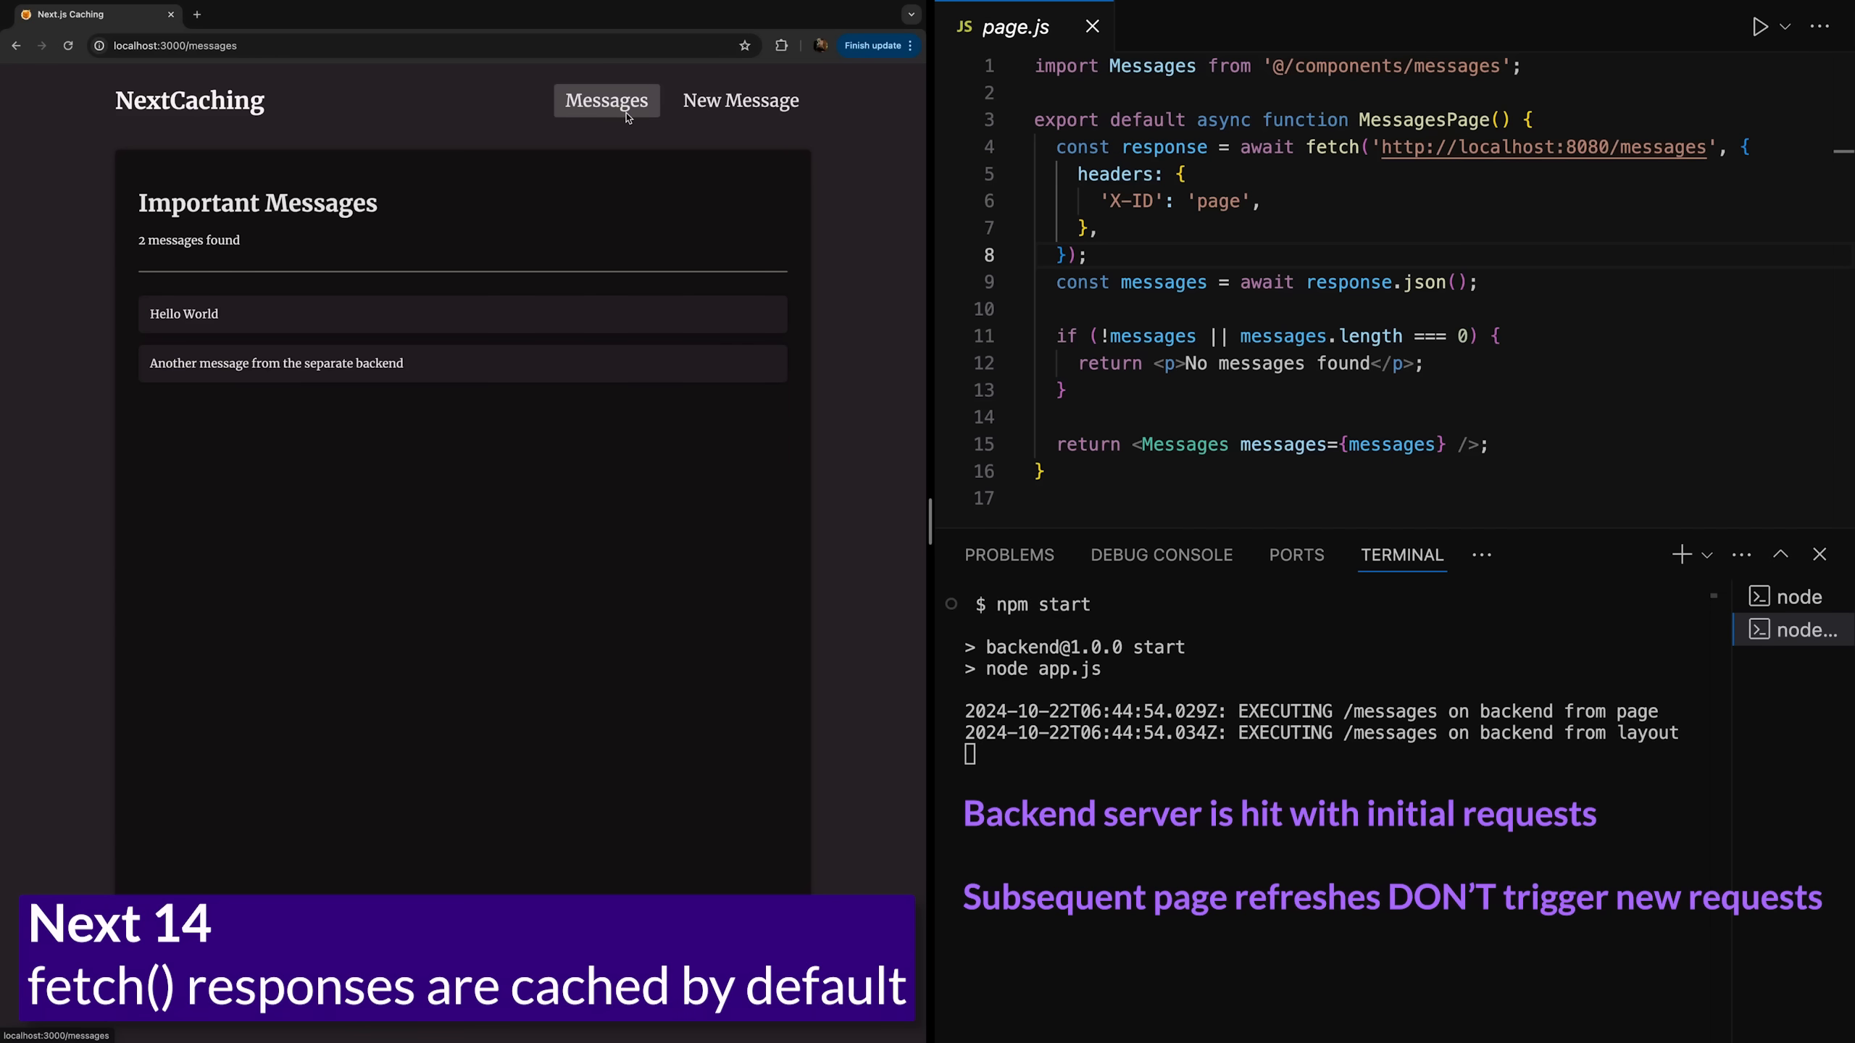
{"action": "left_click", "coordinate": [68, 45]}
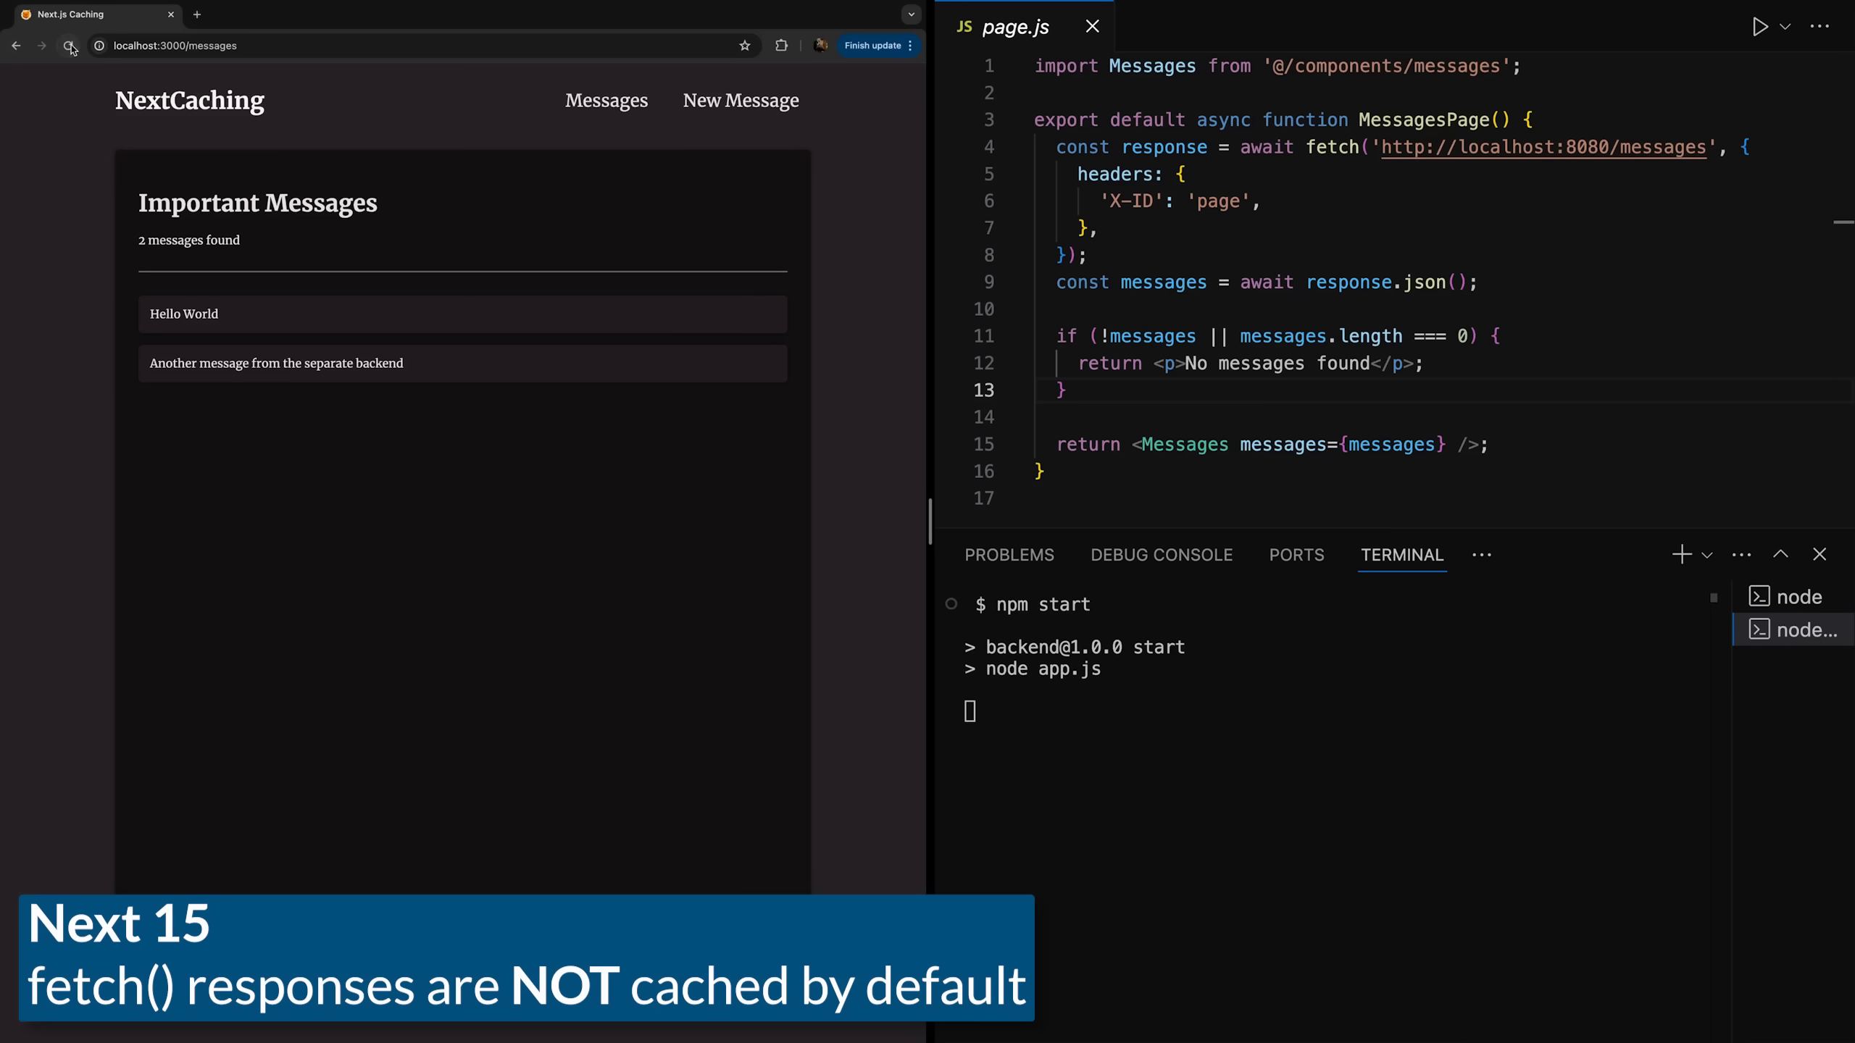
Reload localhost:3000/messages twice so new EXECUTING lines appear in the terminal.
{"action": "left_click", "coordinate": [69, 47]}
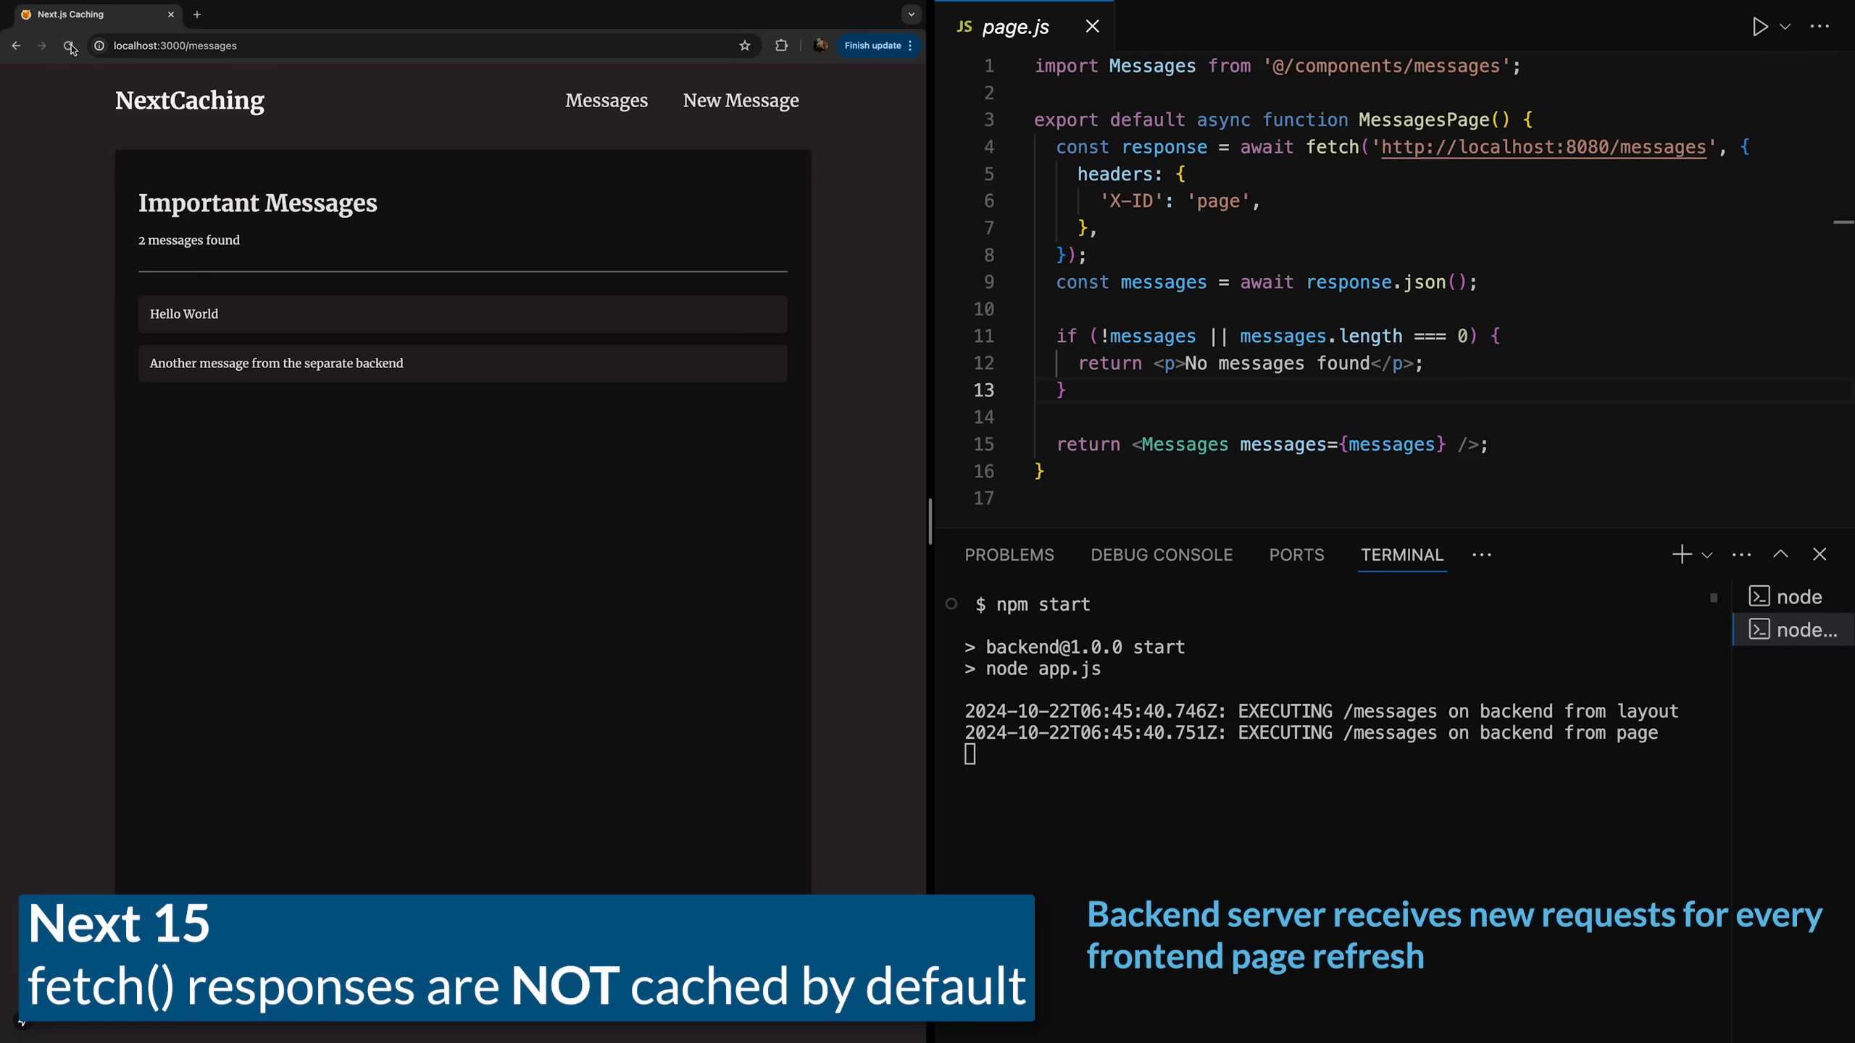
{"action": "left_click", "coordinate": [69, 45]}
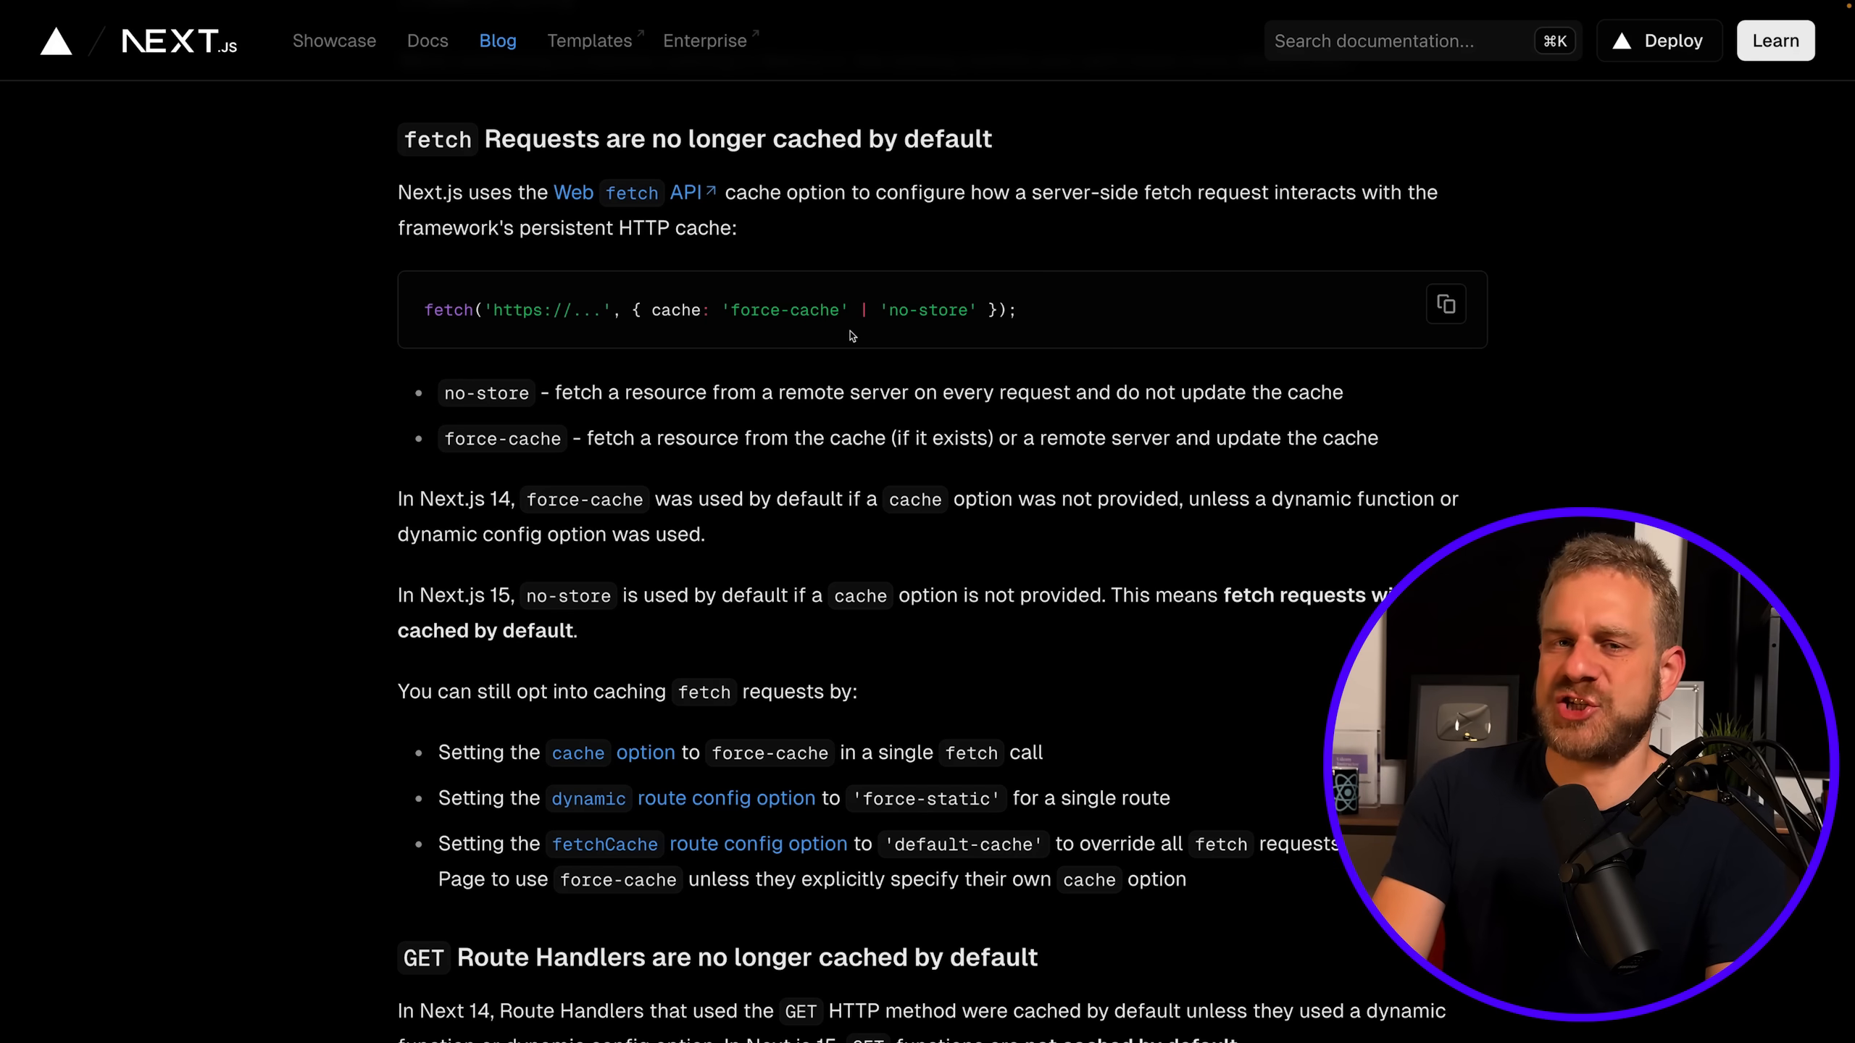
{"action": "mouse_move", "coordinate": [1135, 653]}
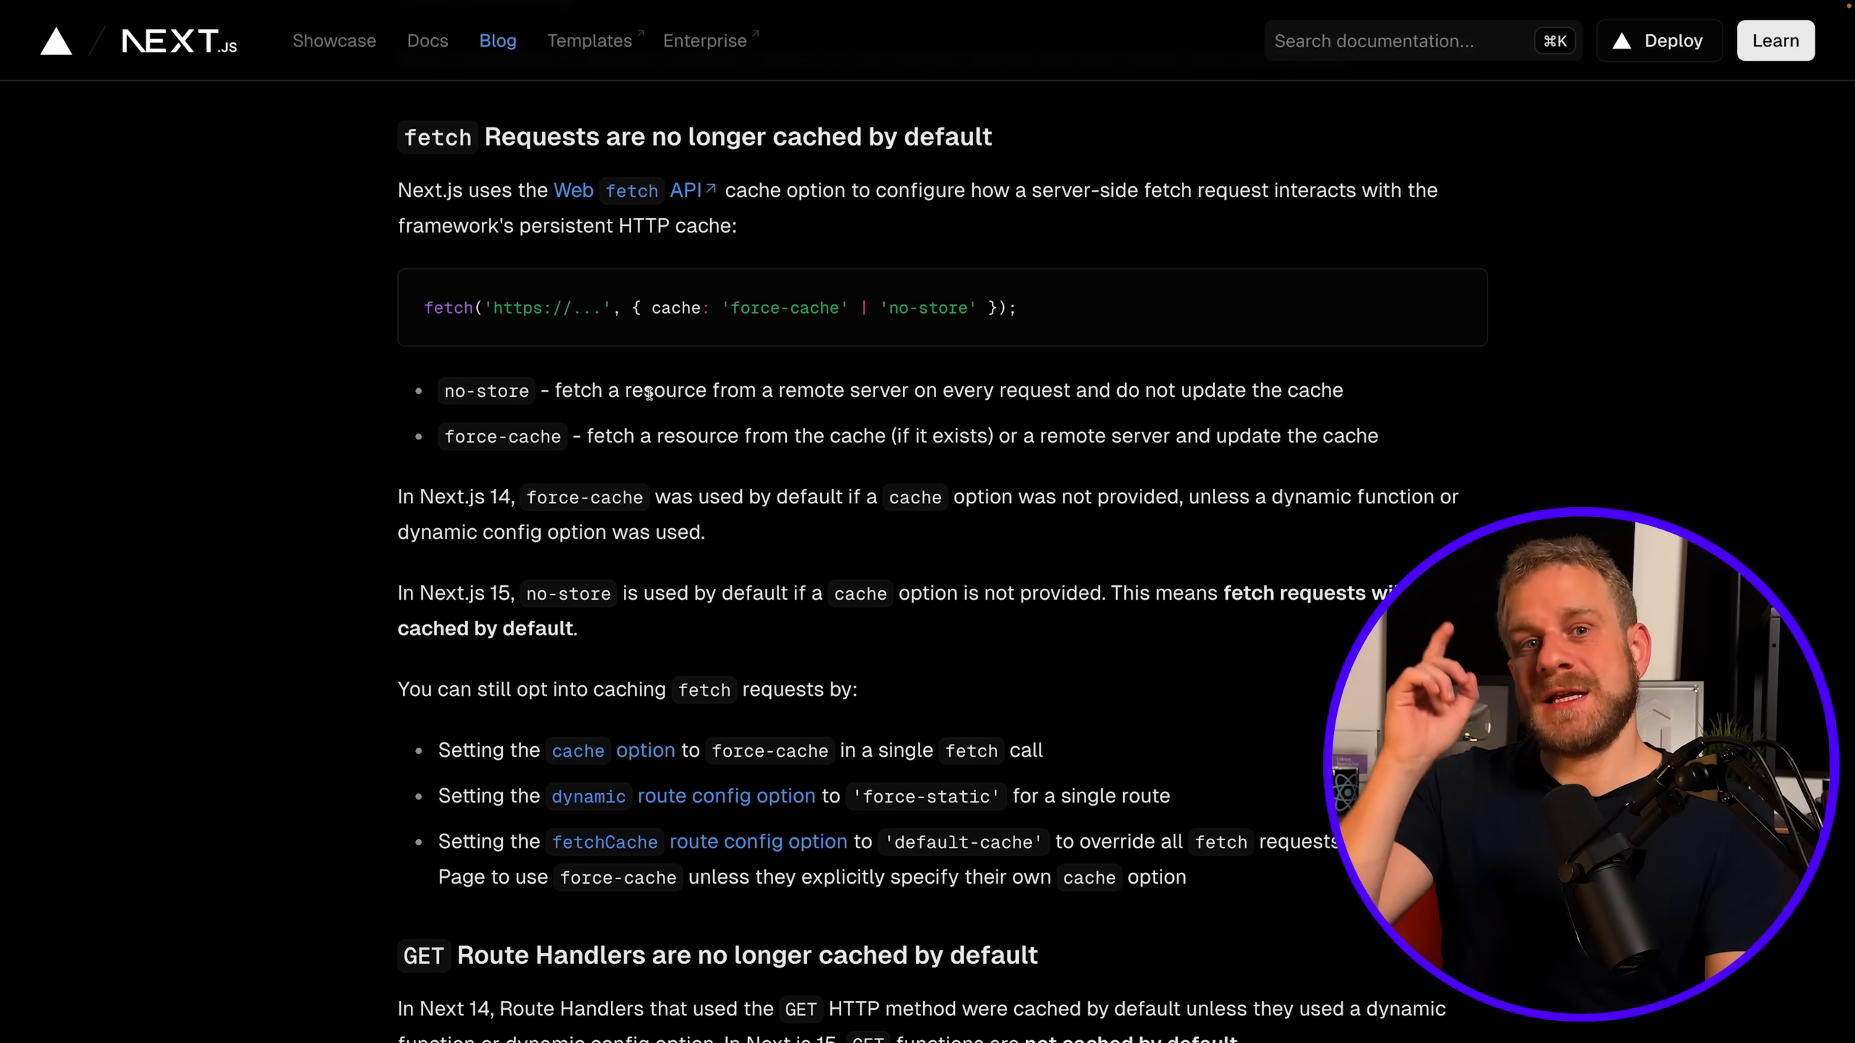
Scroll past the fetch caching change to the GET Route Handlers section.
{"action": "scroll", "scroll_direction": "down", "scroll_amount": 3}
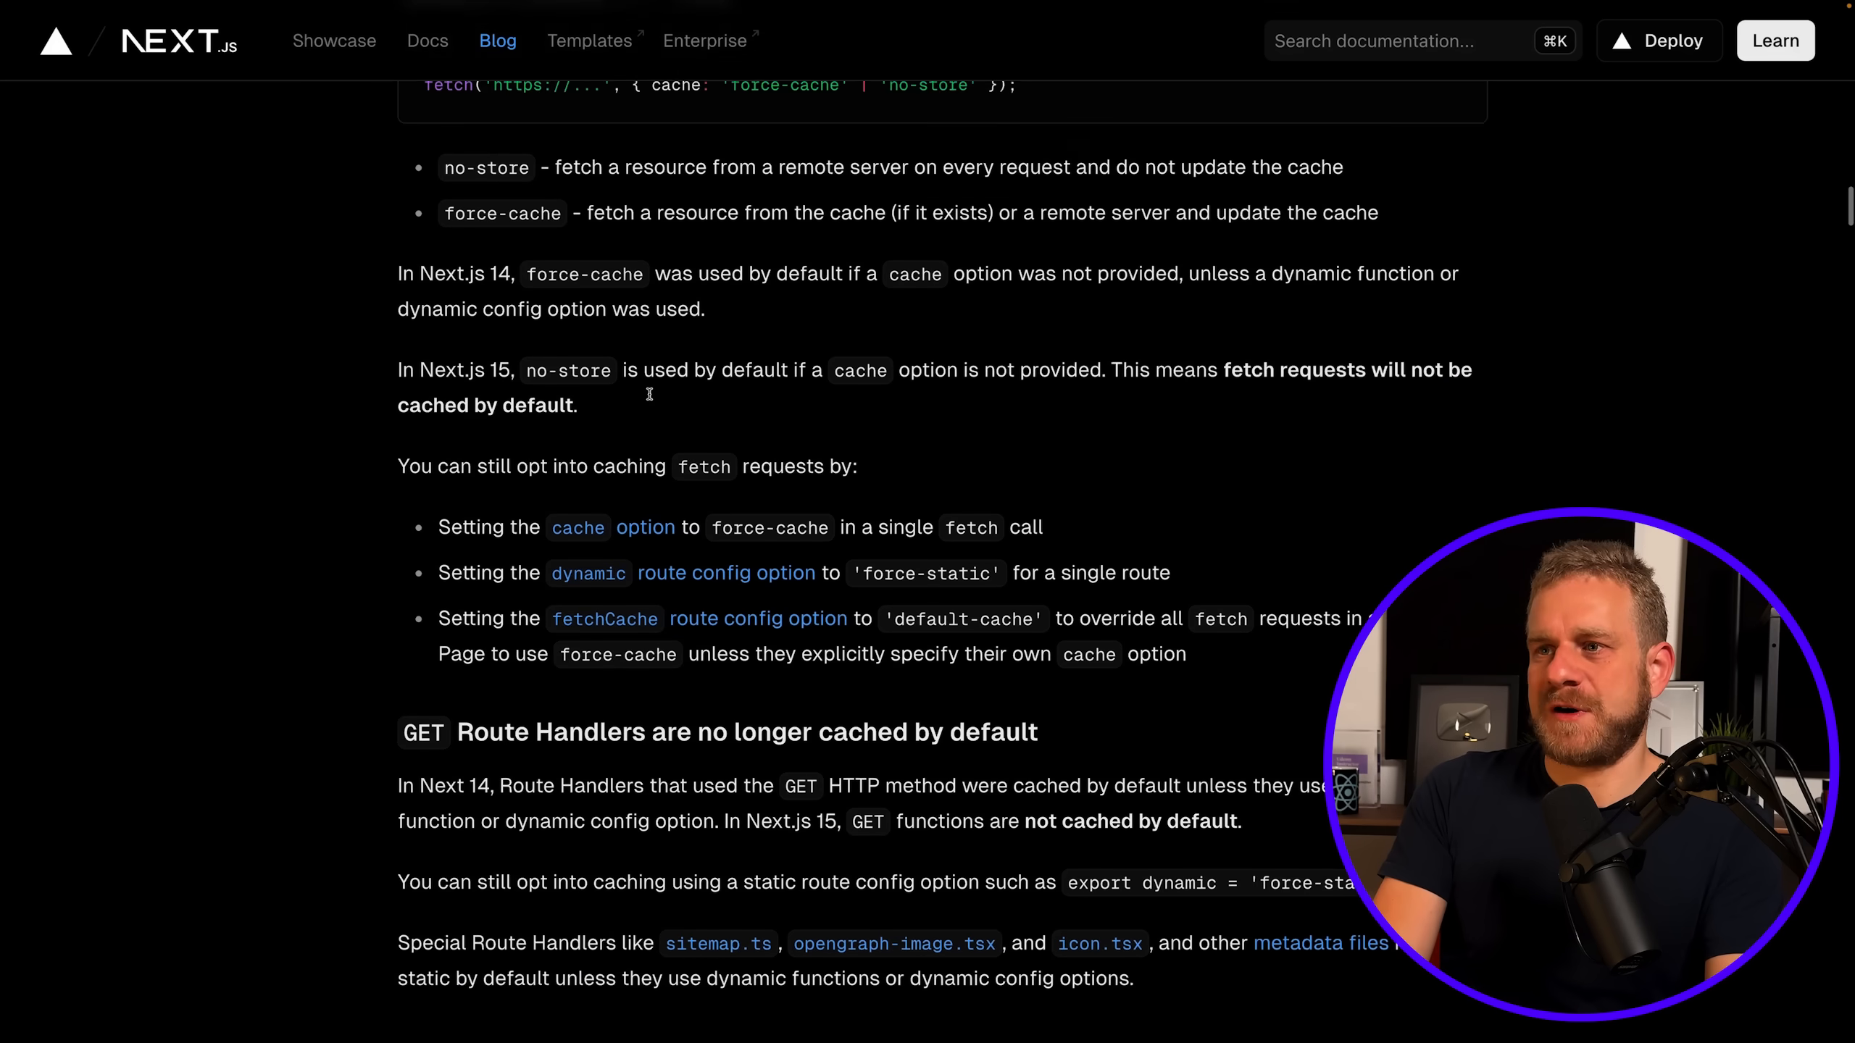
{"action": "scroll", "scroll_direction": "down", "scroll_amount": 3}
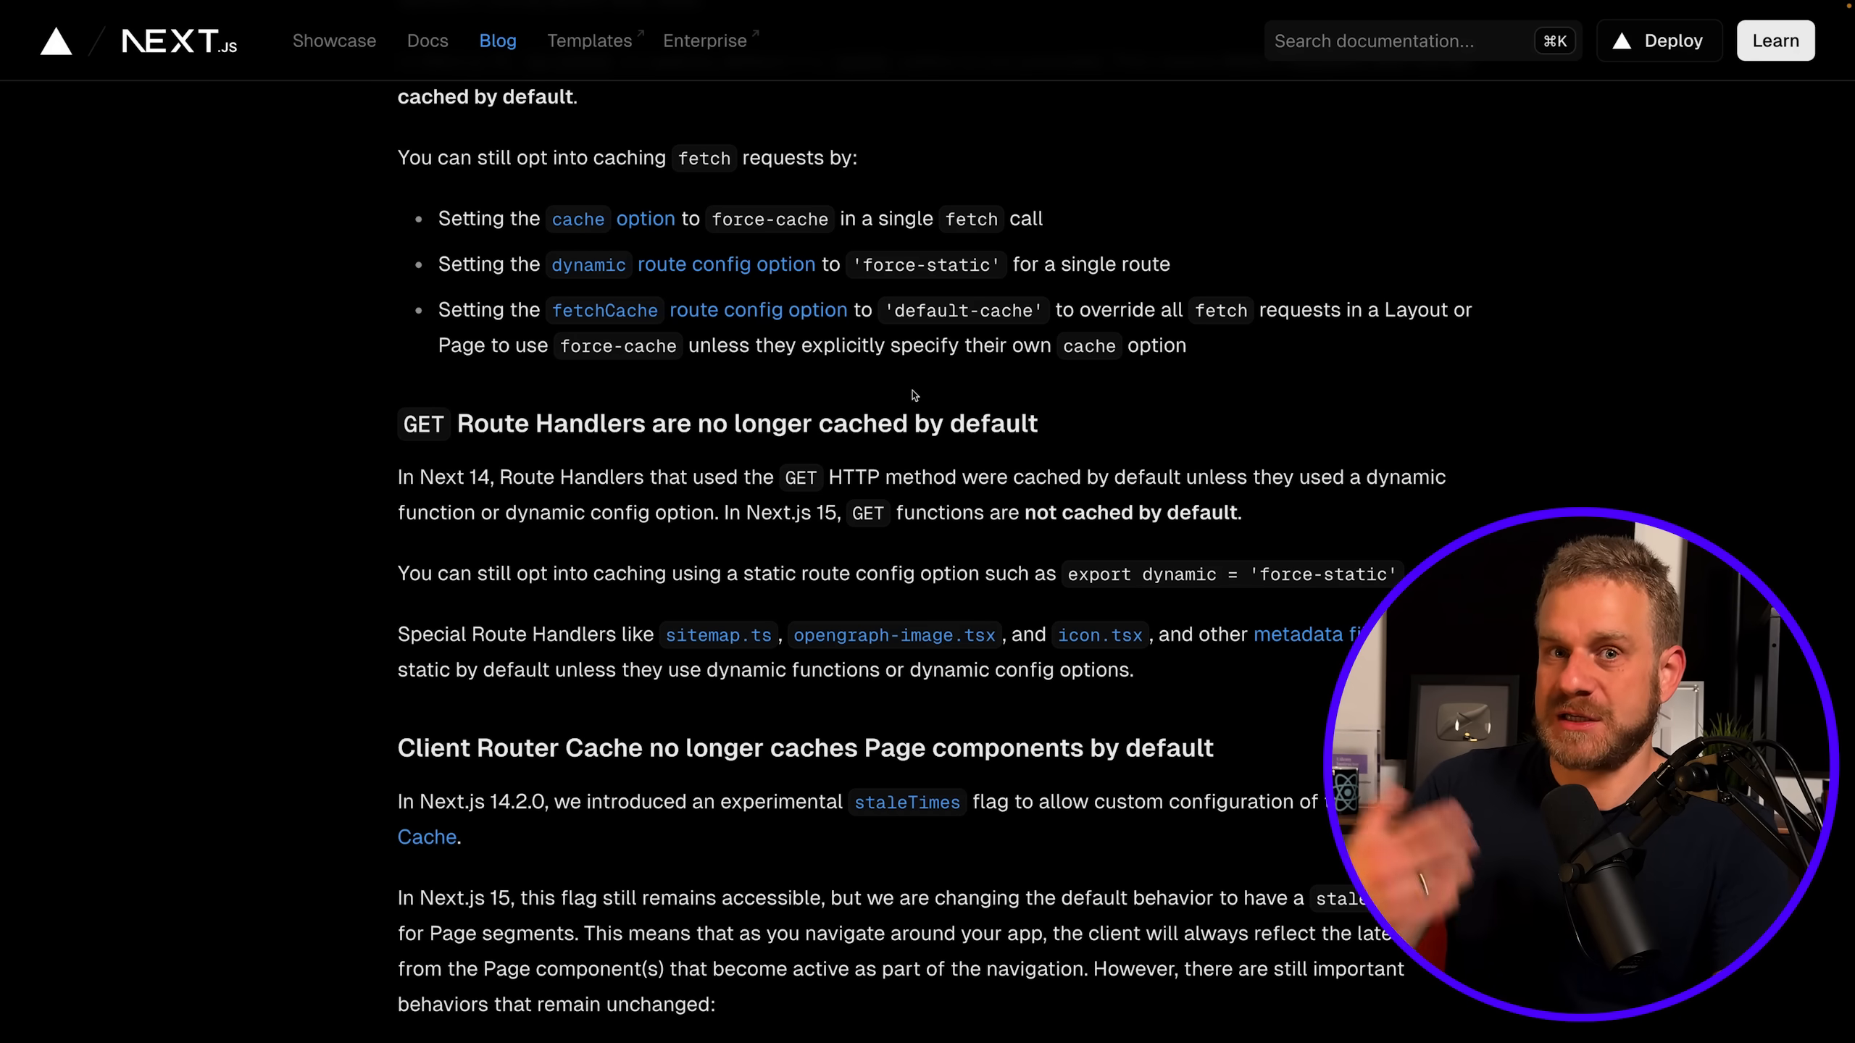
Scroll to the Client Router Cache section and its staleTimes opt-in config example.
{"action": "scroll", "scroll_direction": "down", "scroll_amount": 3}
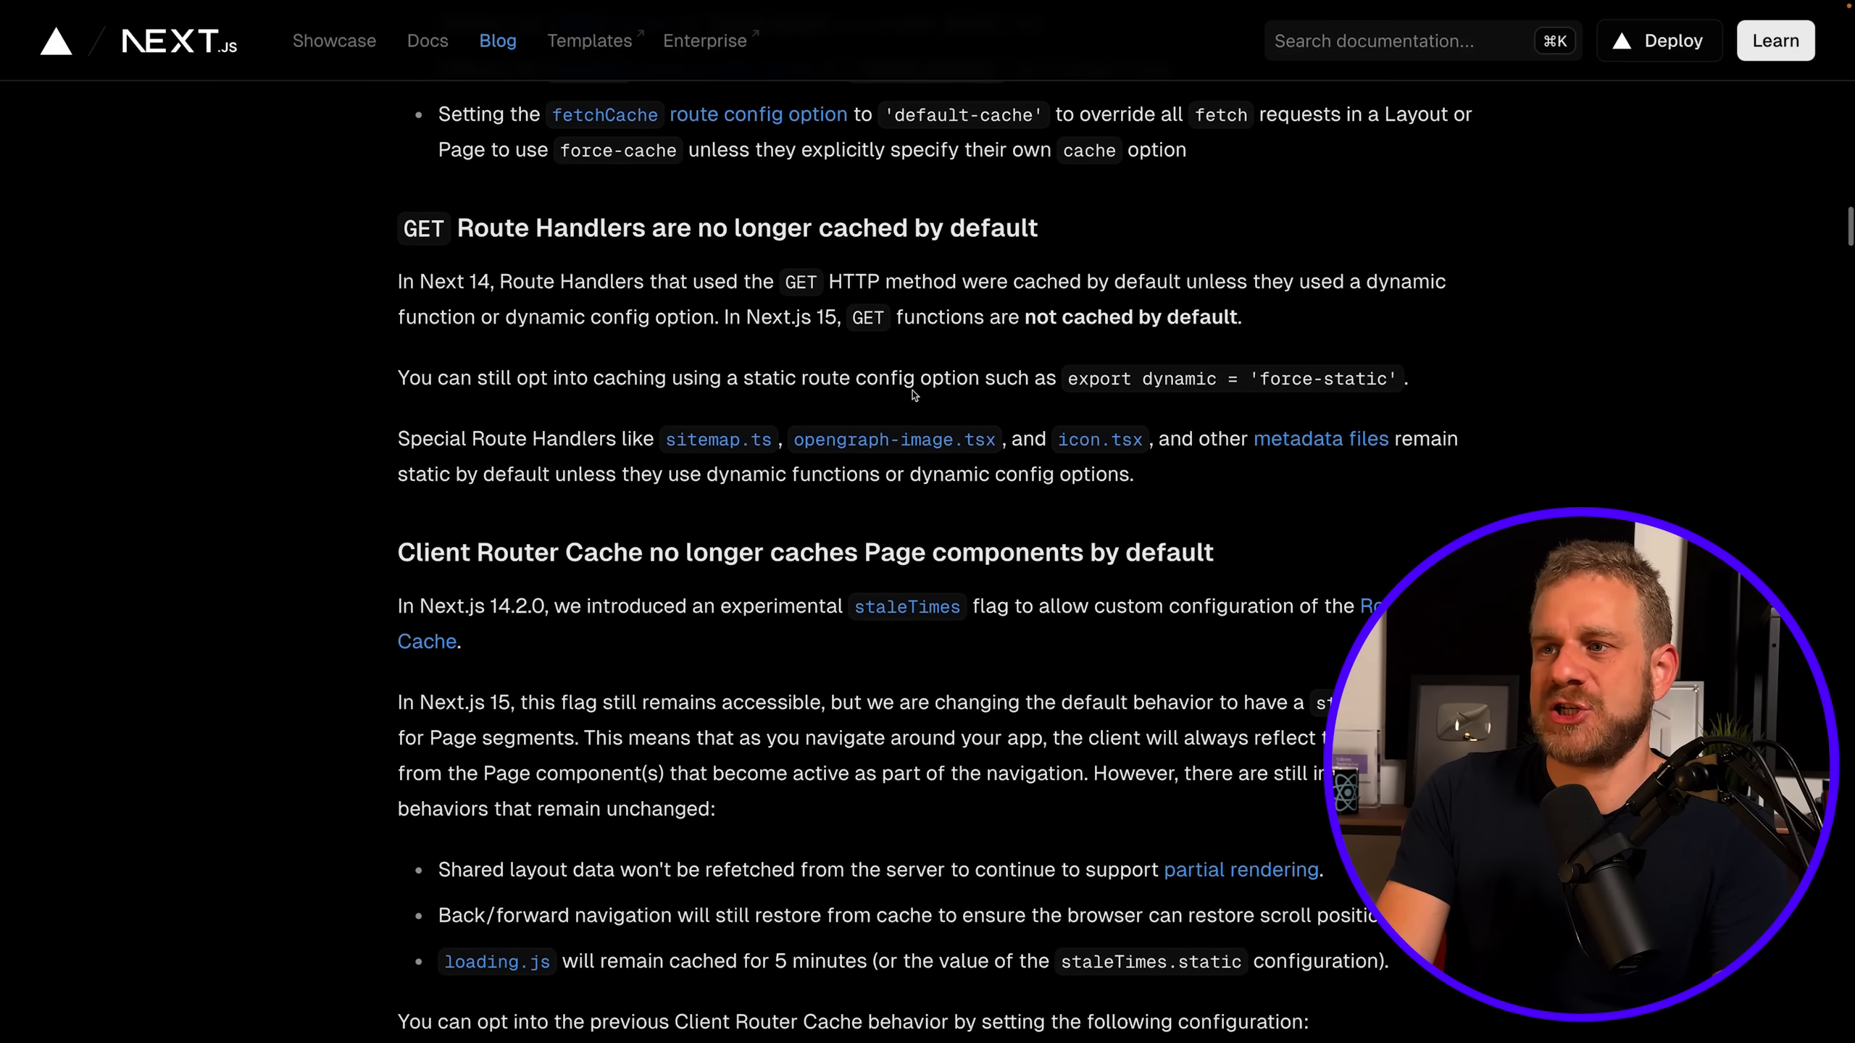
{"action": "scroll", "scroll_direction": "down", "scroll_amount": 3}
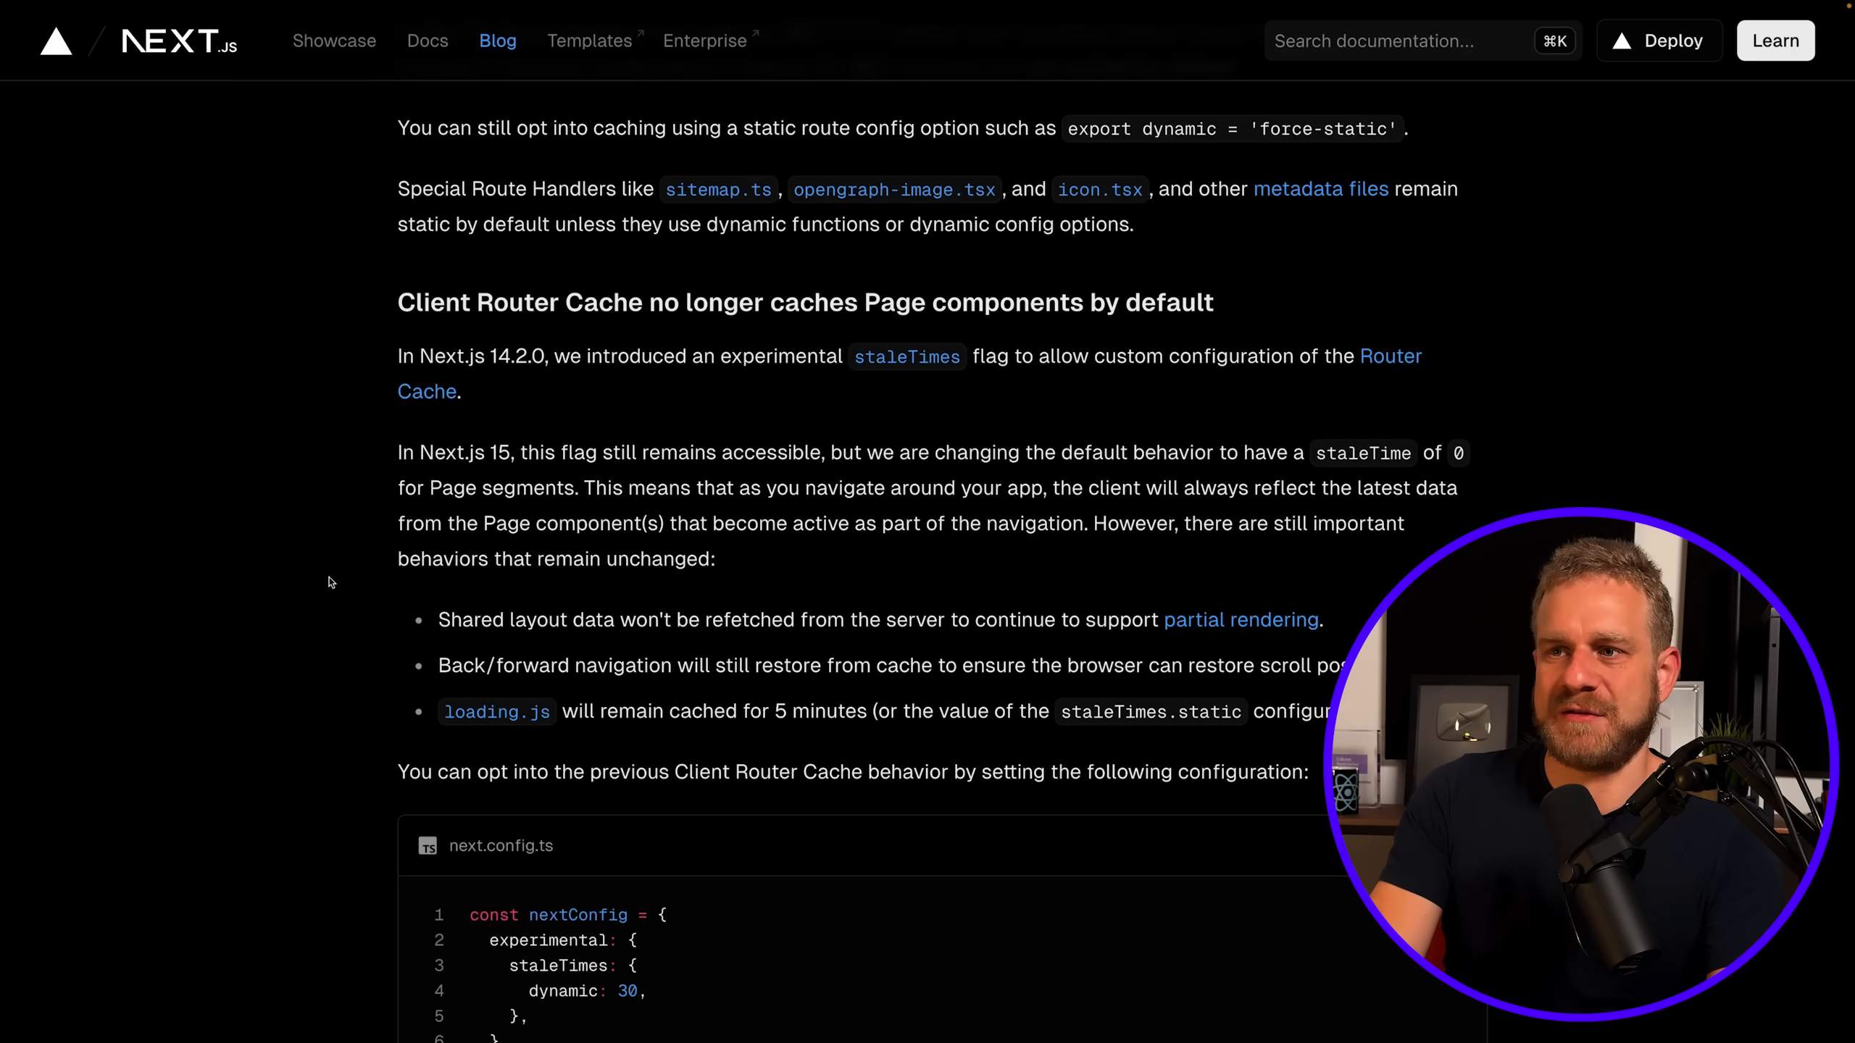
Scroll past the next.config.ts staleTimes example to the React 19 section.
{"action": "scroll", "scroll_direction": "down", "scroll_amount": 3}
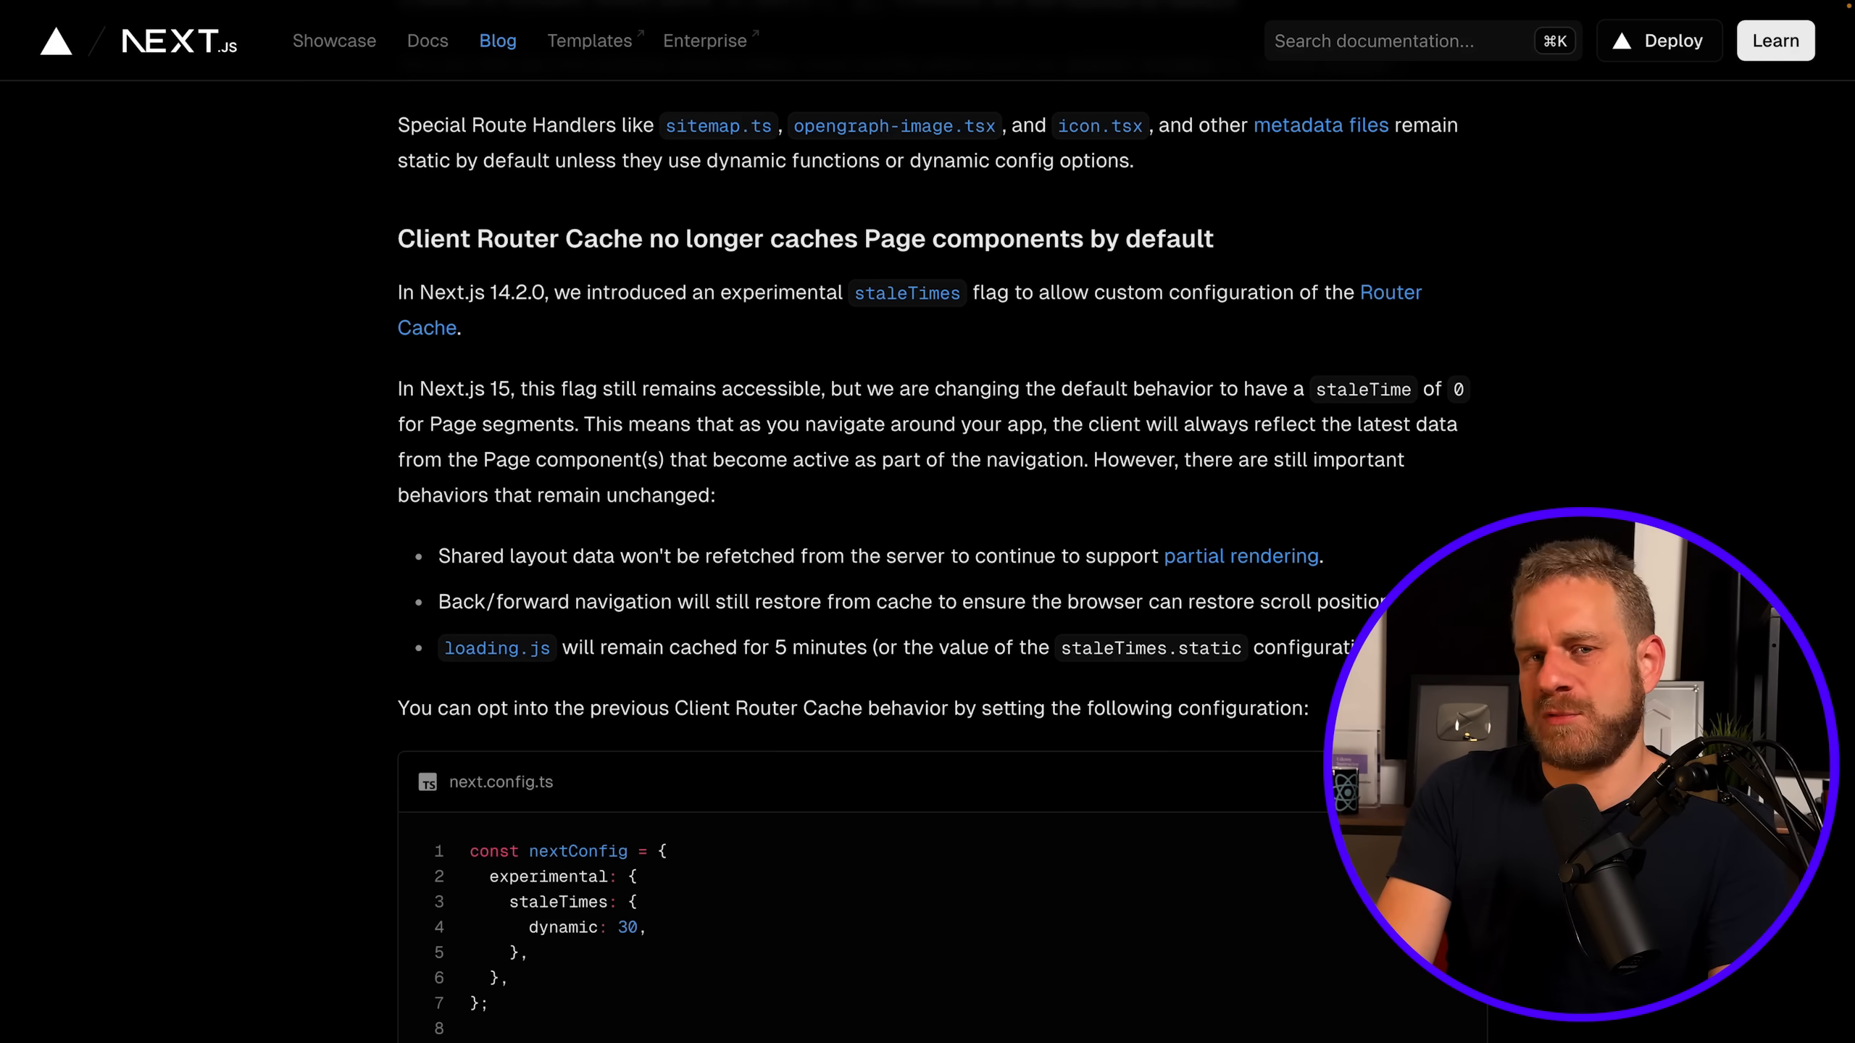
{"action": "scroll", "scroll_direction": "down", "scroll_amount": 3}
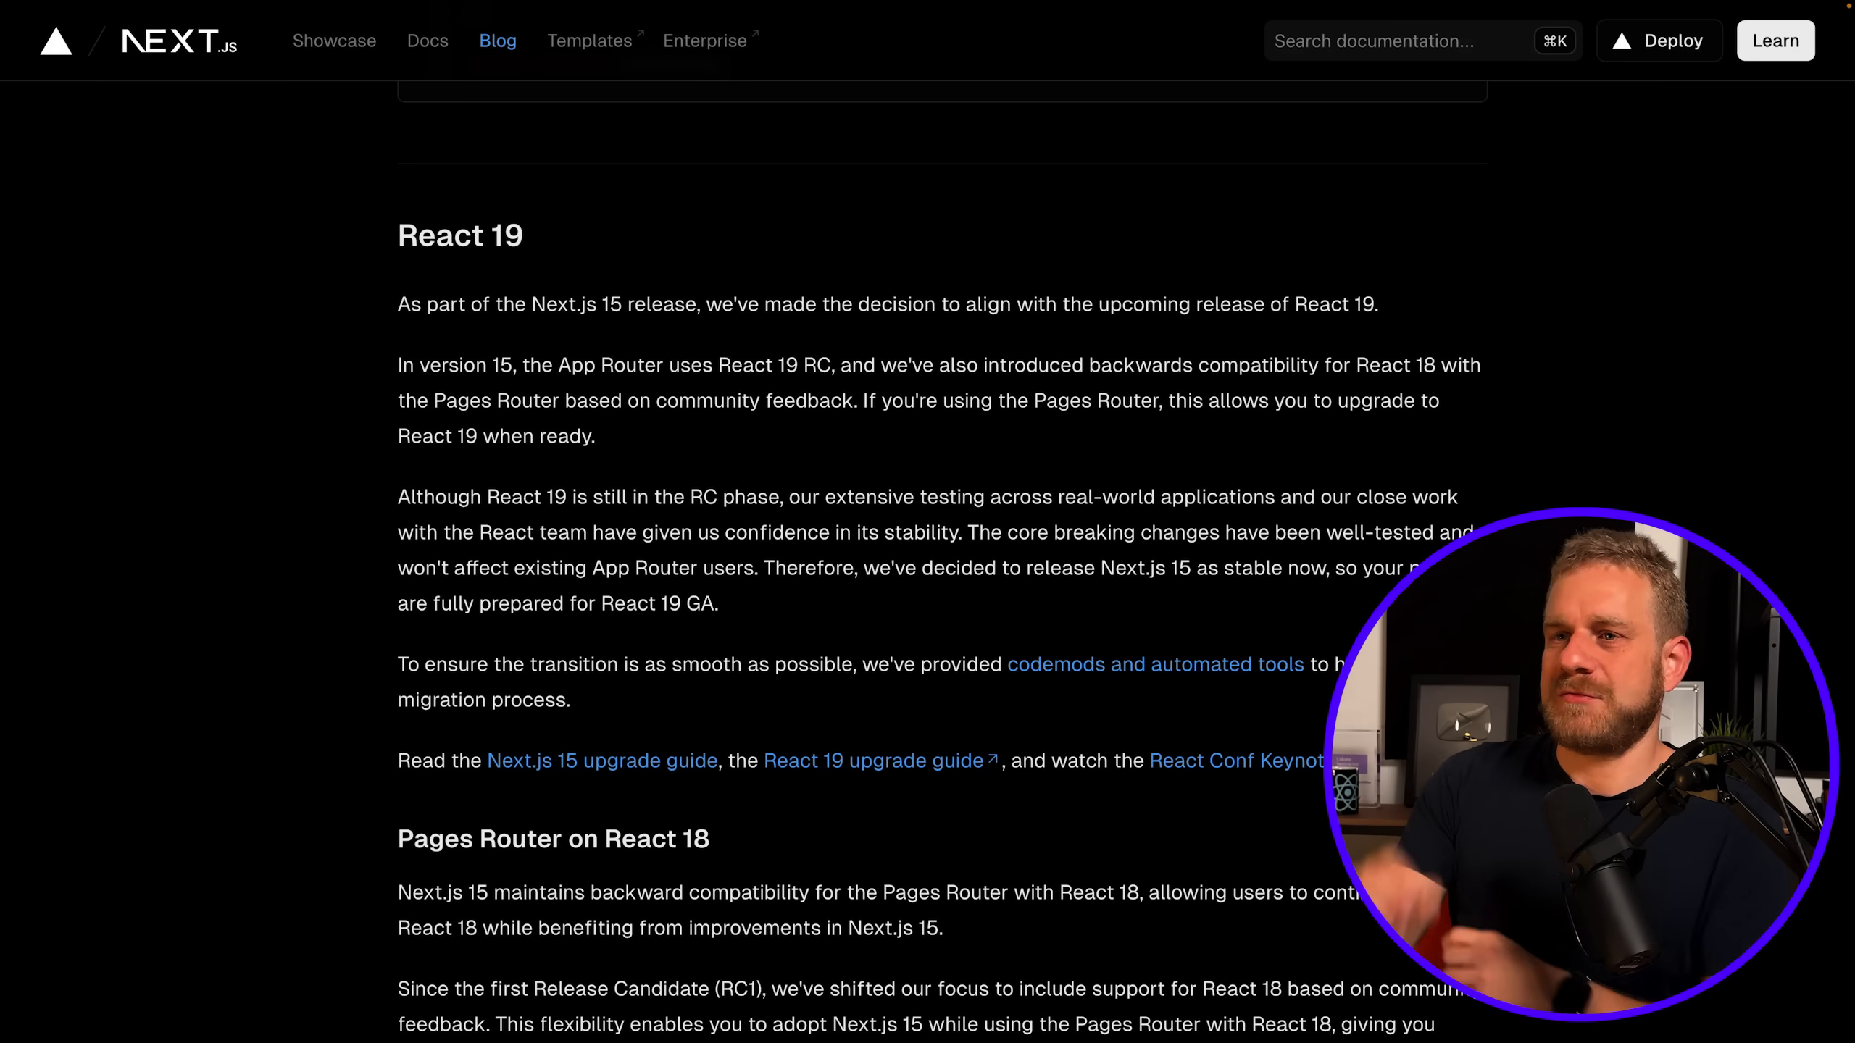
Scroll the Next.js 15 post down to the Hydration error improvements section.
{"action": "scroll", "scroll_direction": "down", "scroll_amount": 3}
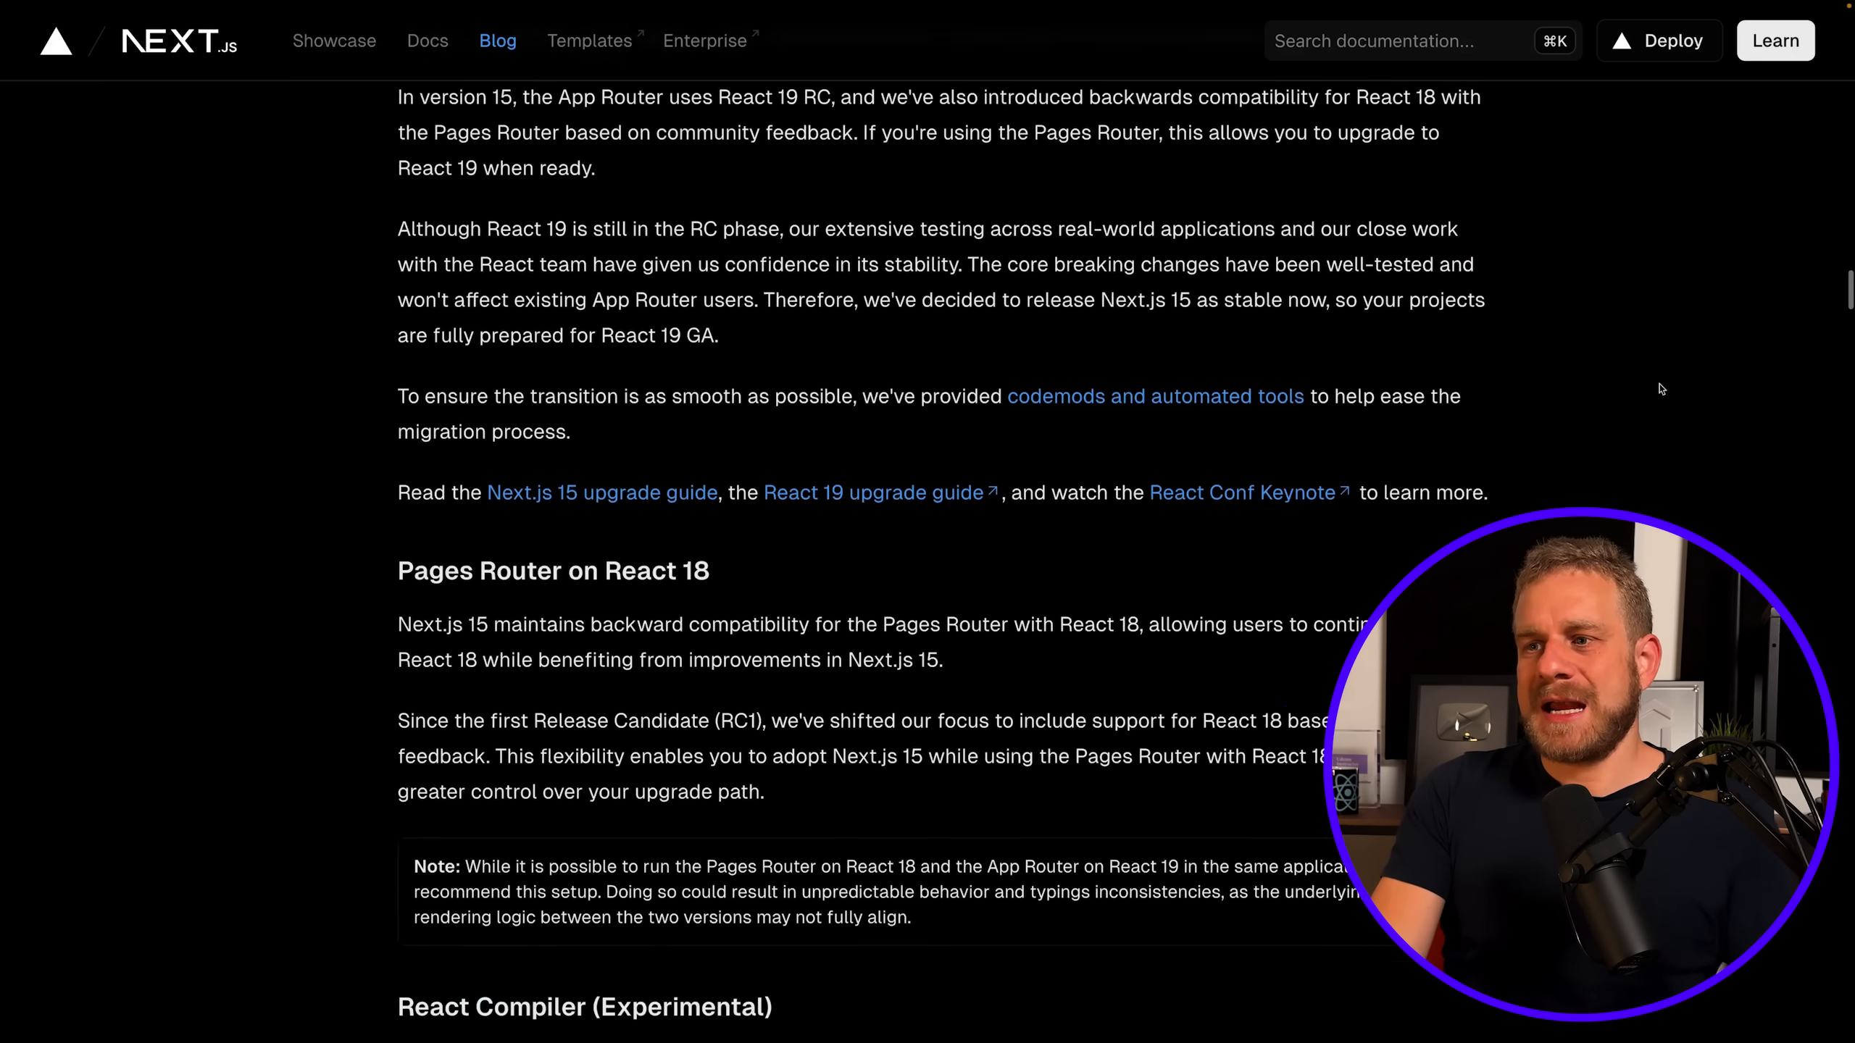
{"action": "scroll", "scroll_direction": "down", "scroll_amount": 3}
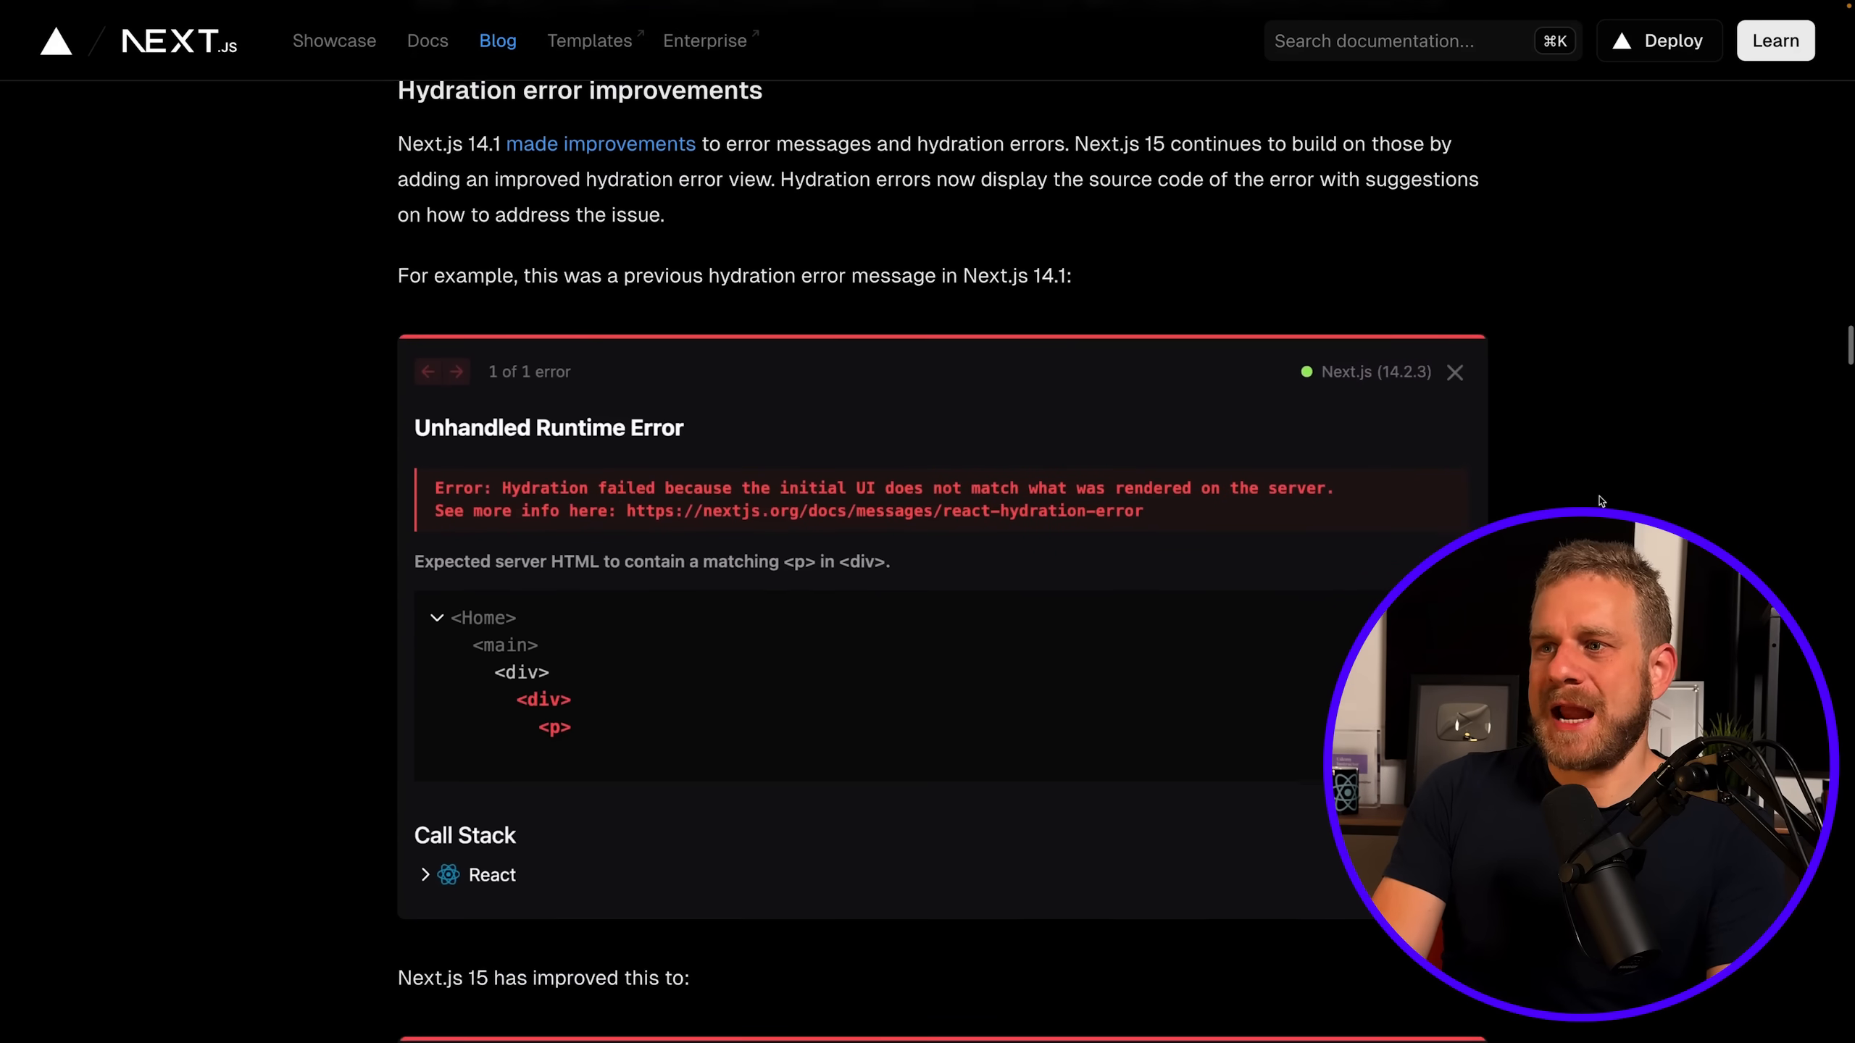
Scroll past the hydration error screenshots to the Turbopack Dev section and speed figures.
{"action": "scroll", "scroll_direction": "down", "scroll_amount": 3}
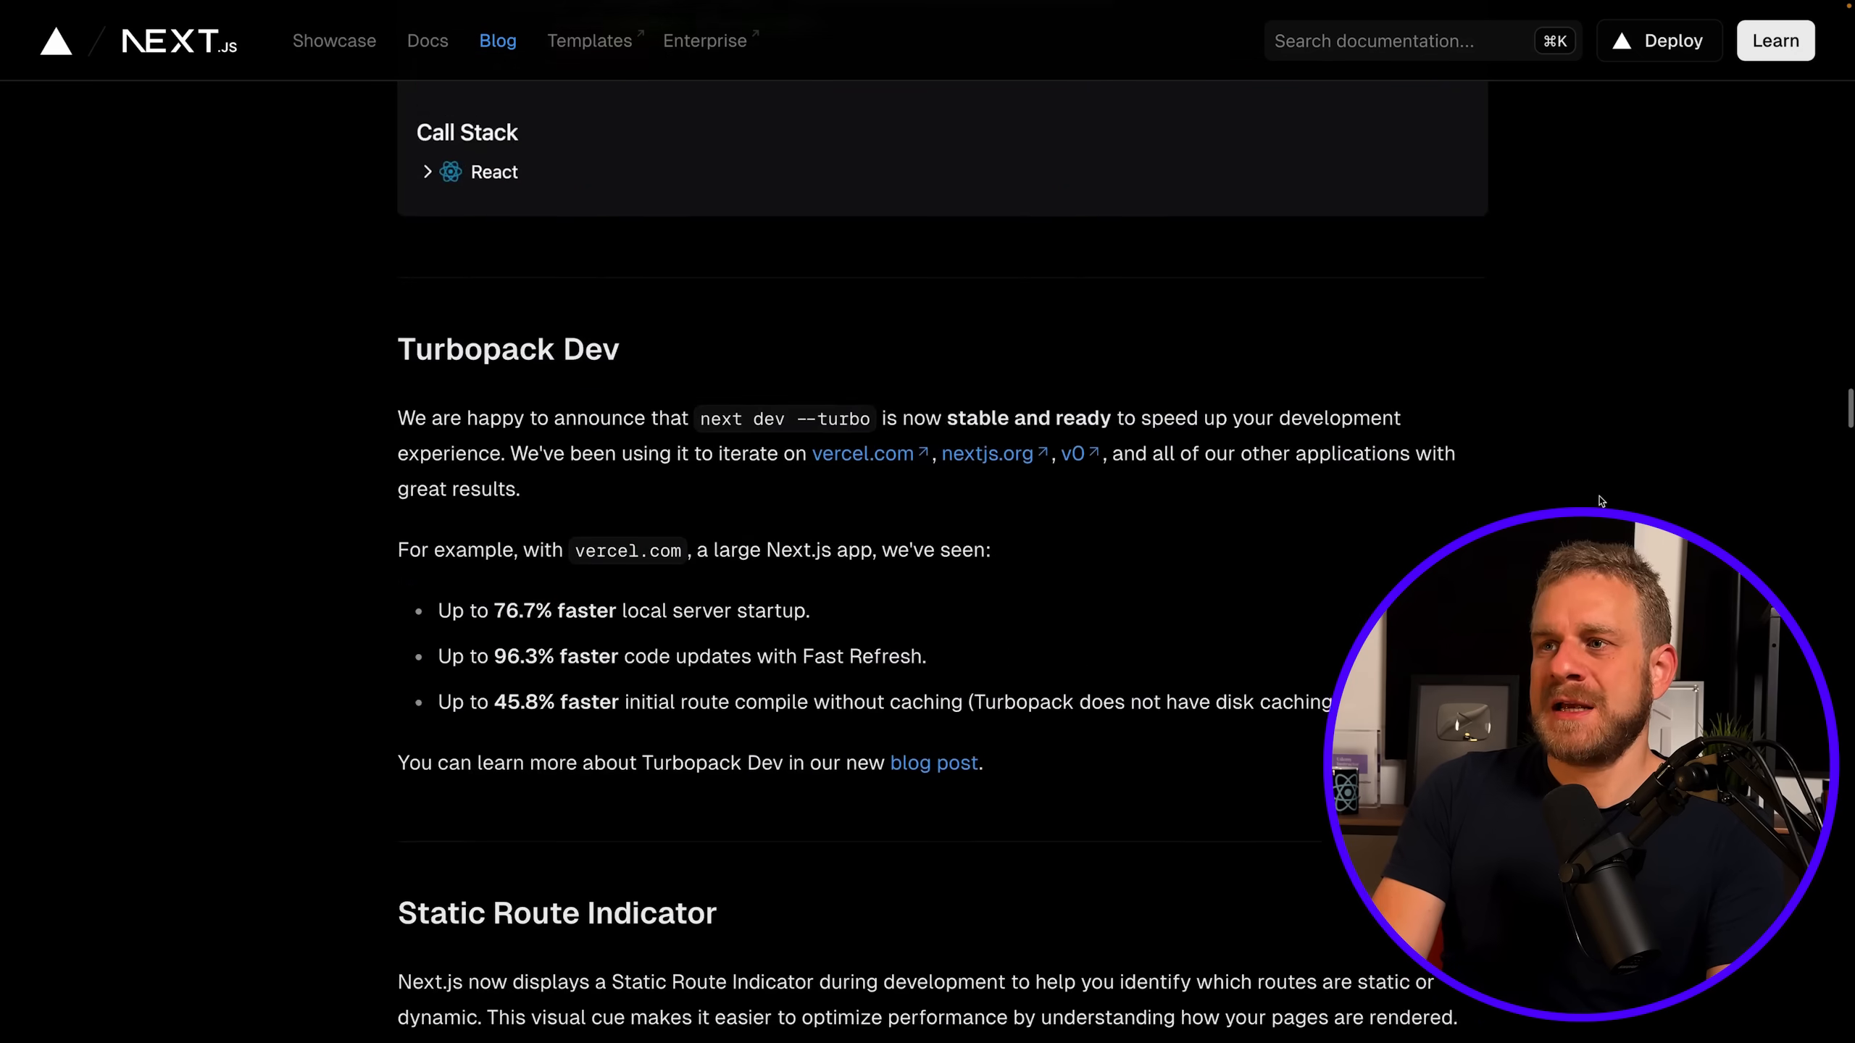
{"action": "scroll", "scroll_direction": "down", "scroll_amount": 3}
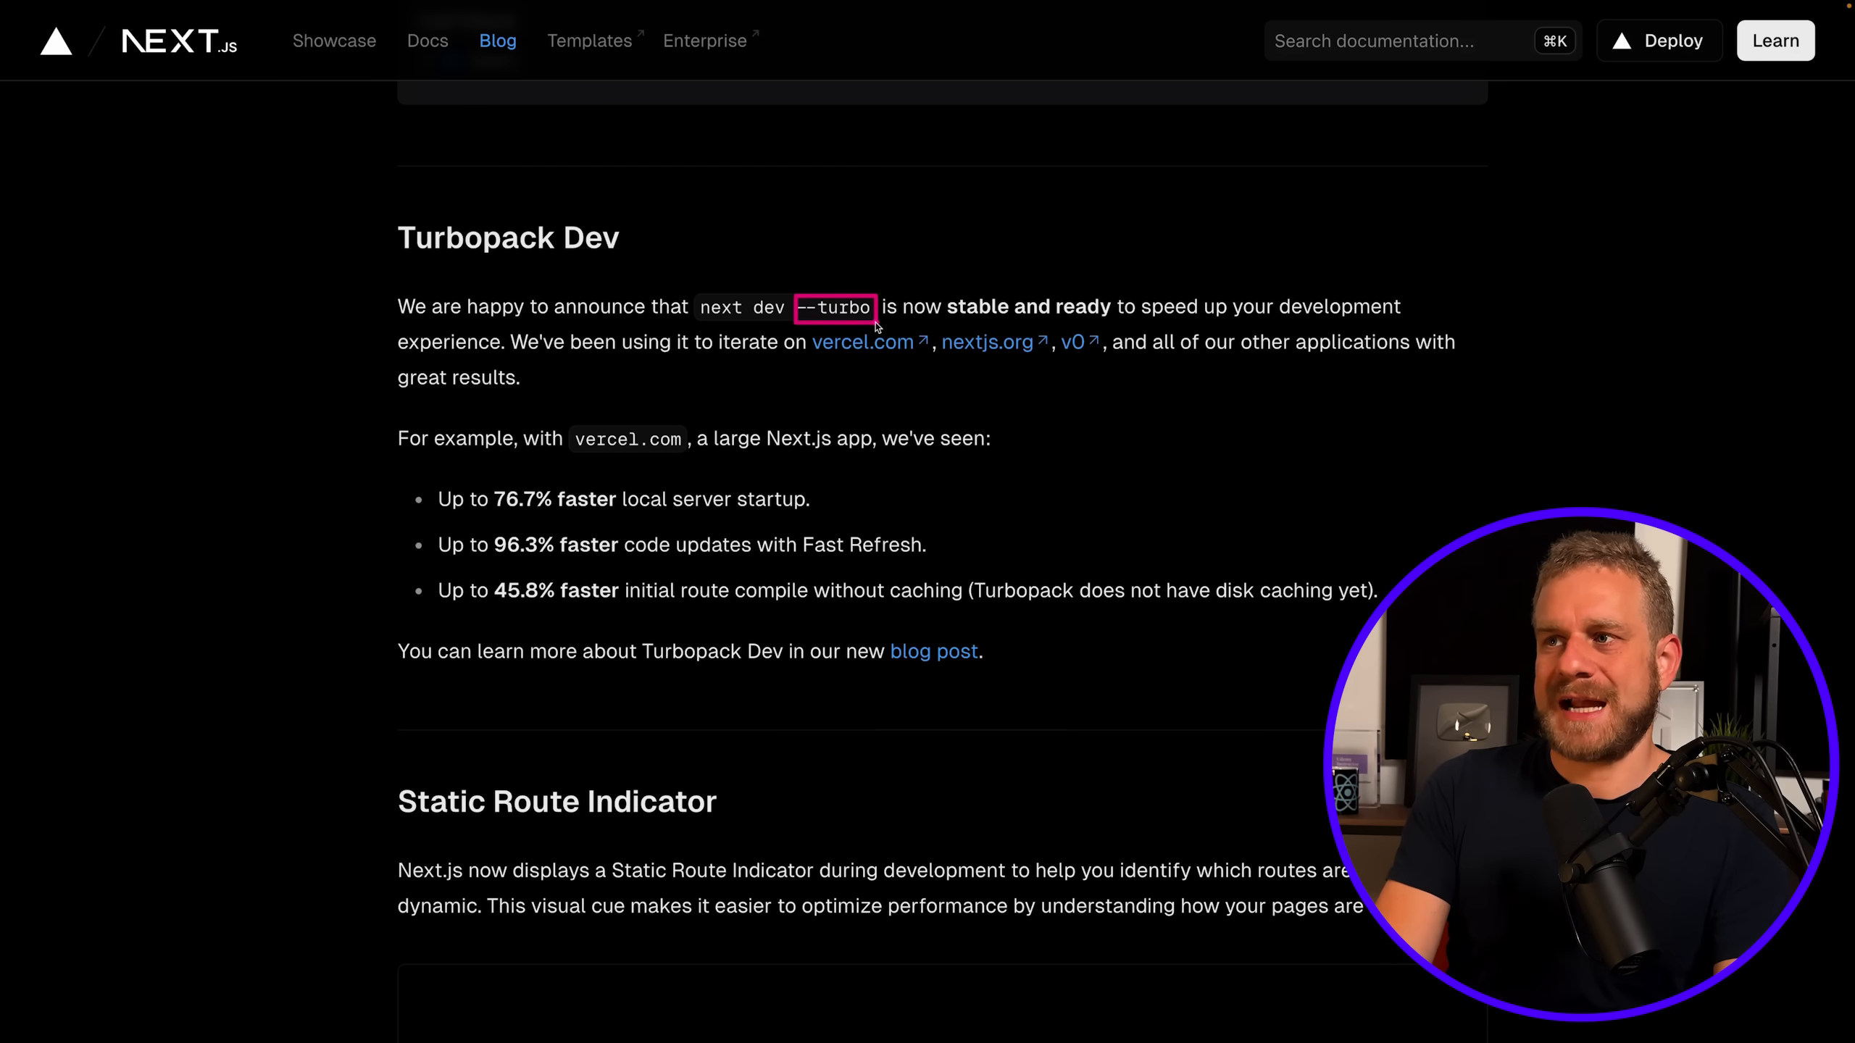
{"action": "mouse_move", "coordinate": [915, 252]}
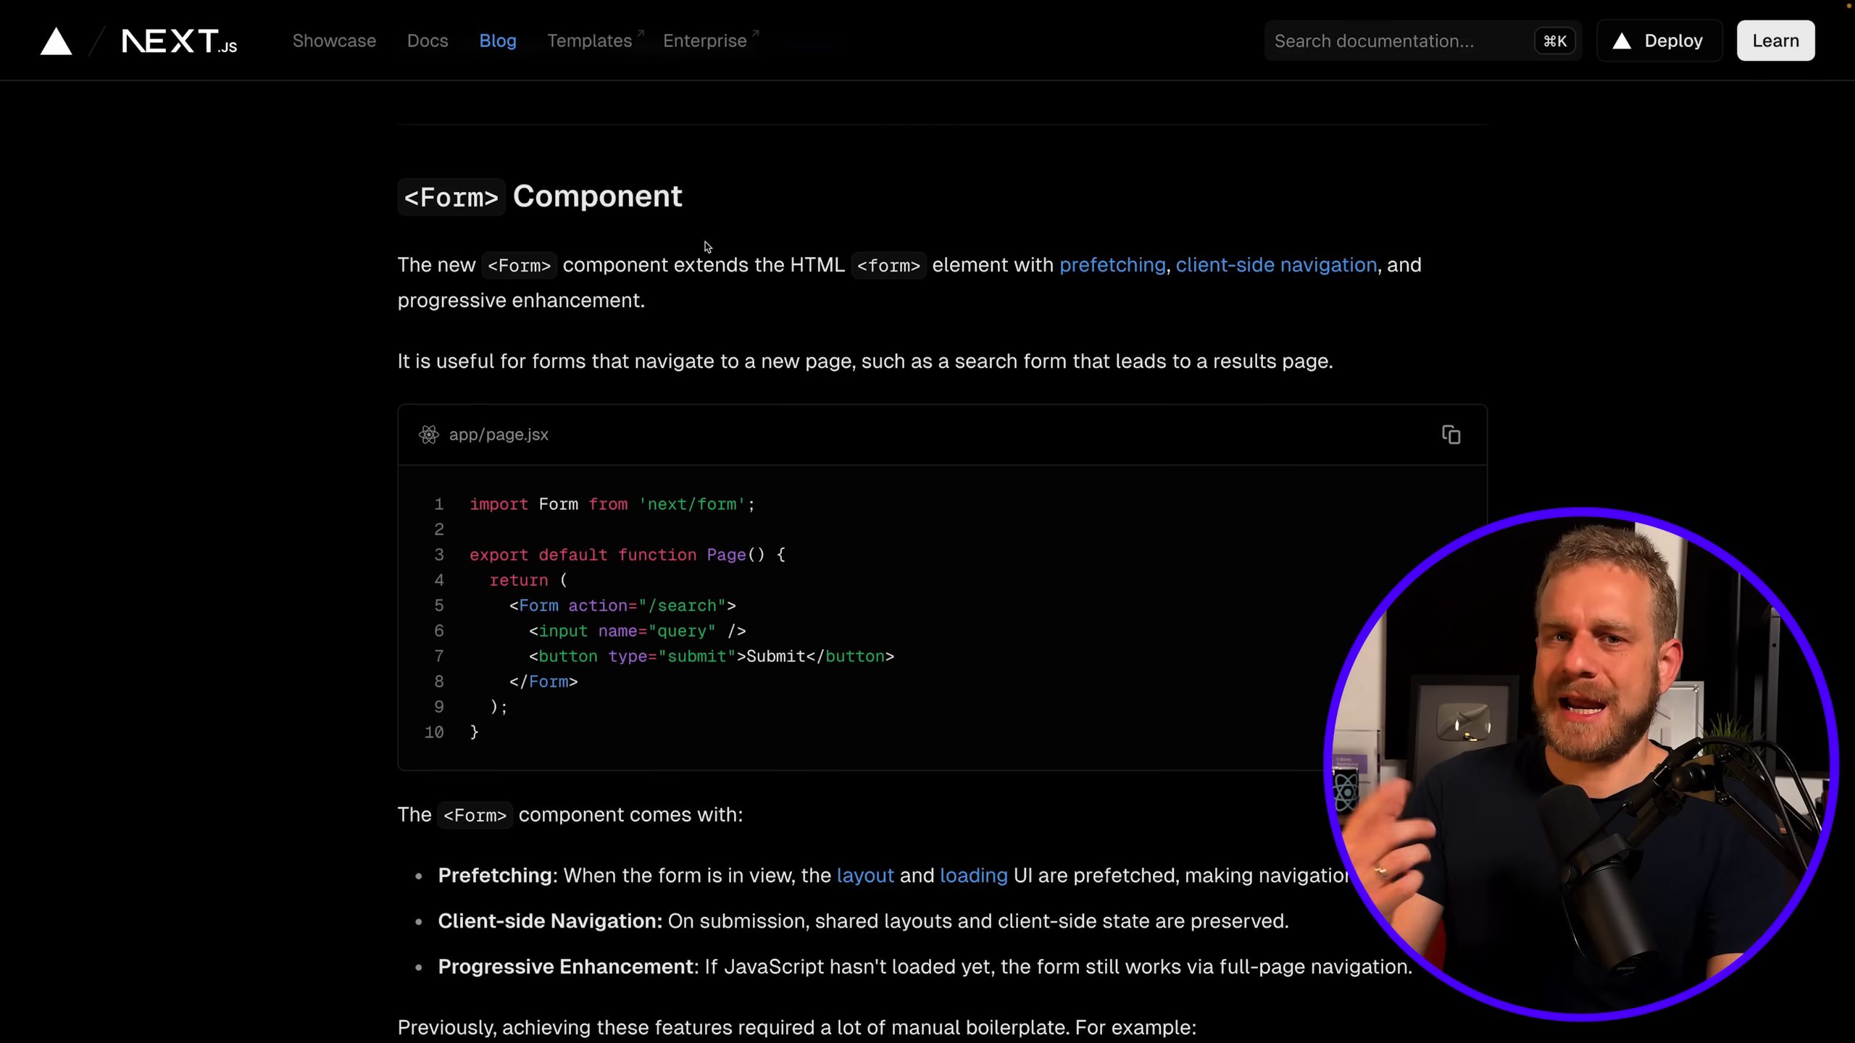
Scroll through self-hosting and Server Actions security to Optimizing bundling of external packages.
{"action": "scroll", "scroll_direction": "down", "scroll_amount": 3}
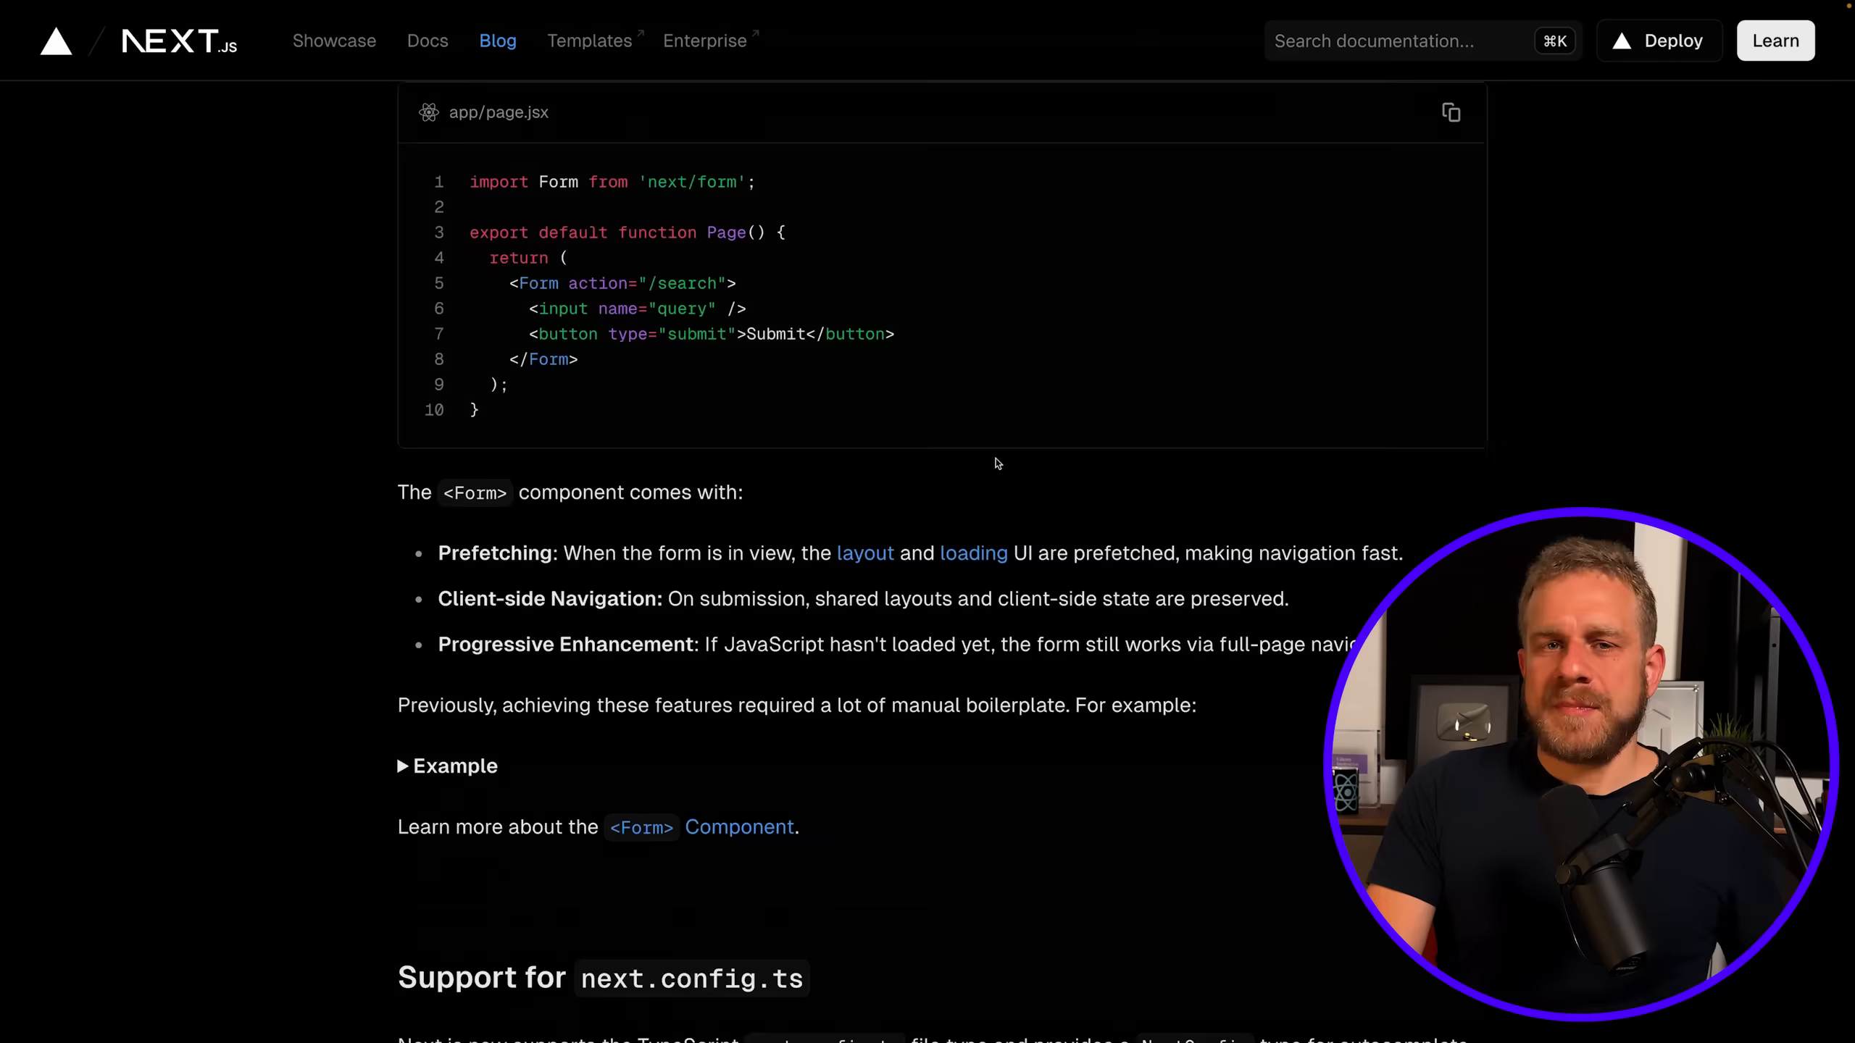
{"action": "scroll", "scroll_direction": "down", "scroll_amount": 3}
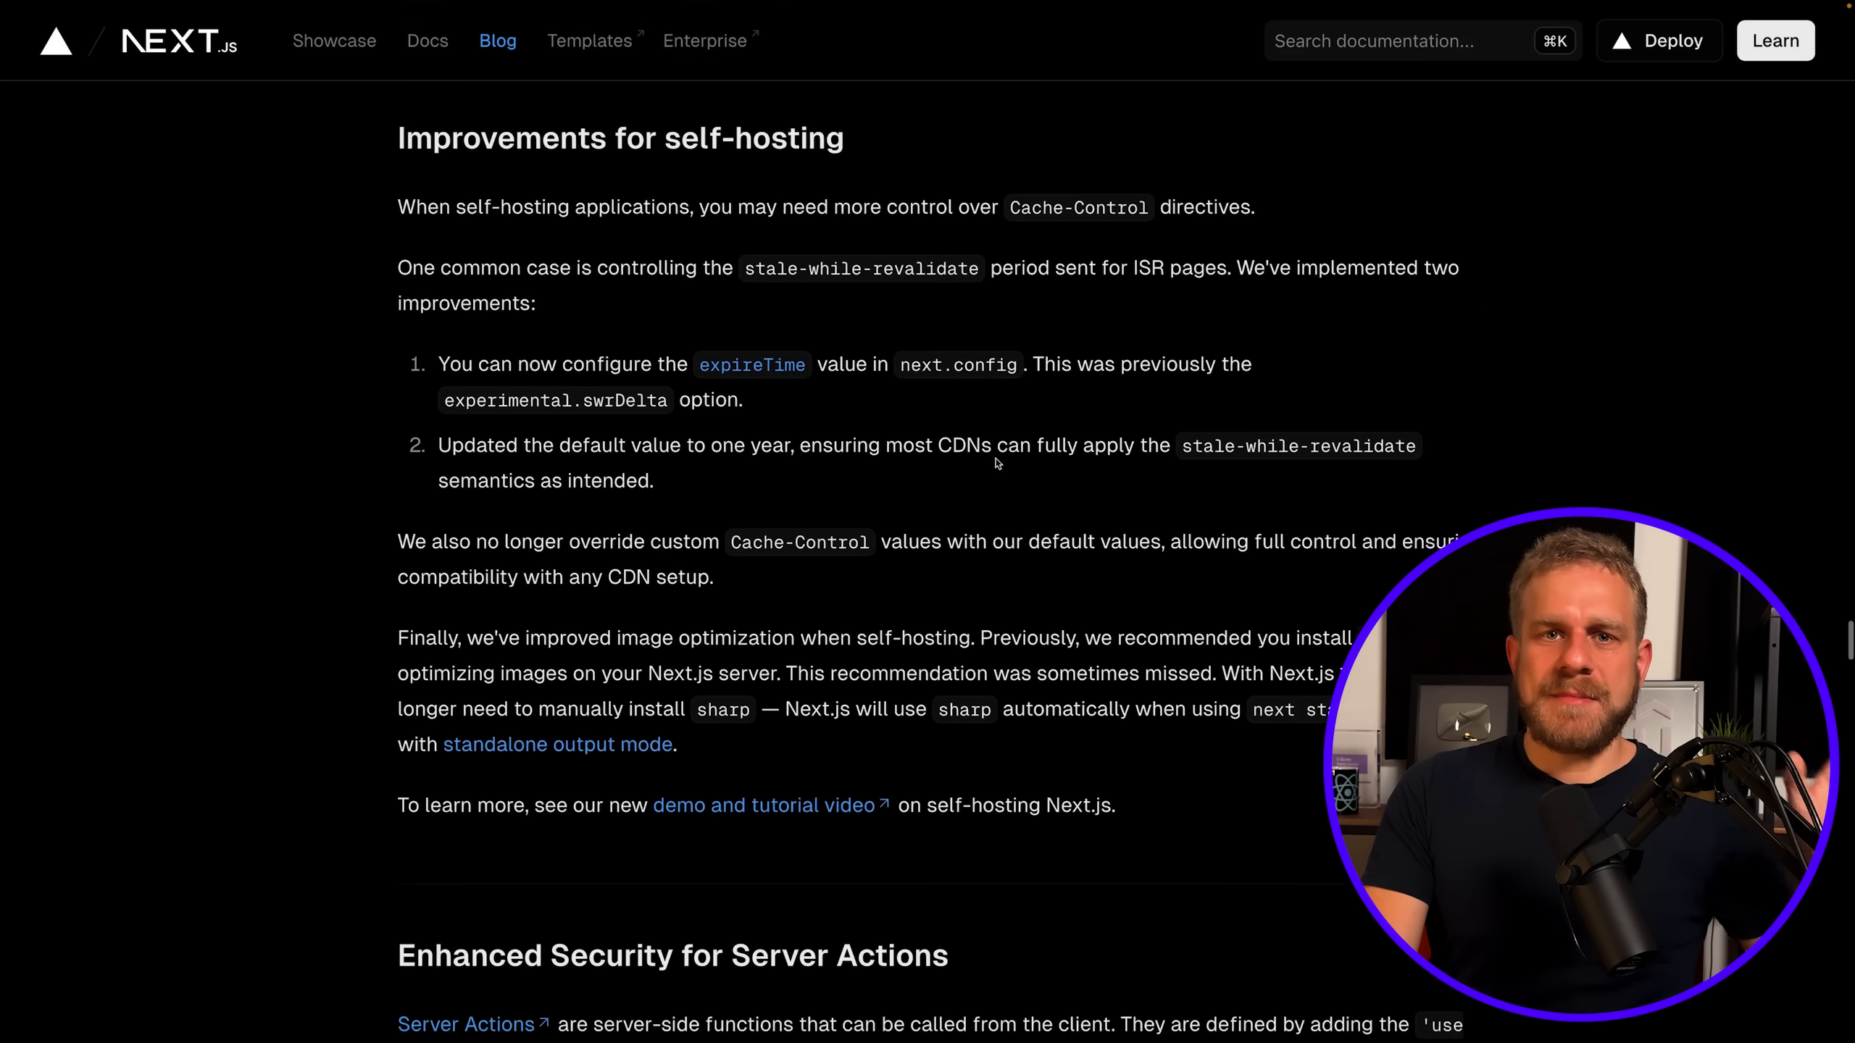
{"action": "scroll", "scroll_direction": "down", "scroll_amount": 3}
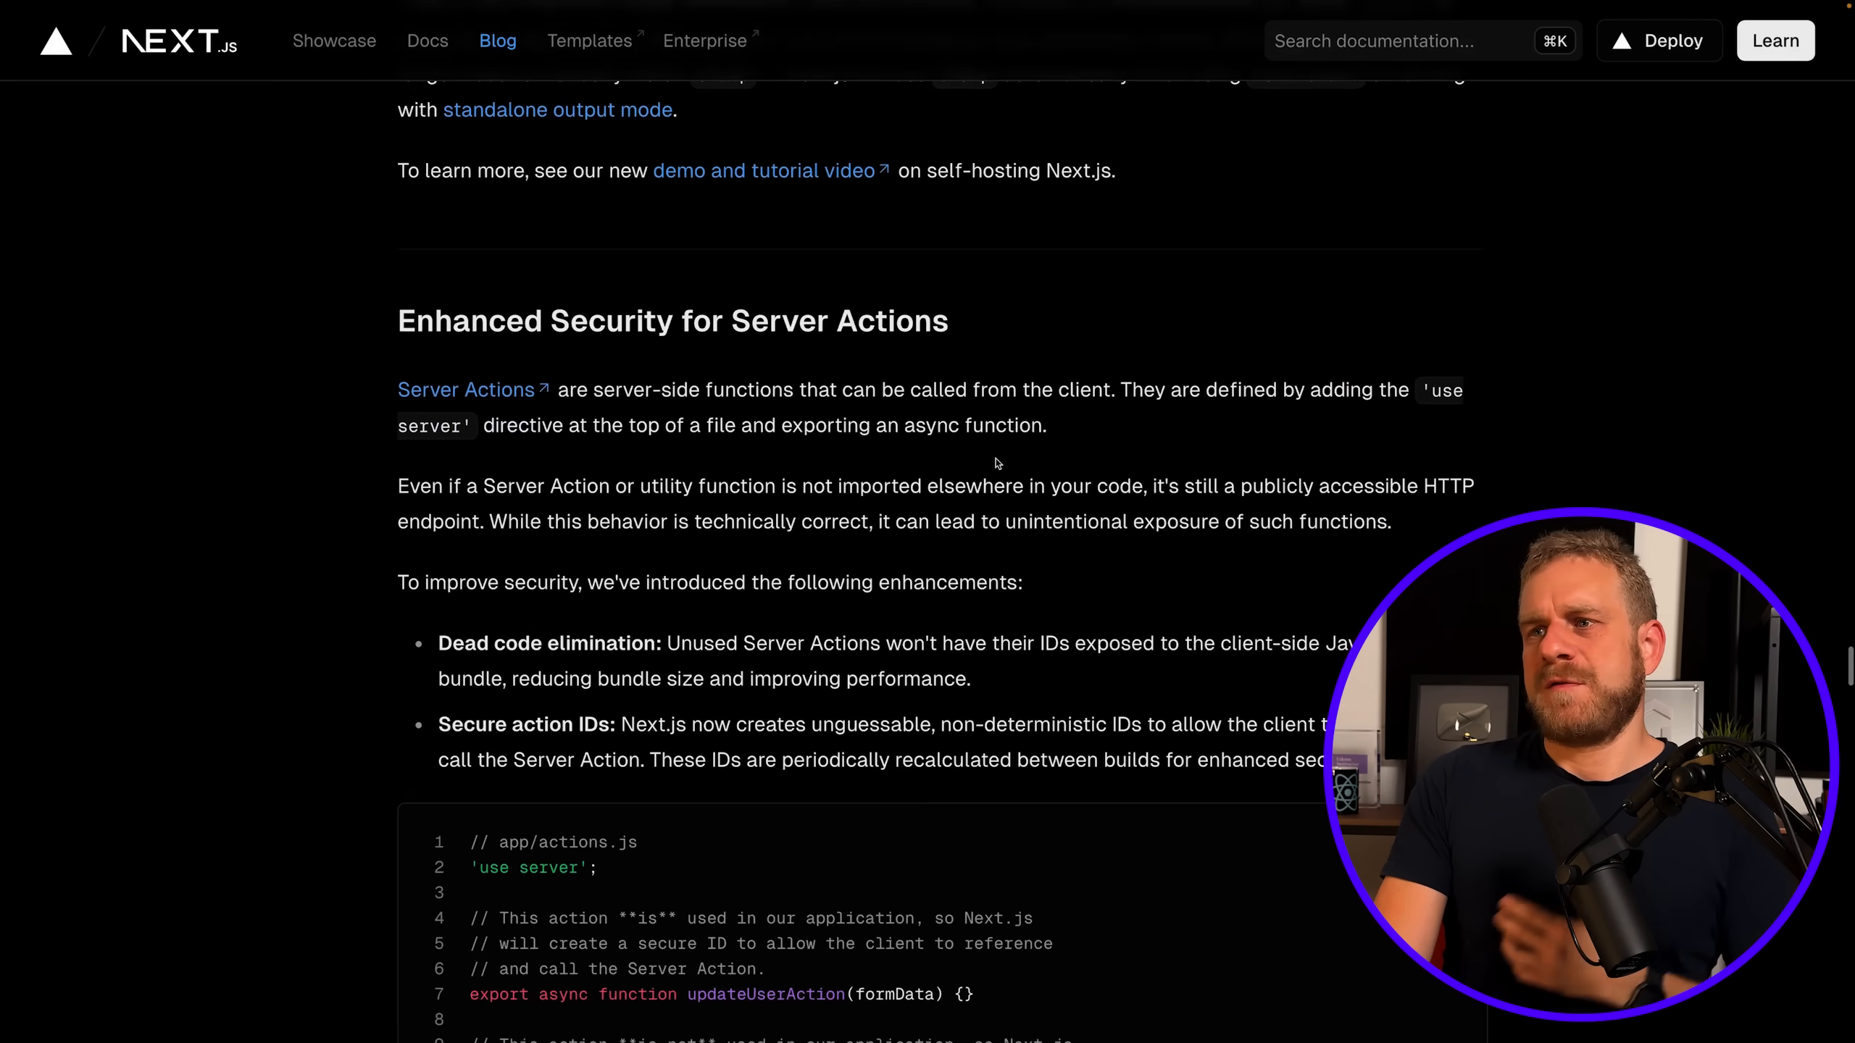
{"action": "scroll", "scroll_direction": "down", "scroll_amount": 3}
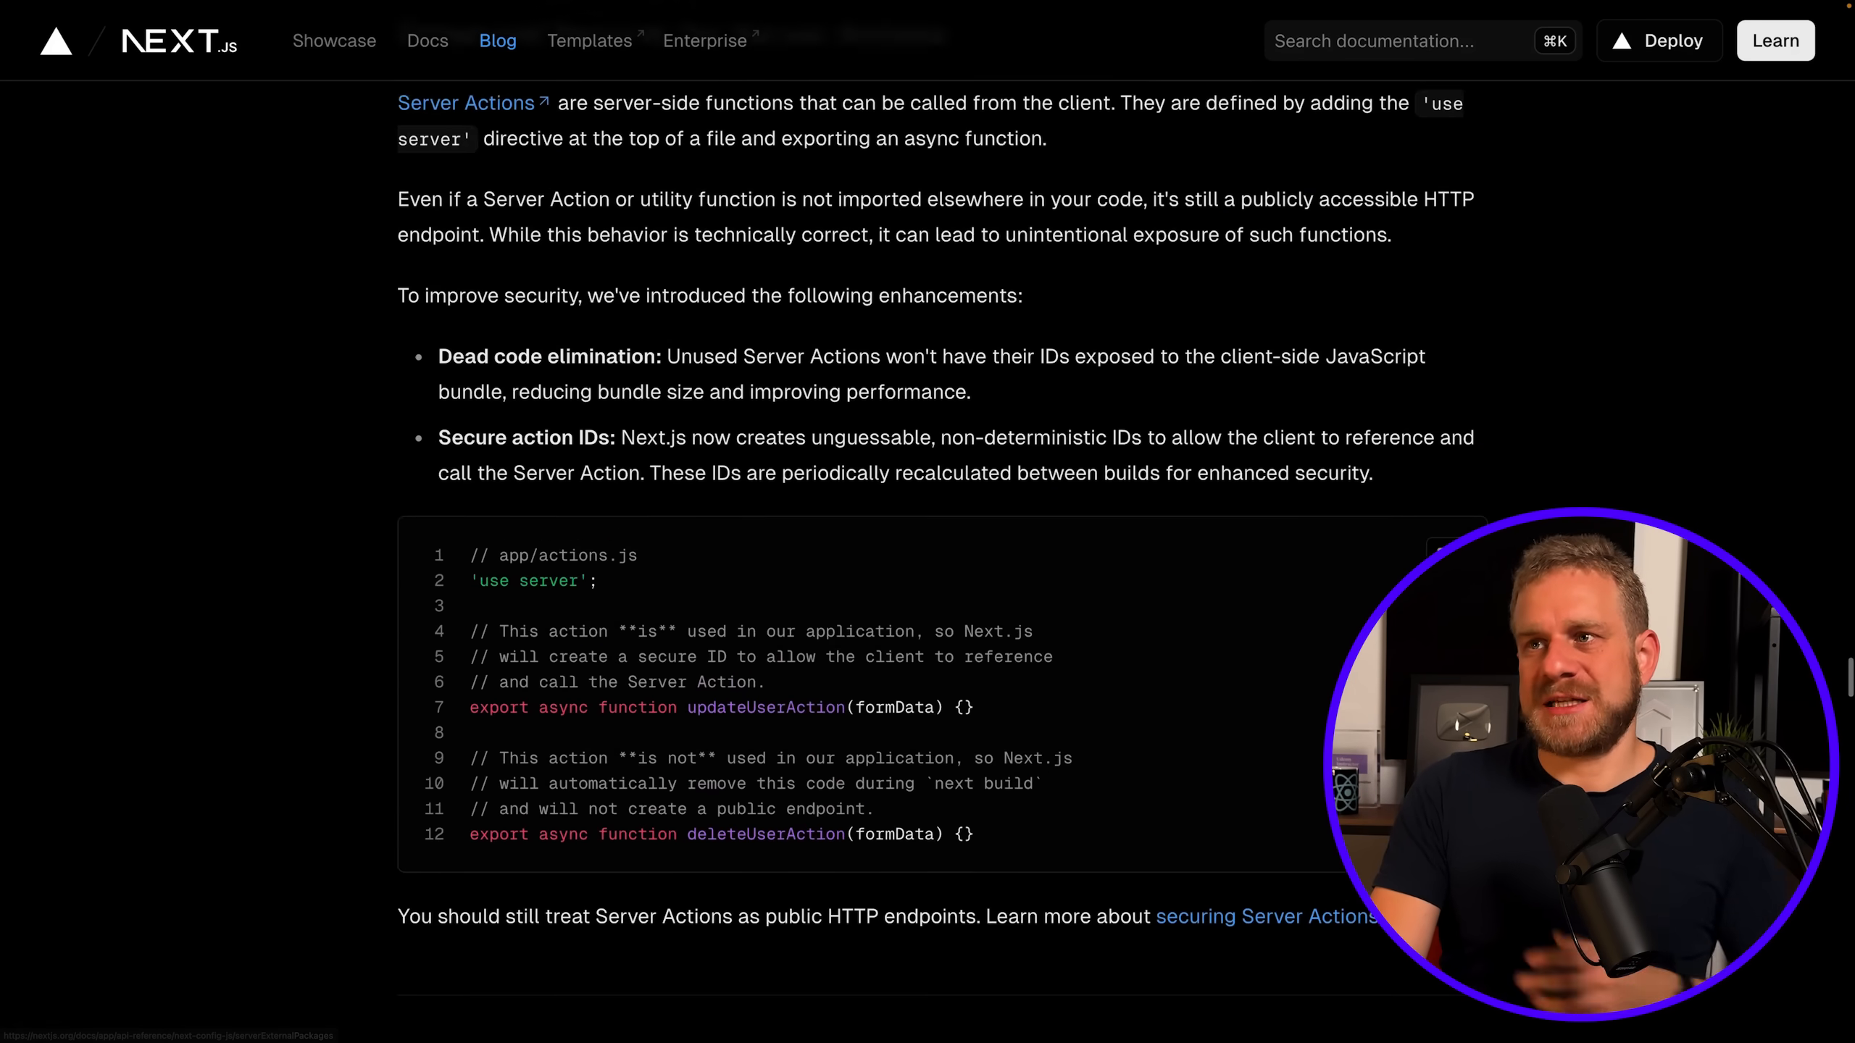
{"action": "scroll", "scroll_direction": "up", "scroll_amount": 3}
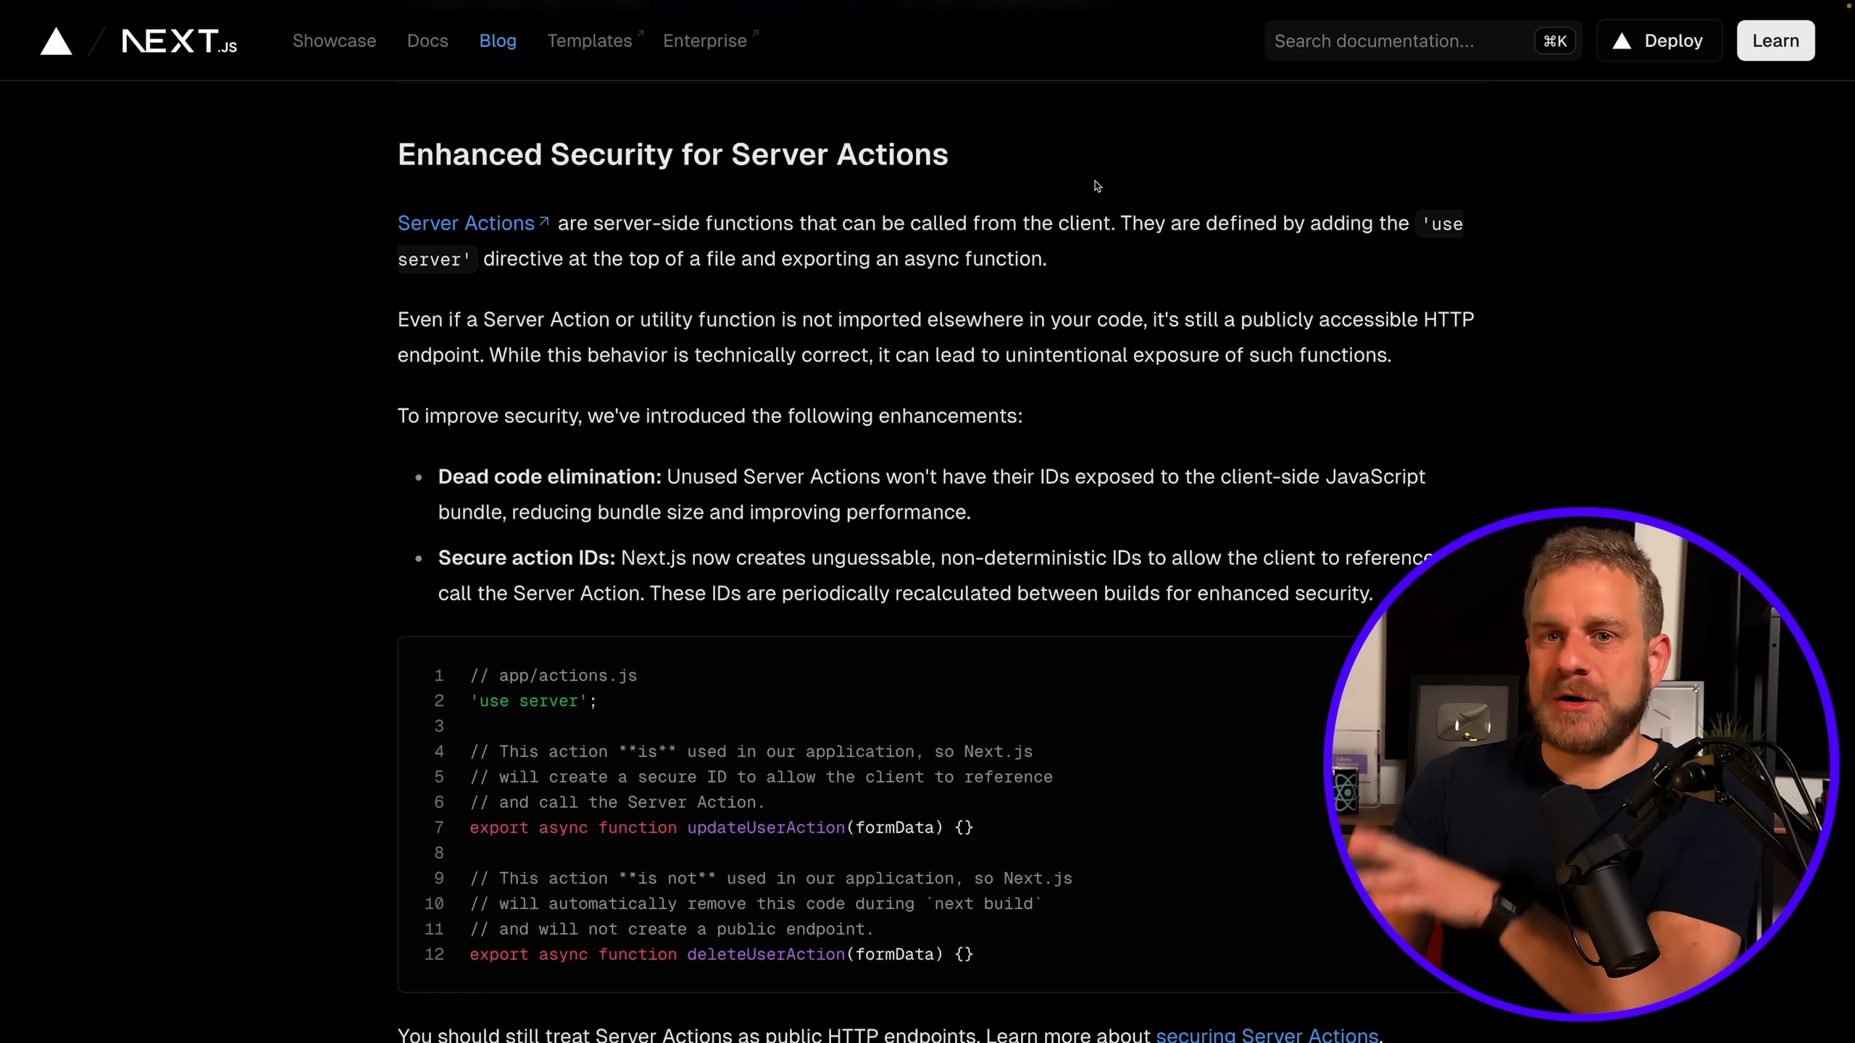
{"action": "scroll", "scroll_direction": "down", "scroll_amount": 3}
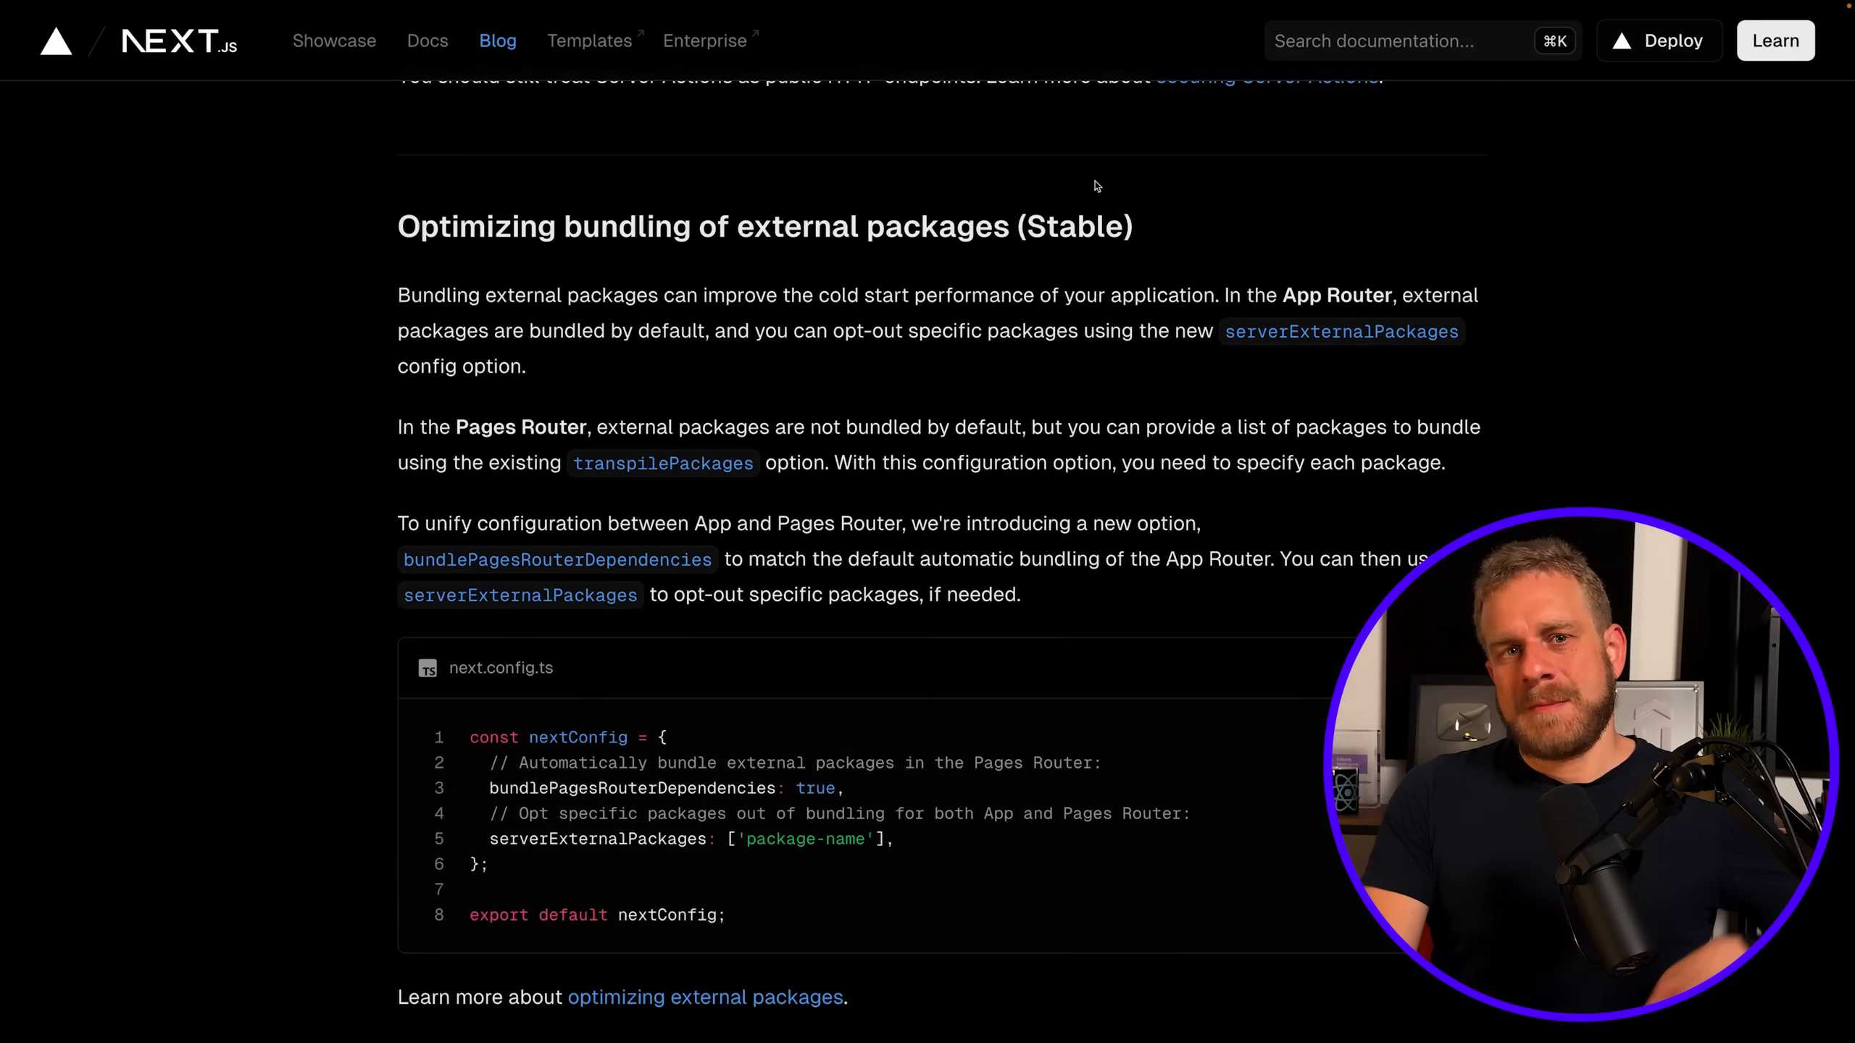